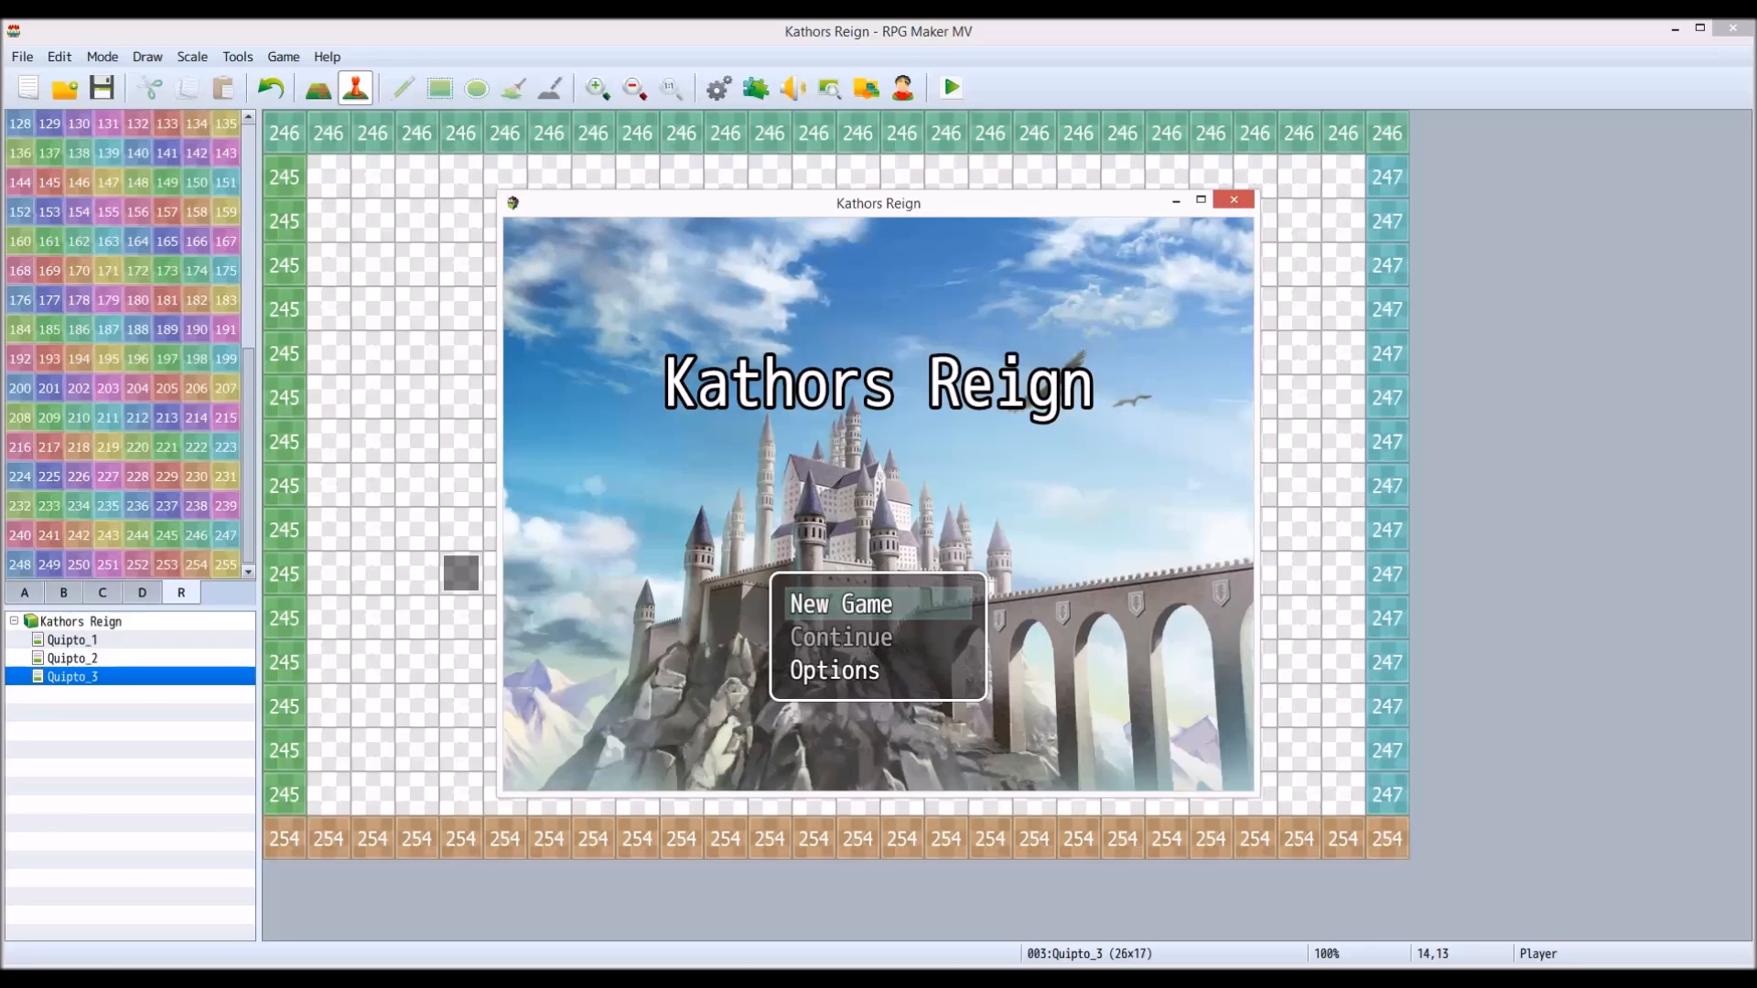
- Close the running Kathors Reign playtest to return to the Quipto_3 map editor
{"action": "left_click", "coordinate": [840, 602]}
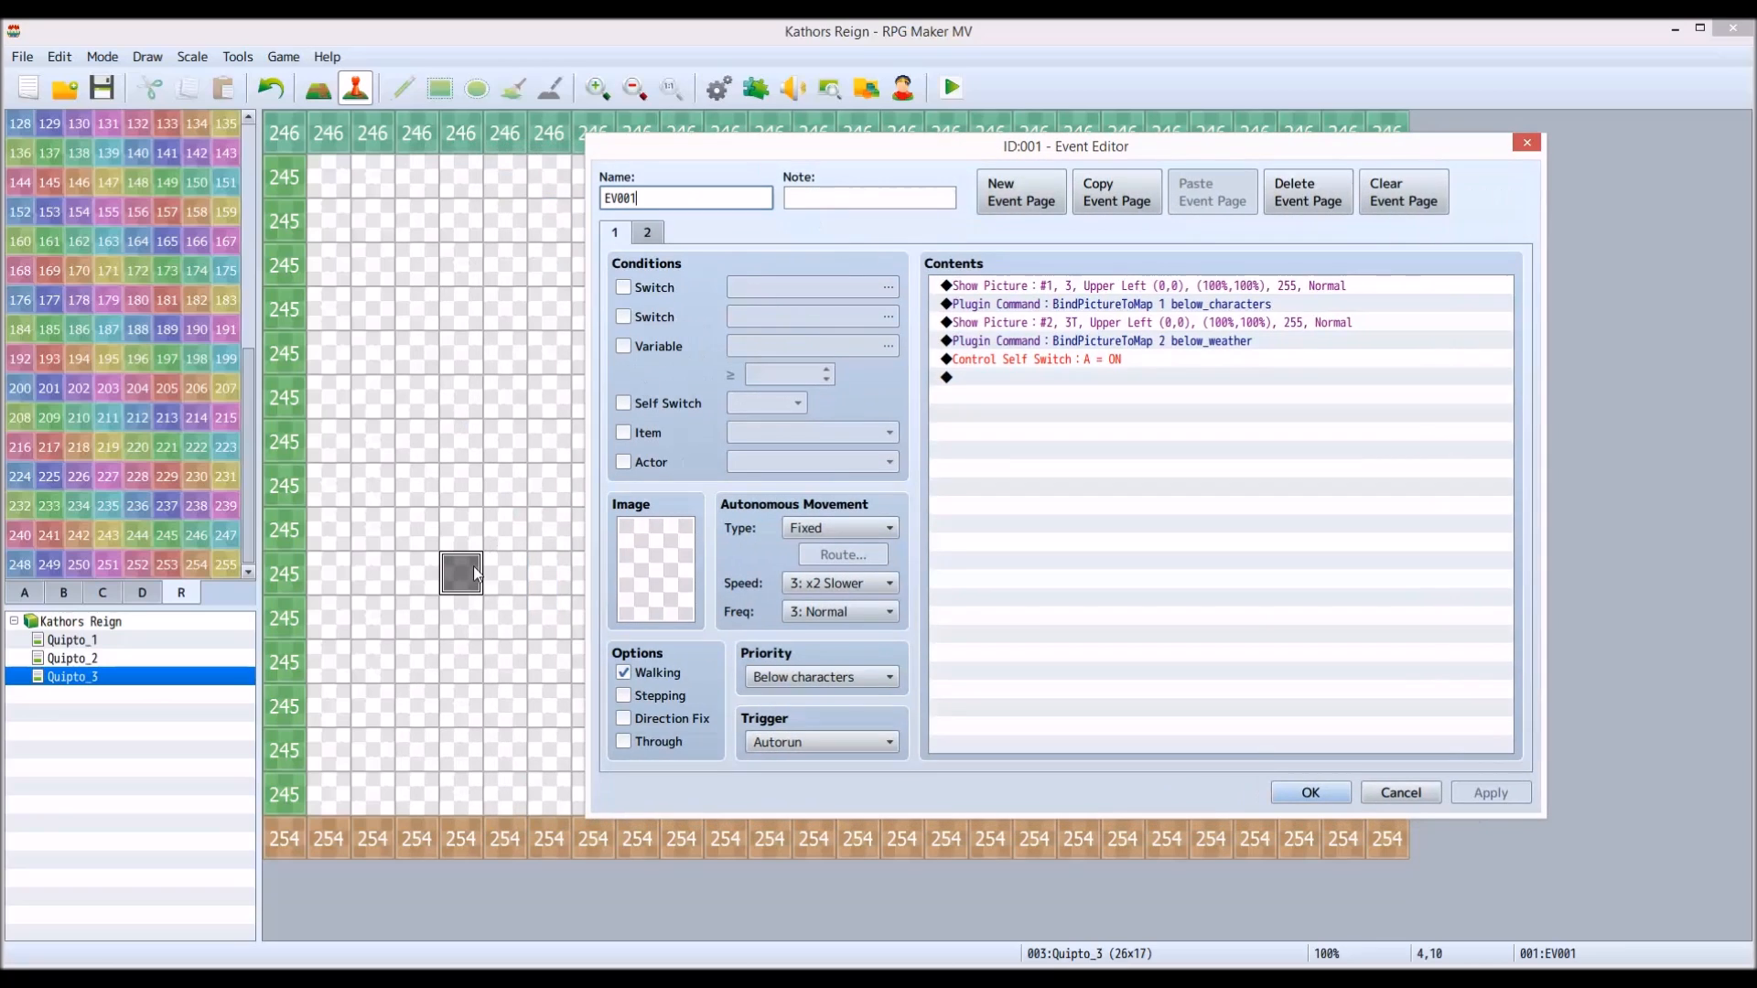
{"action": "mouse_move", "coordinate": [467, 595]}
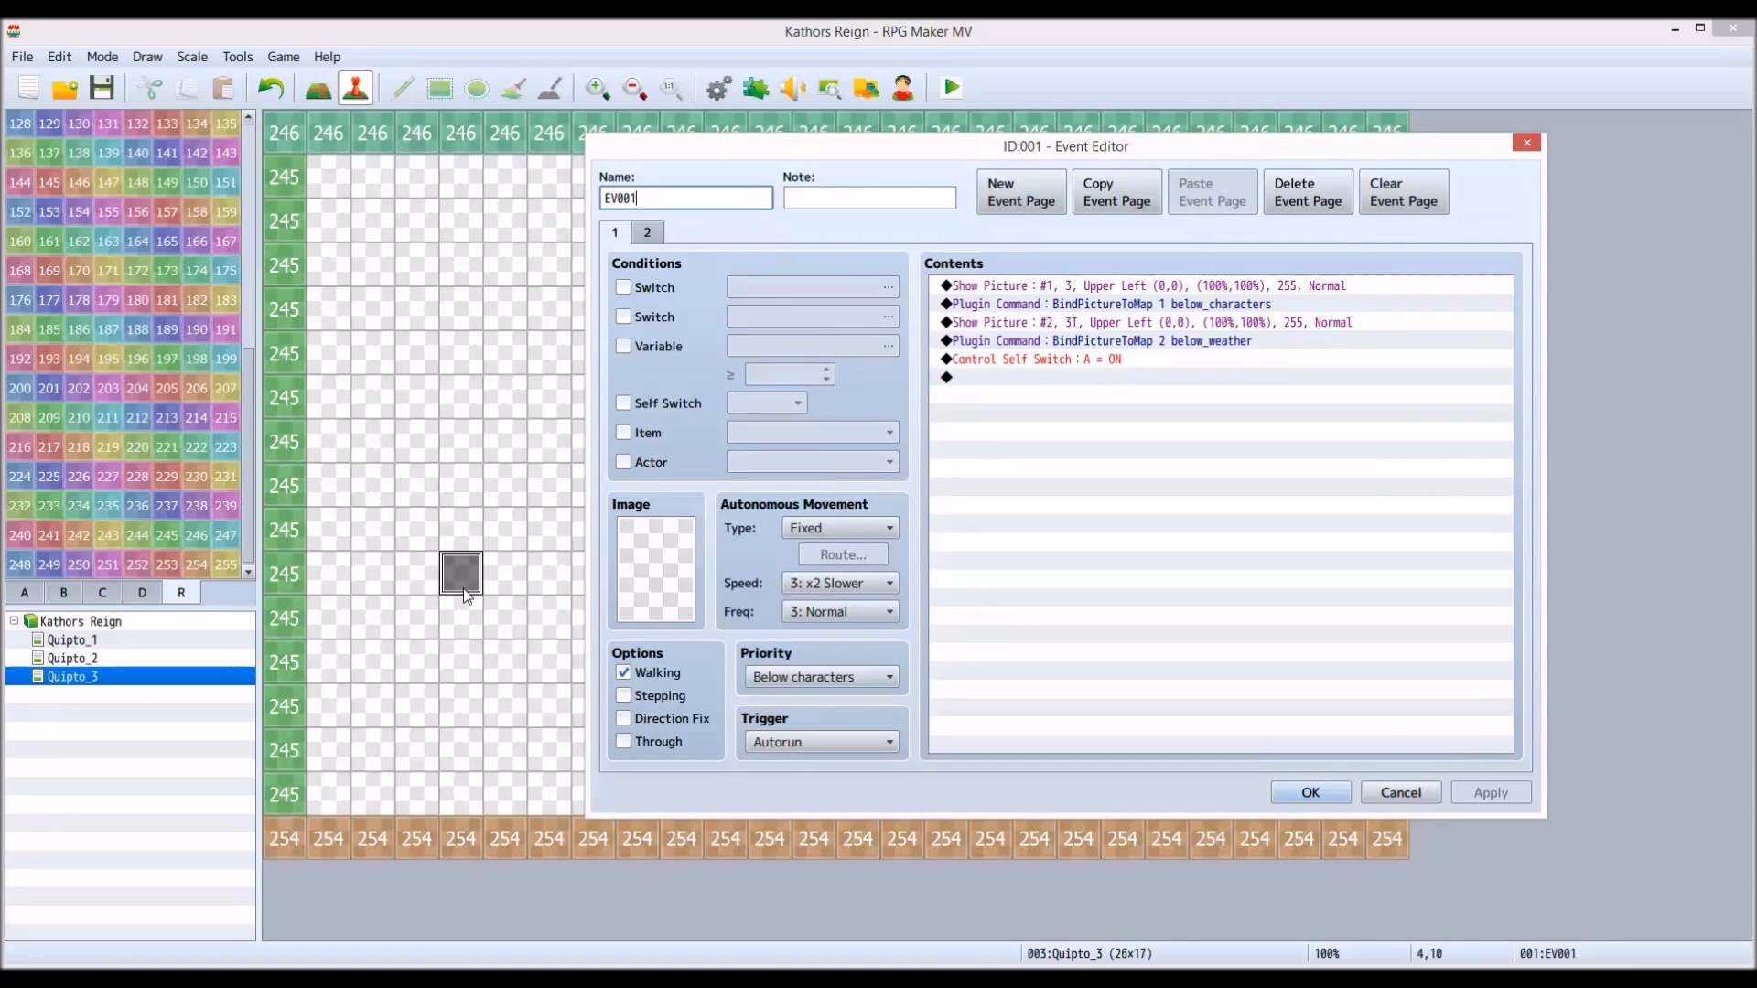
{"action": "mouse_move", "coordinate": [1131, 294]}
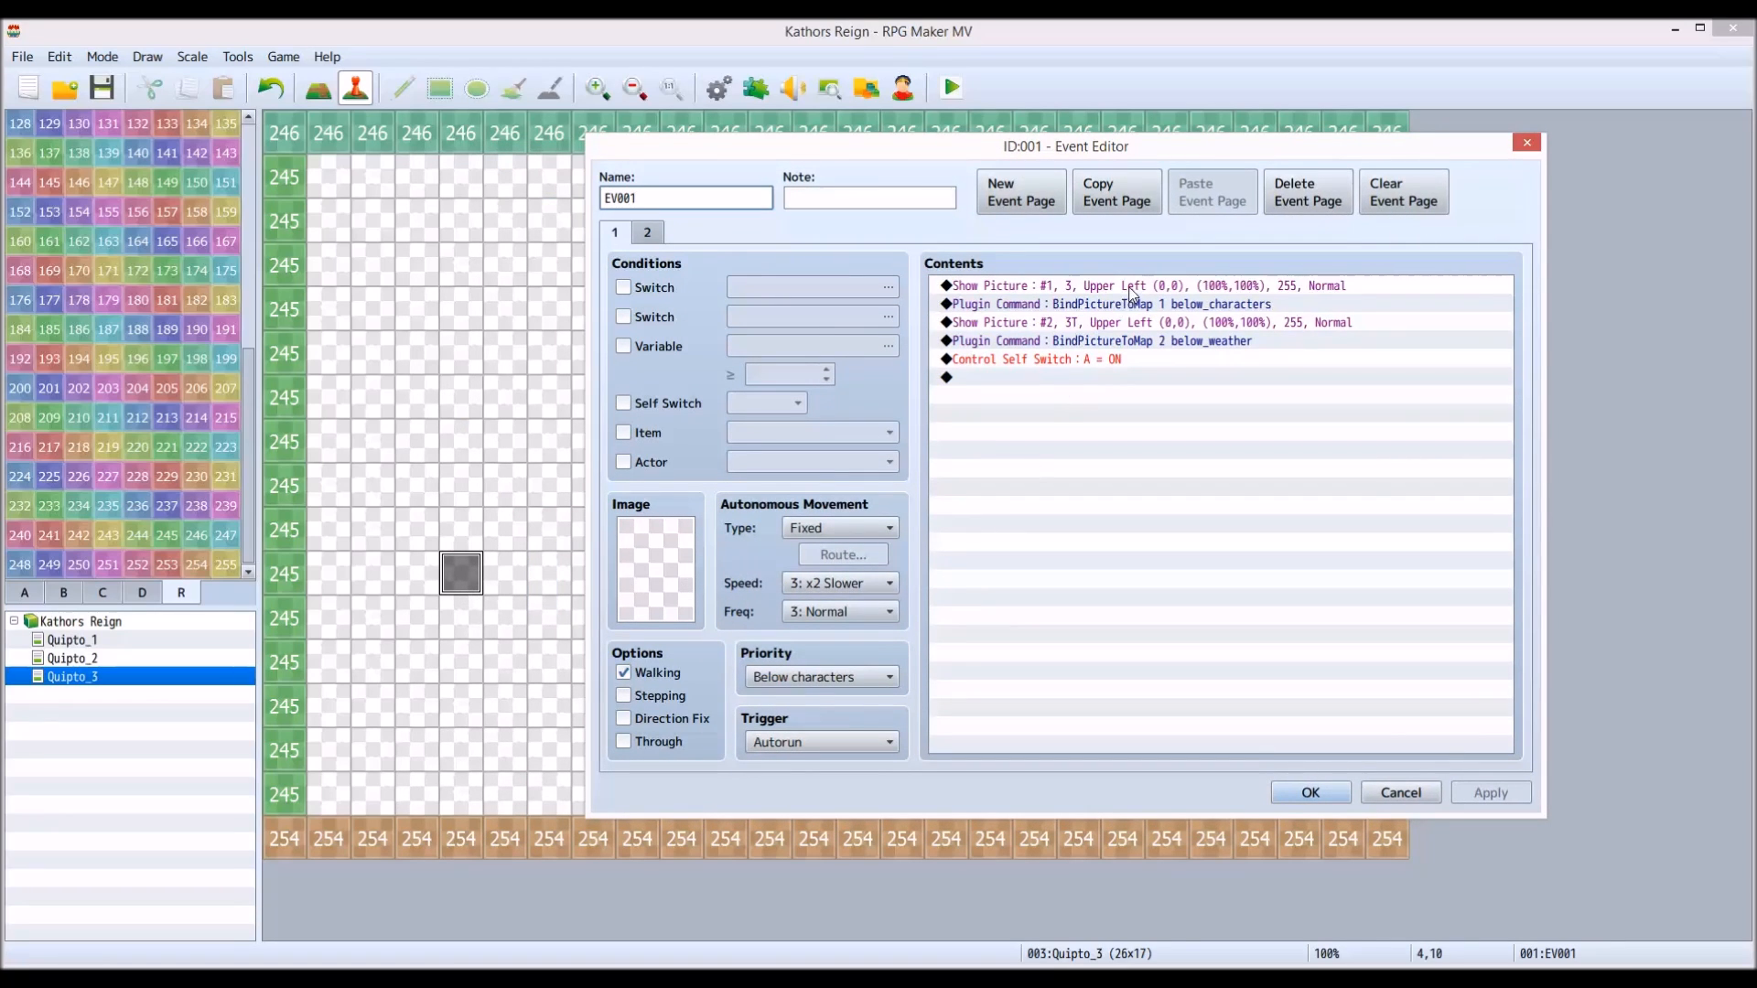
{"action": "double_click", "coordinate": [1142, 285]}
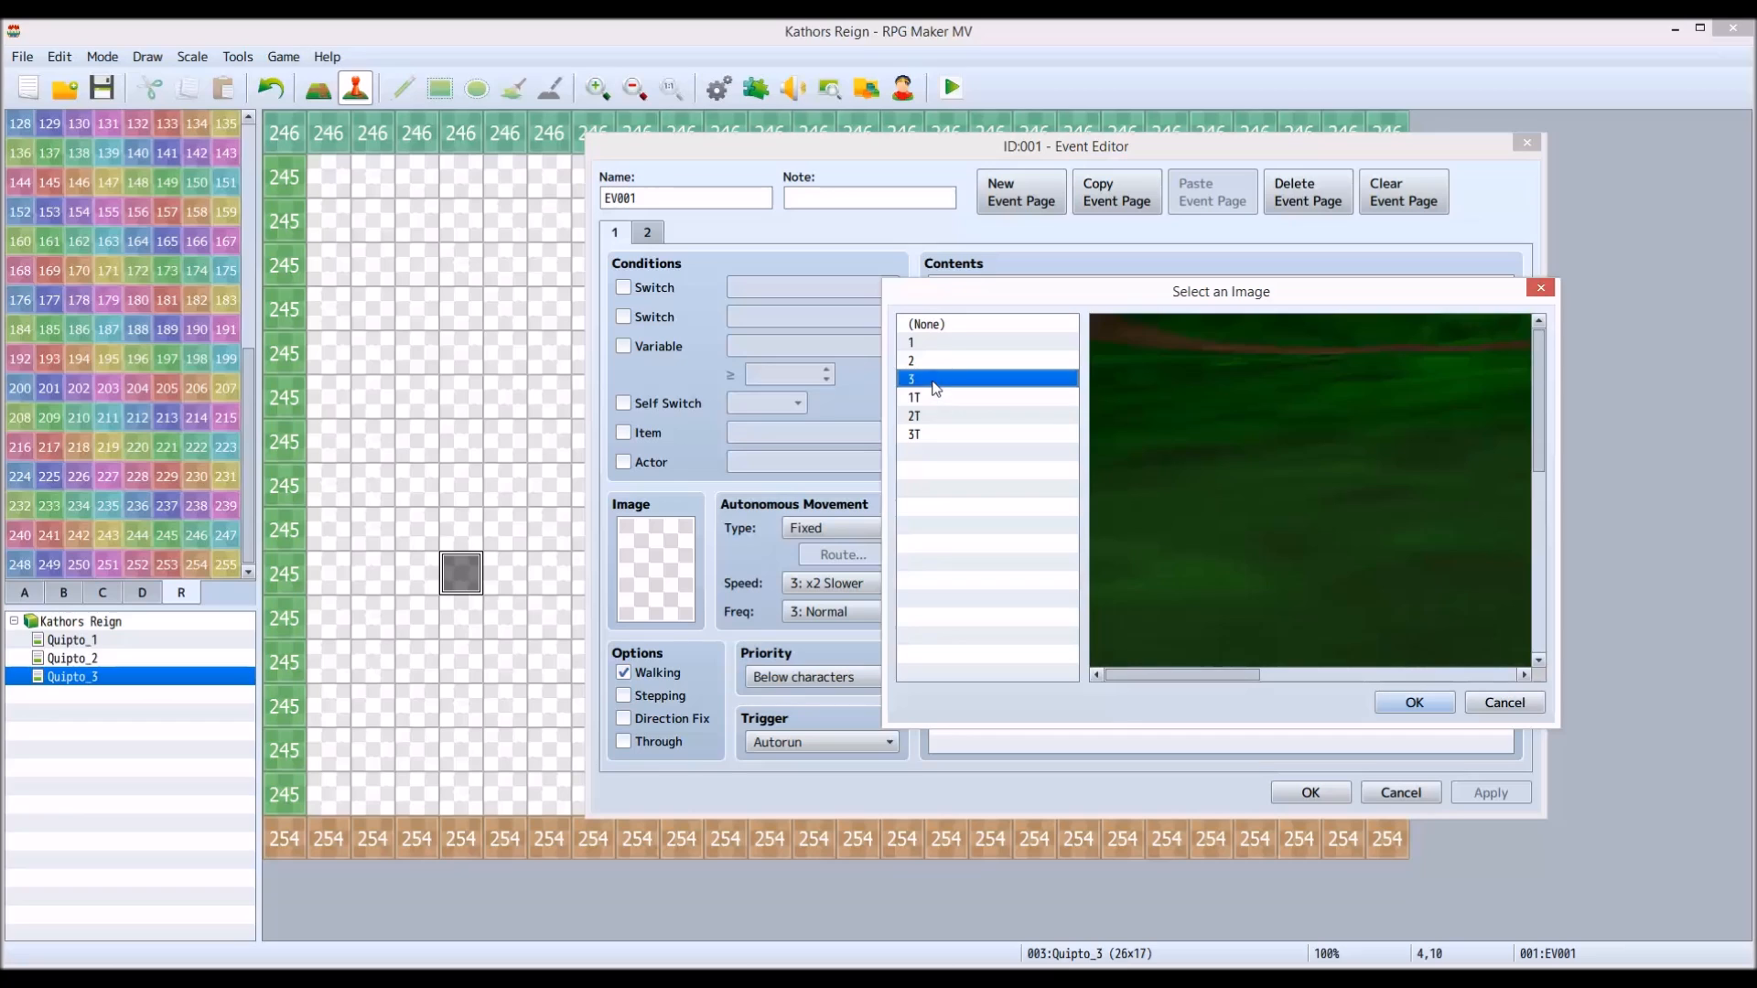
{"action": "mouse_move", "coordinate": [1537, 409]}
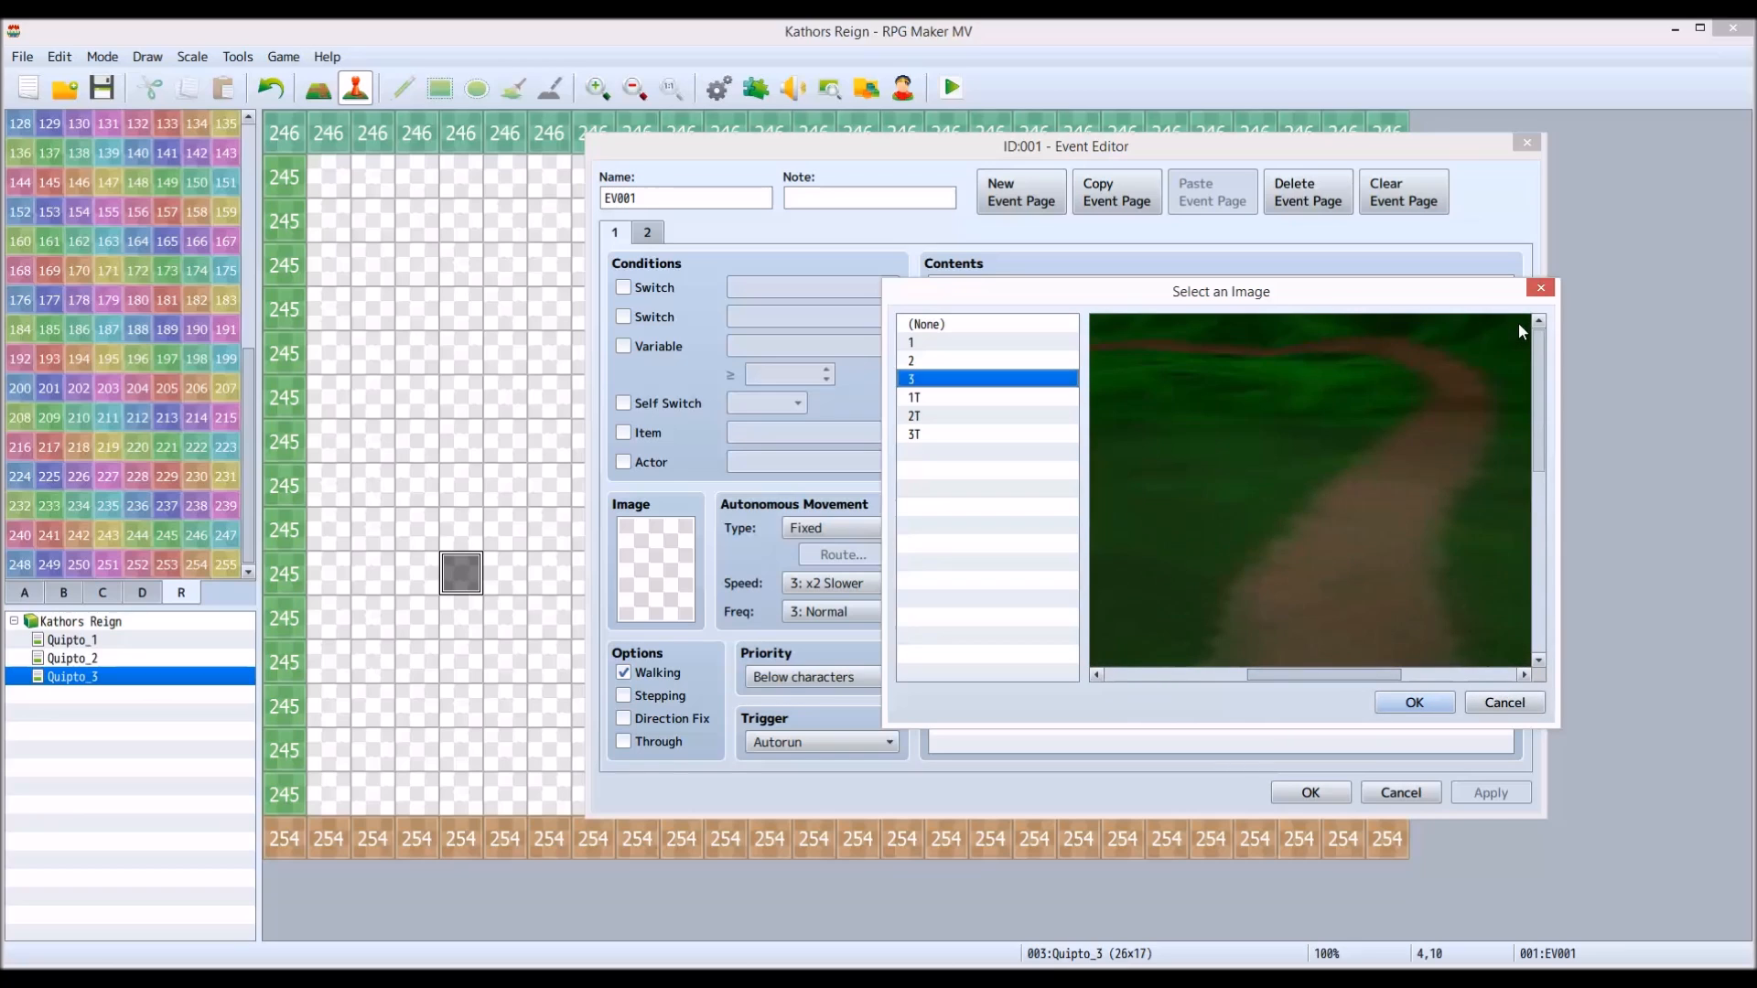
{"action": "left_click", "coordinate": [1412, 701]}
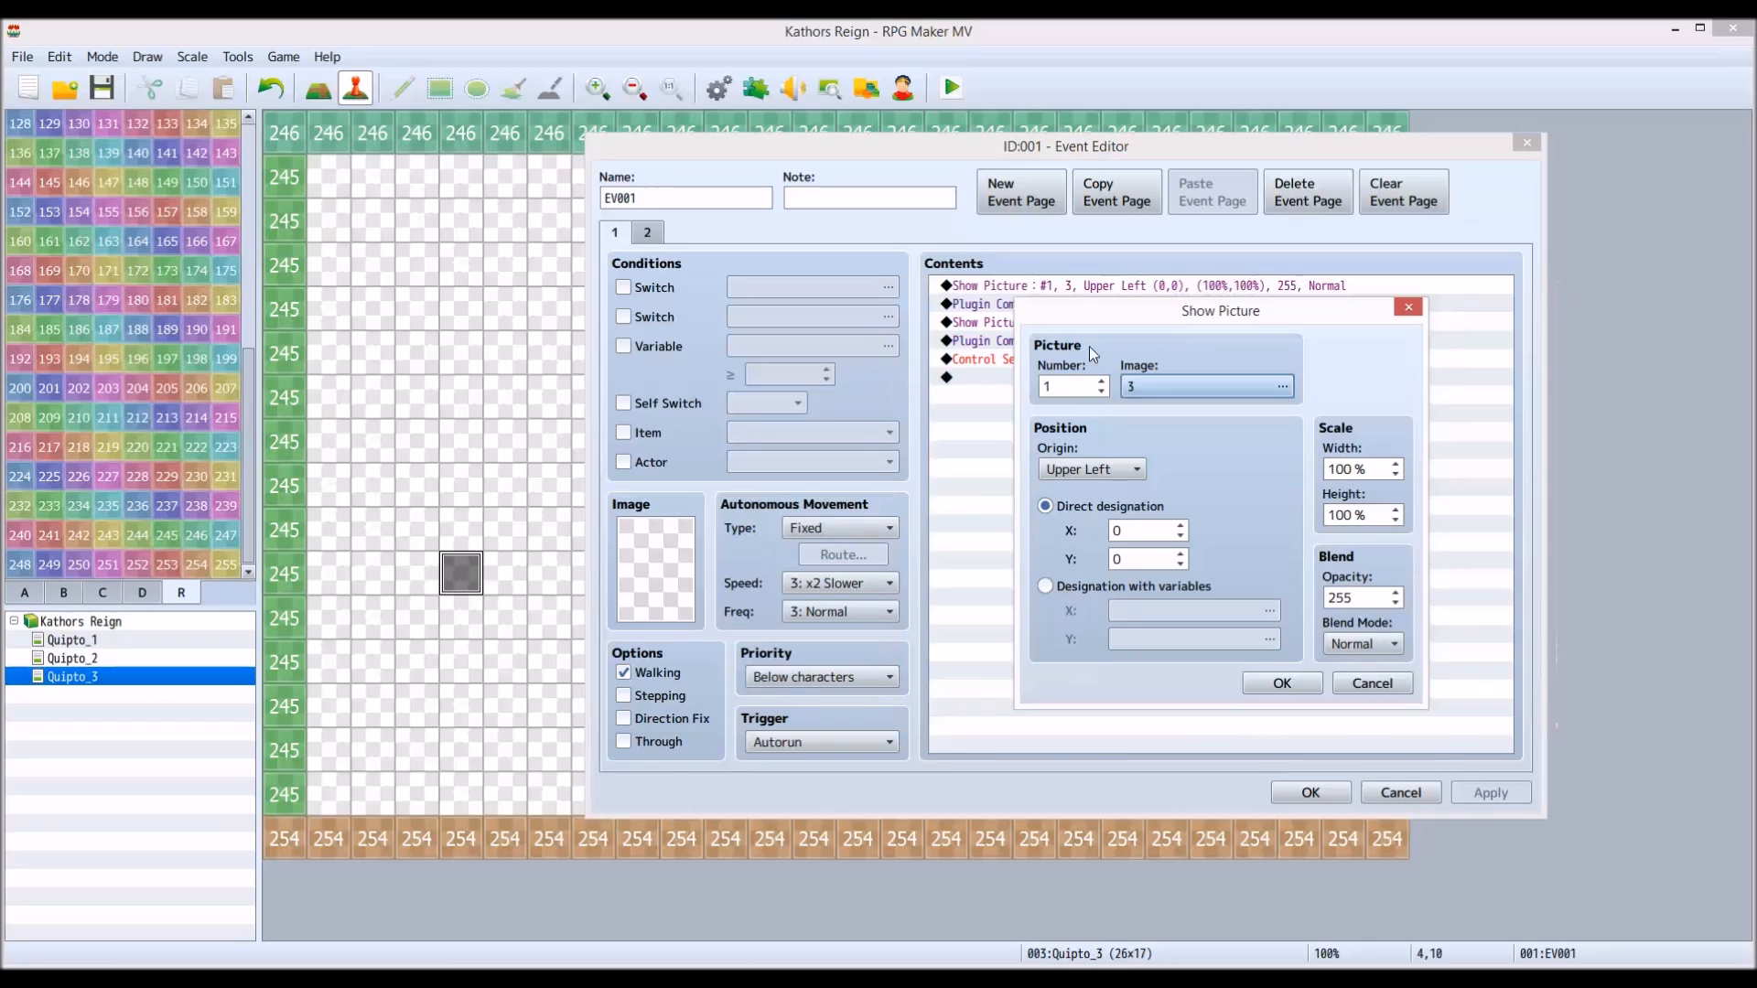
{"action": "left_click", "coordinate": [1281, 683]}
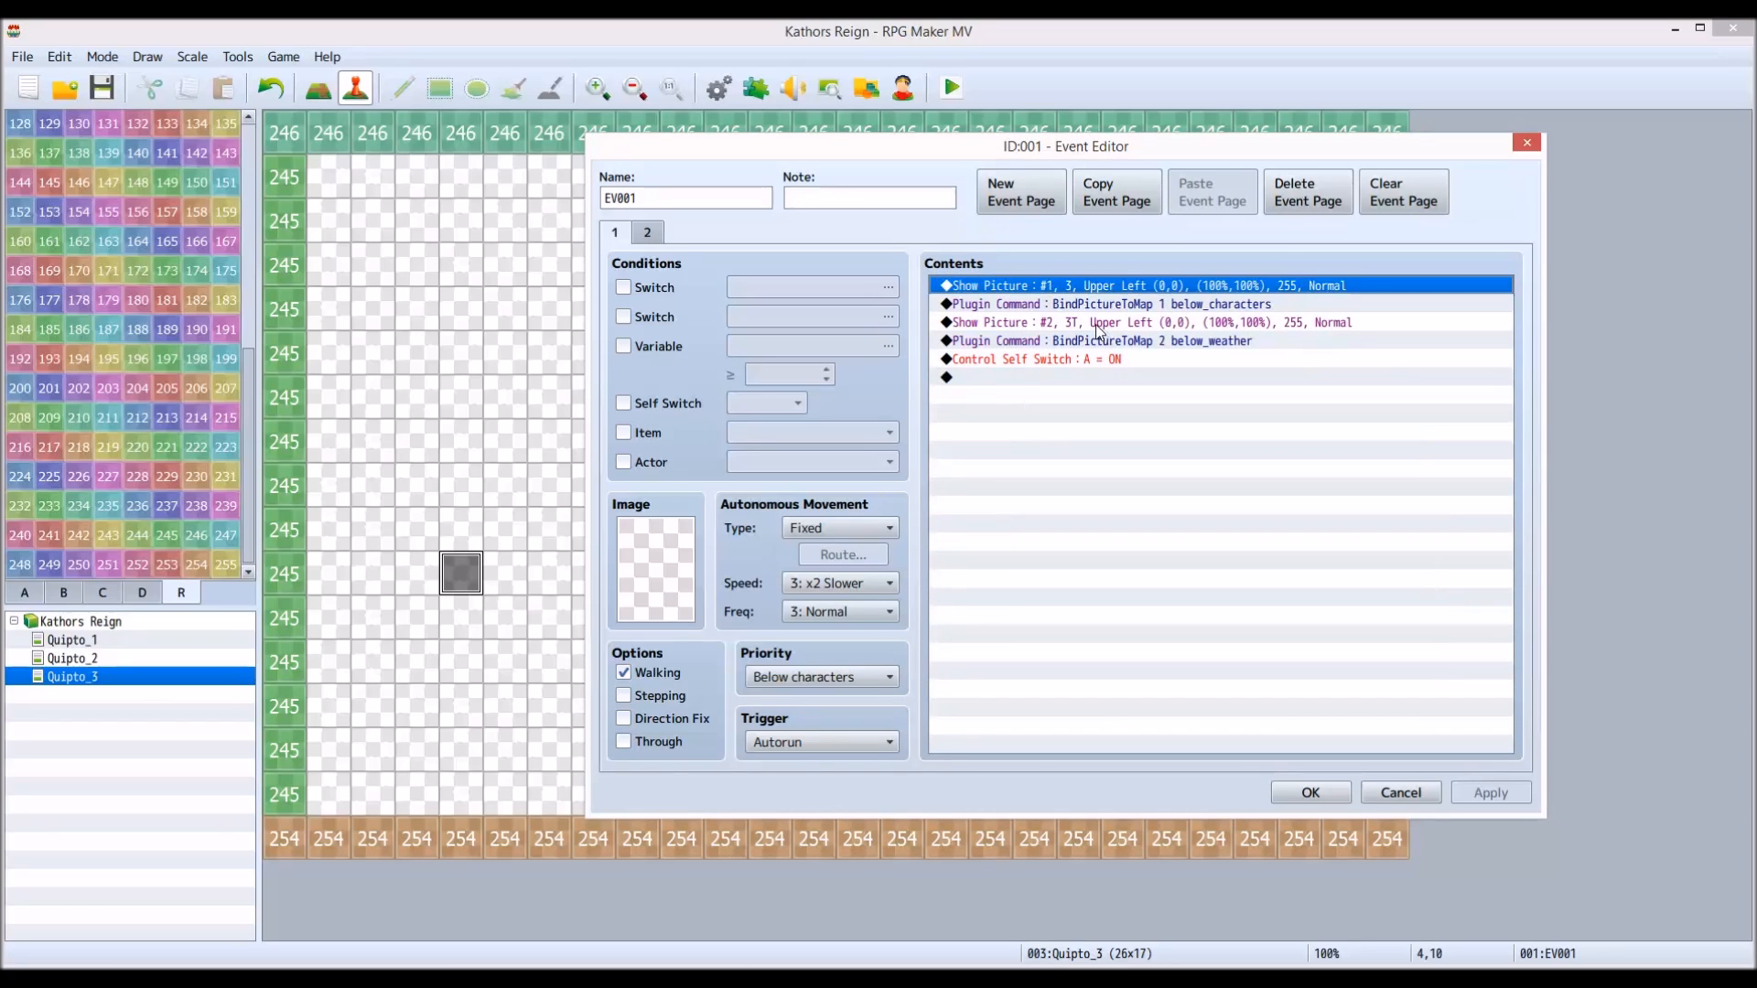
{"action": "double_click", "coordinate": [1149, 322]}
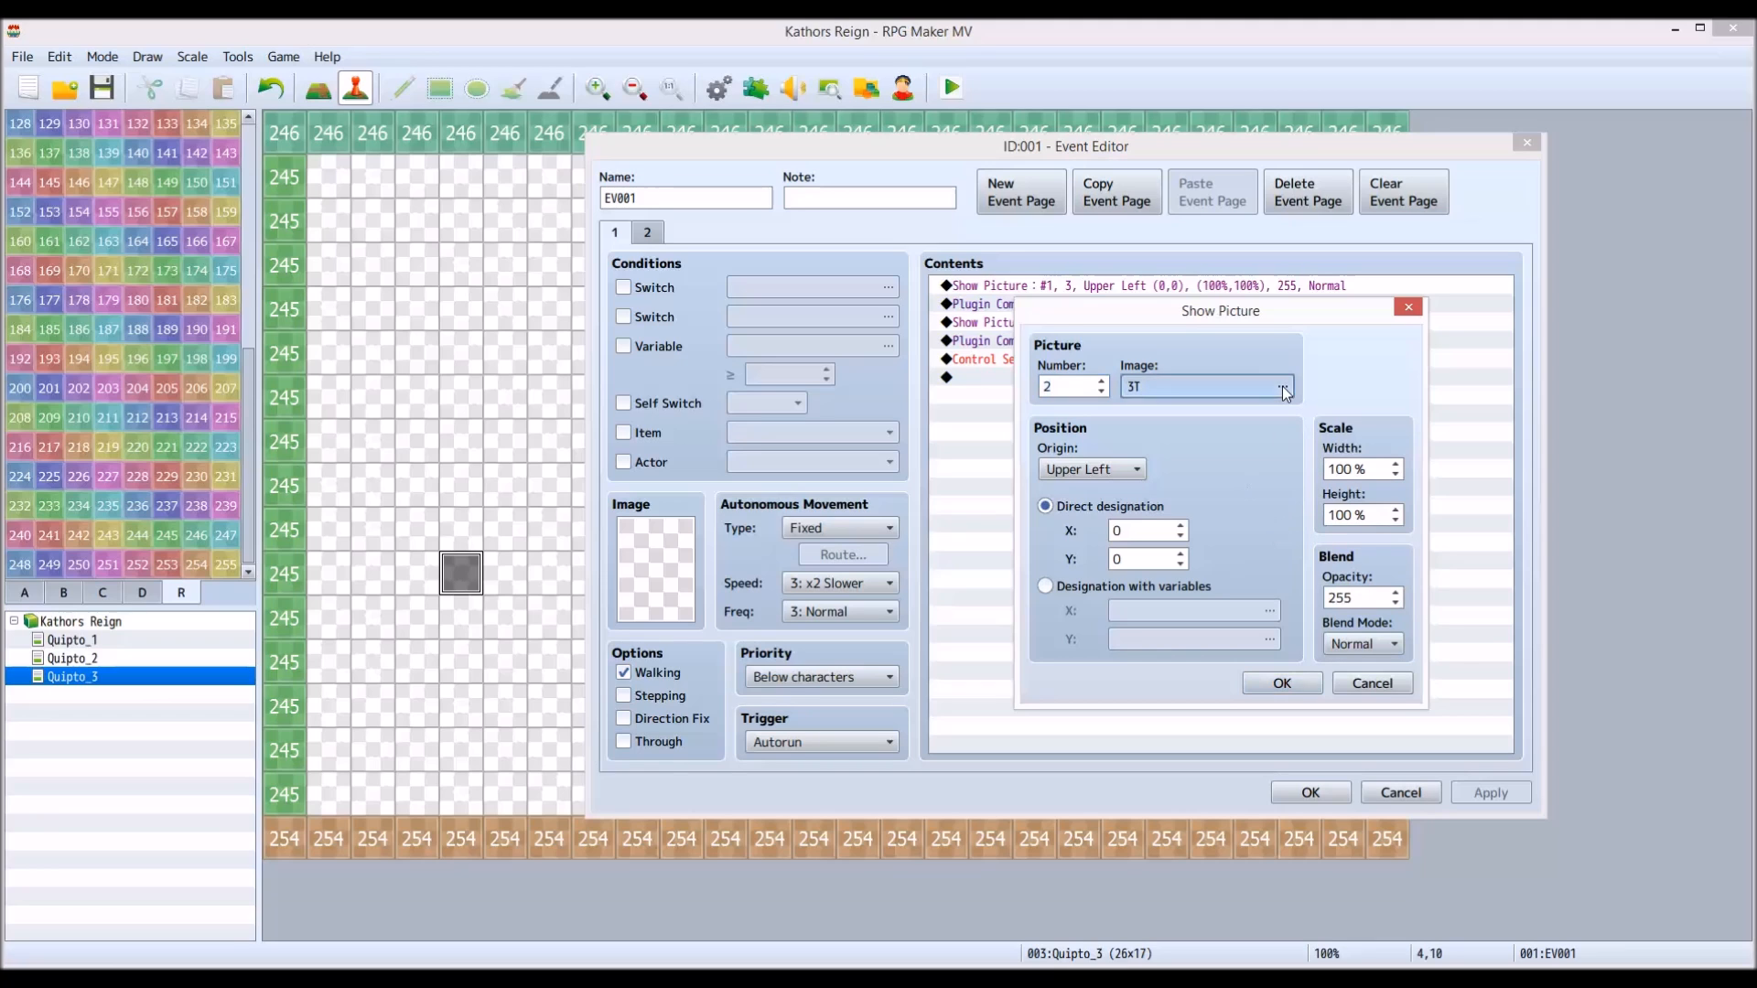
{"action": "left_click", "coordinate": [1285, 386]}
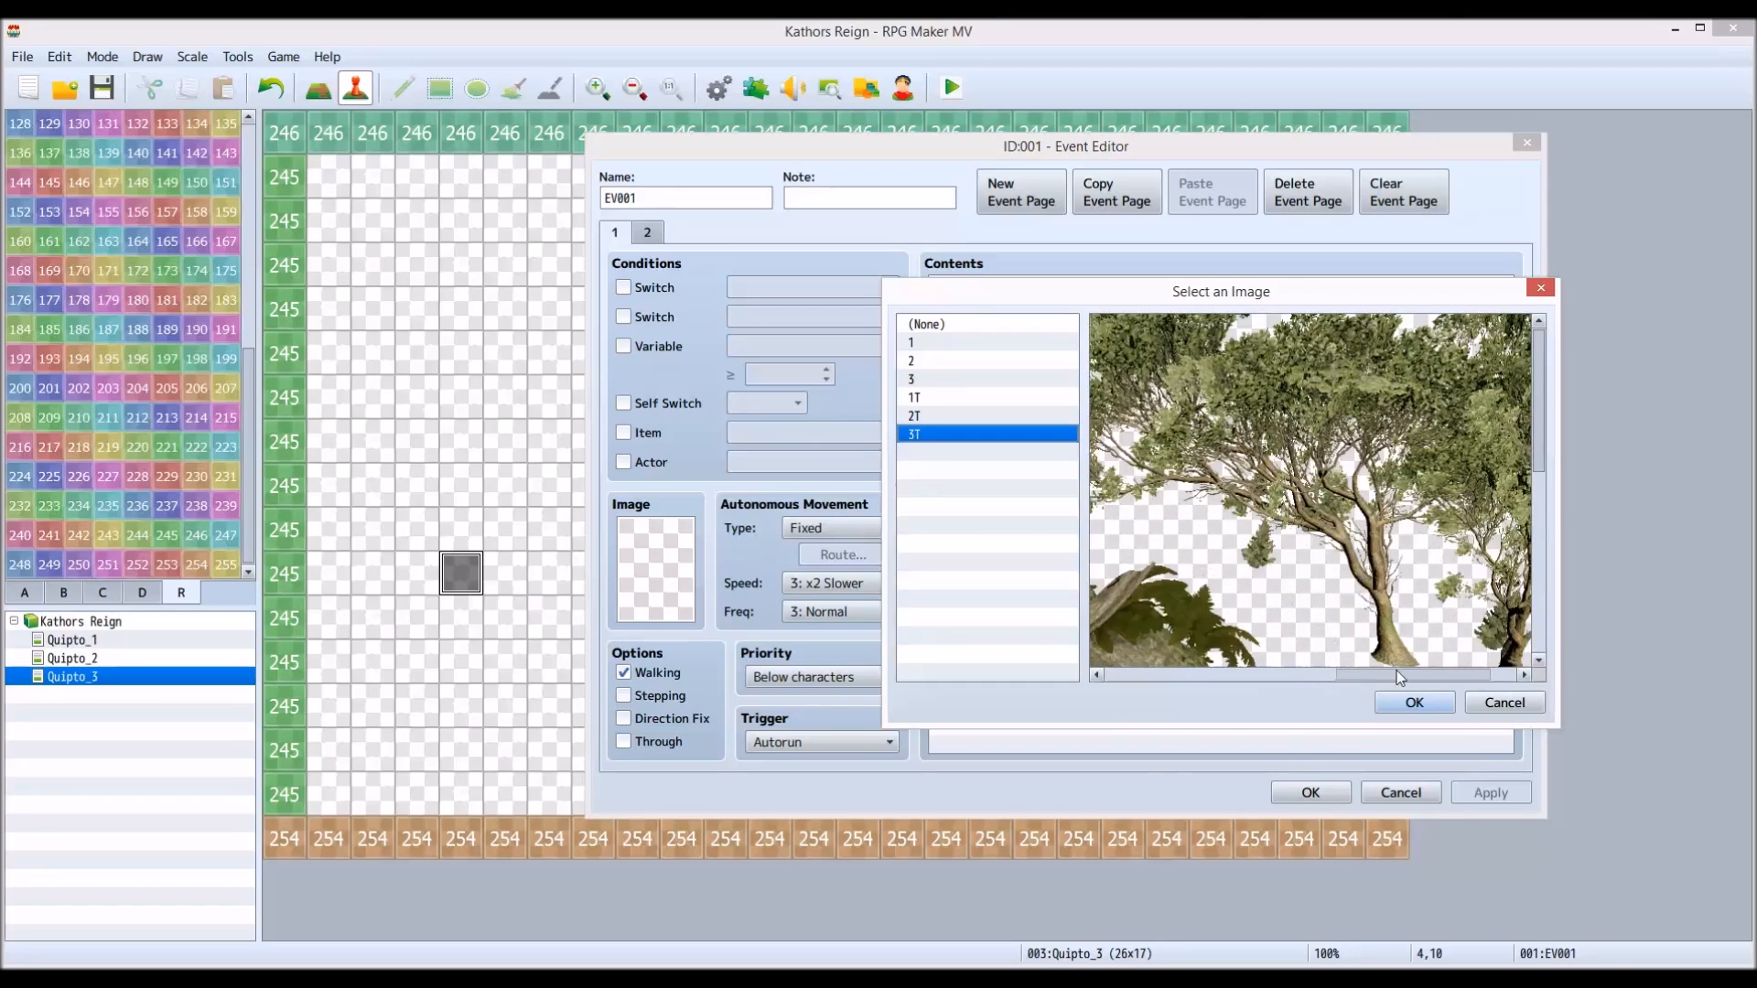
{"action": "scroll", "scroll_direction": "down", "scroll_amount": 3}
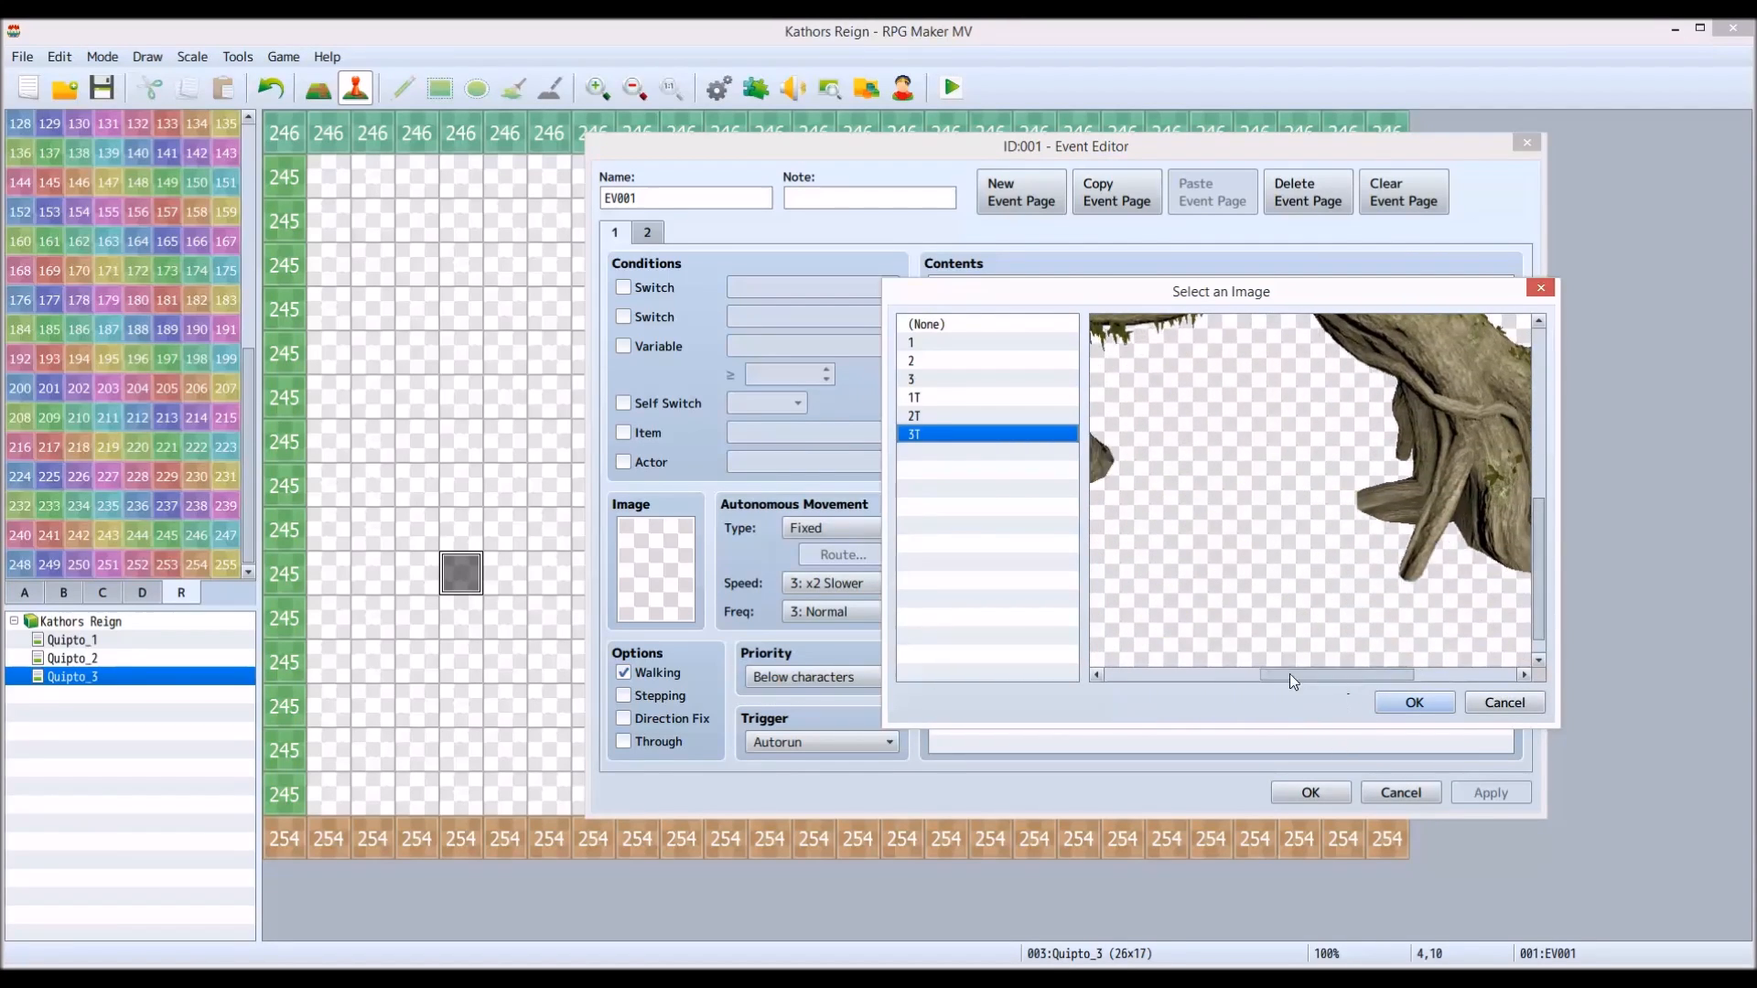
{"action": "left_click", "coordinate": [1413, 703]}
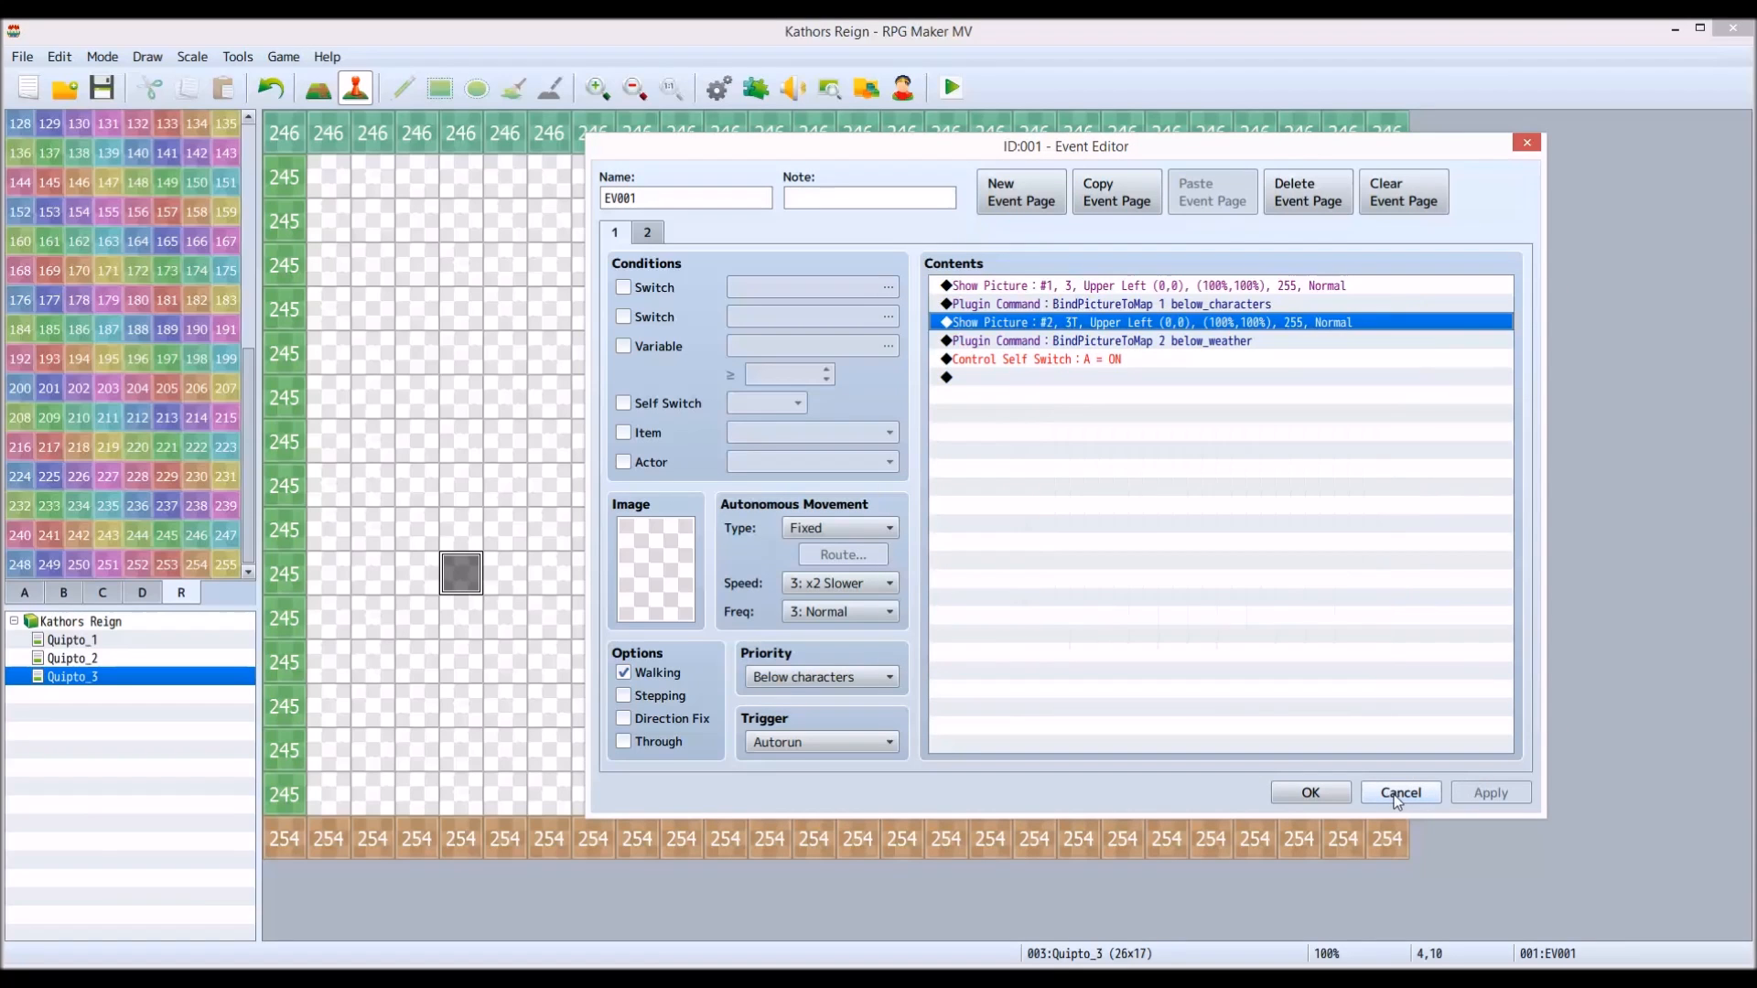
{"action": "left_click", "coordinate": [1400, 792]}
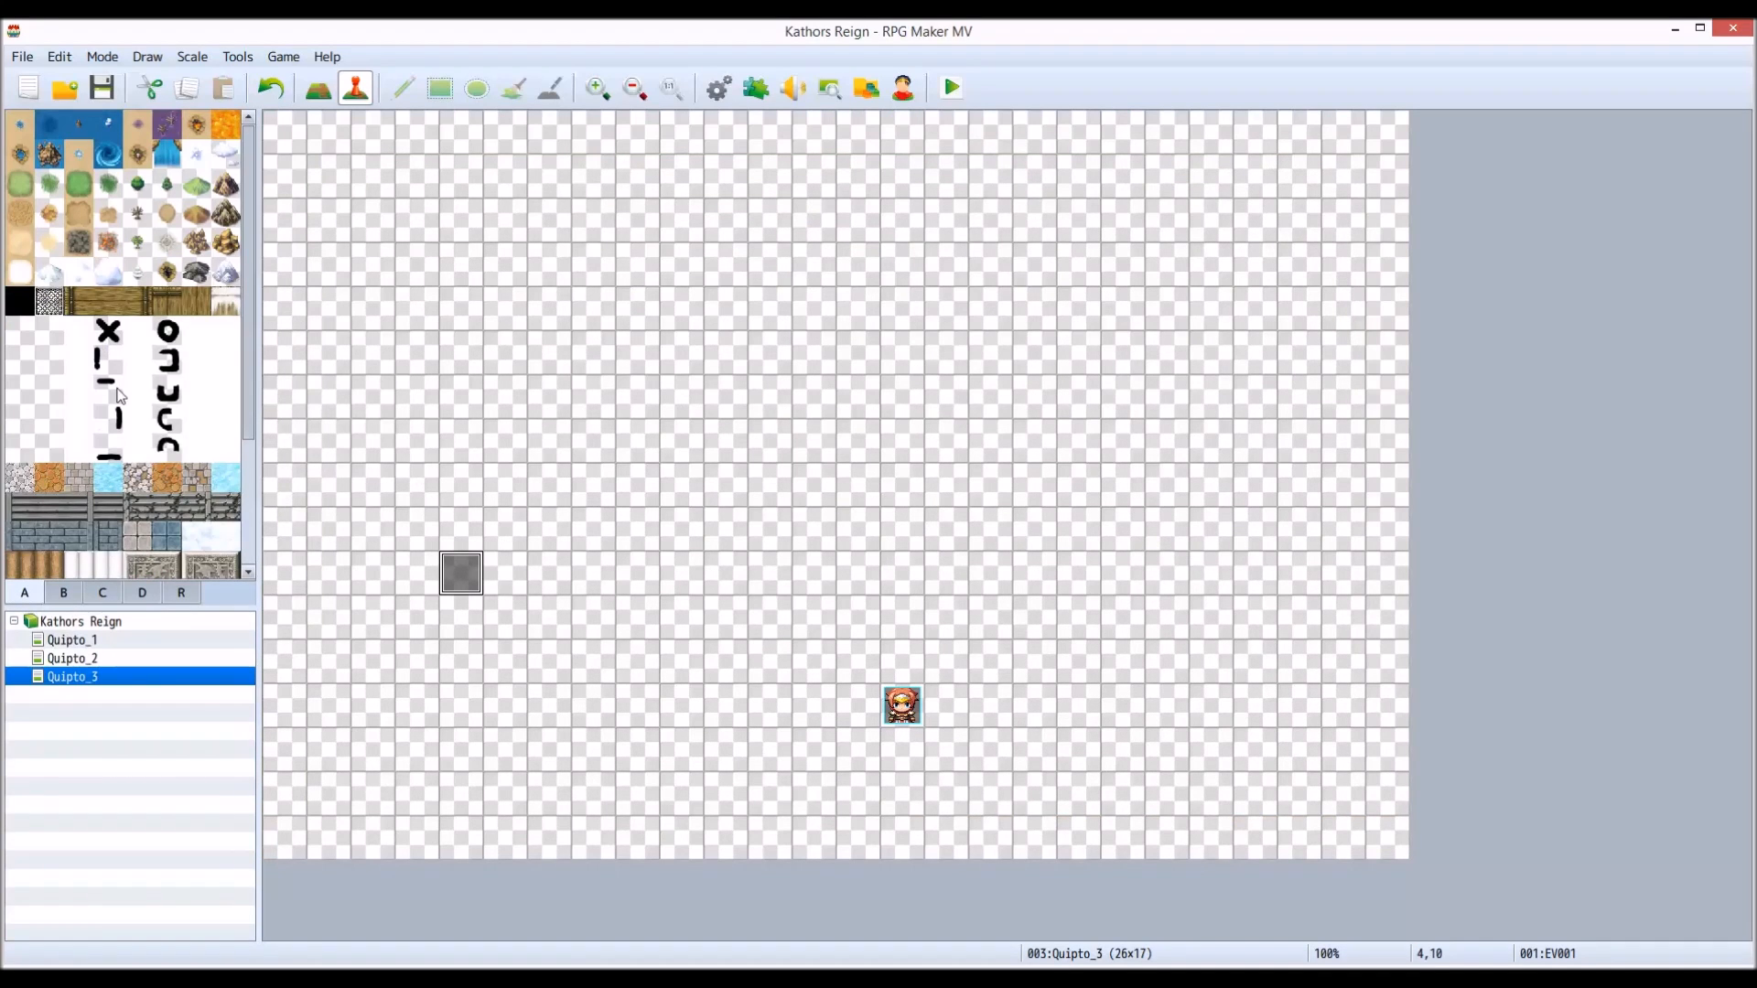
{"action": "mouse_move", "coordinate": [165, 336]}
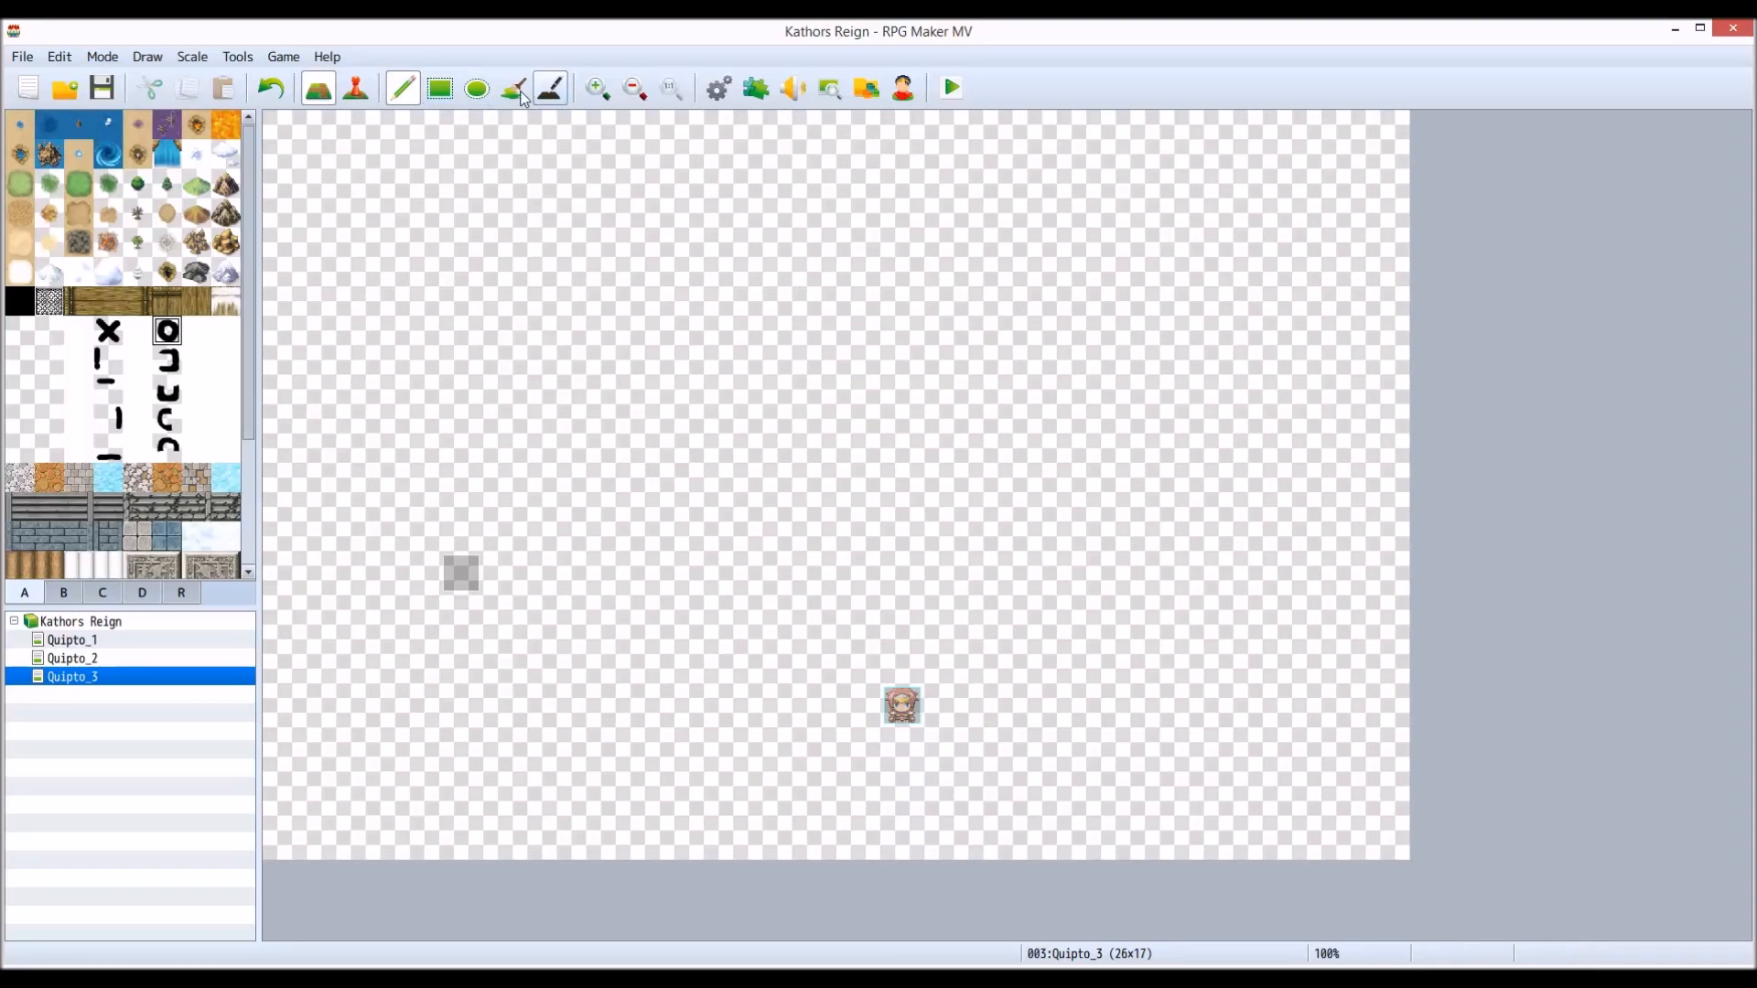
- Select the Flood Fill tool with the O tile and bring up the Quipto_3 map options
{"action": "left_click", "coordinate": [512, 88]}
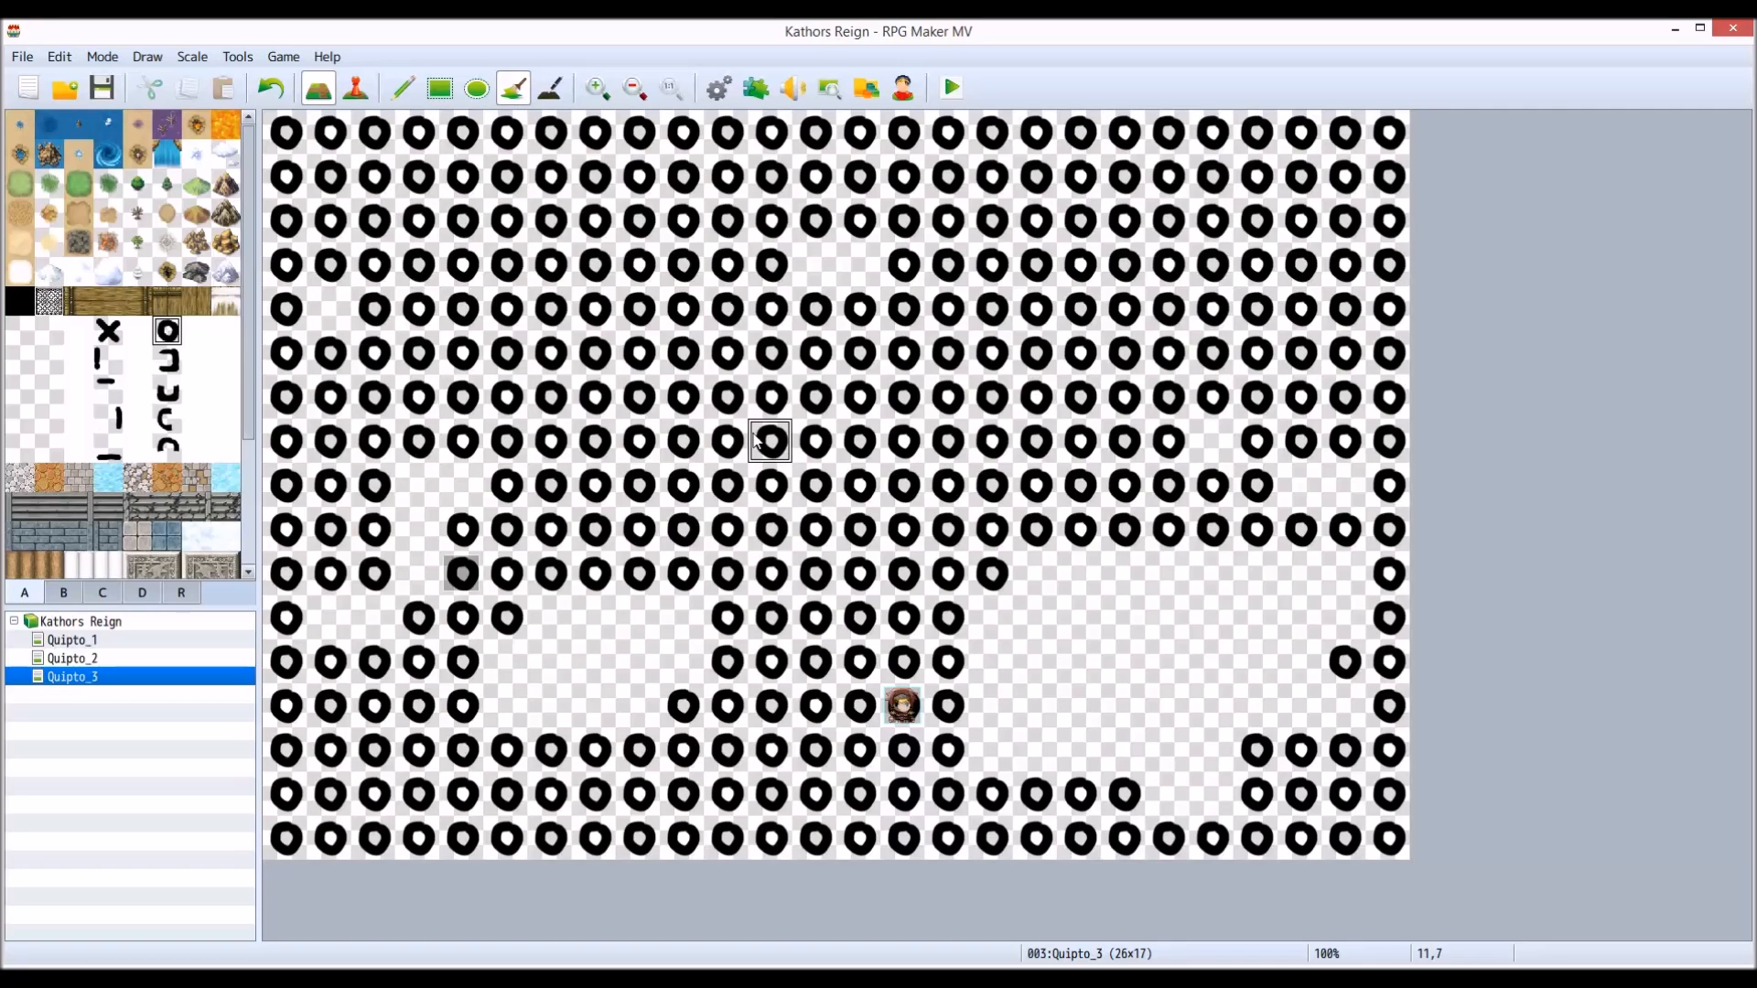
{"action": "mouse_move", "coordinate": [856, 616]}
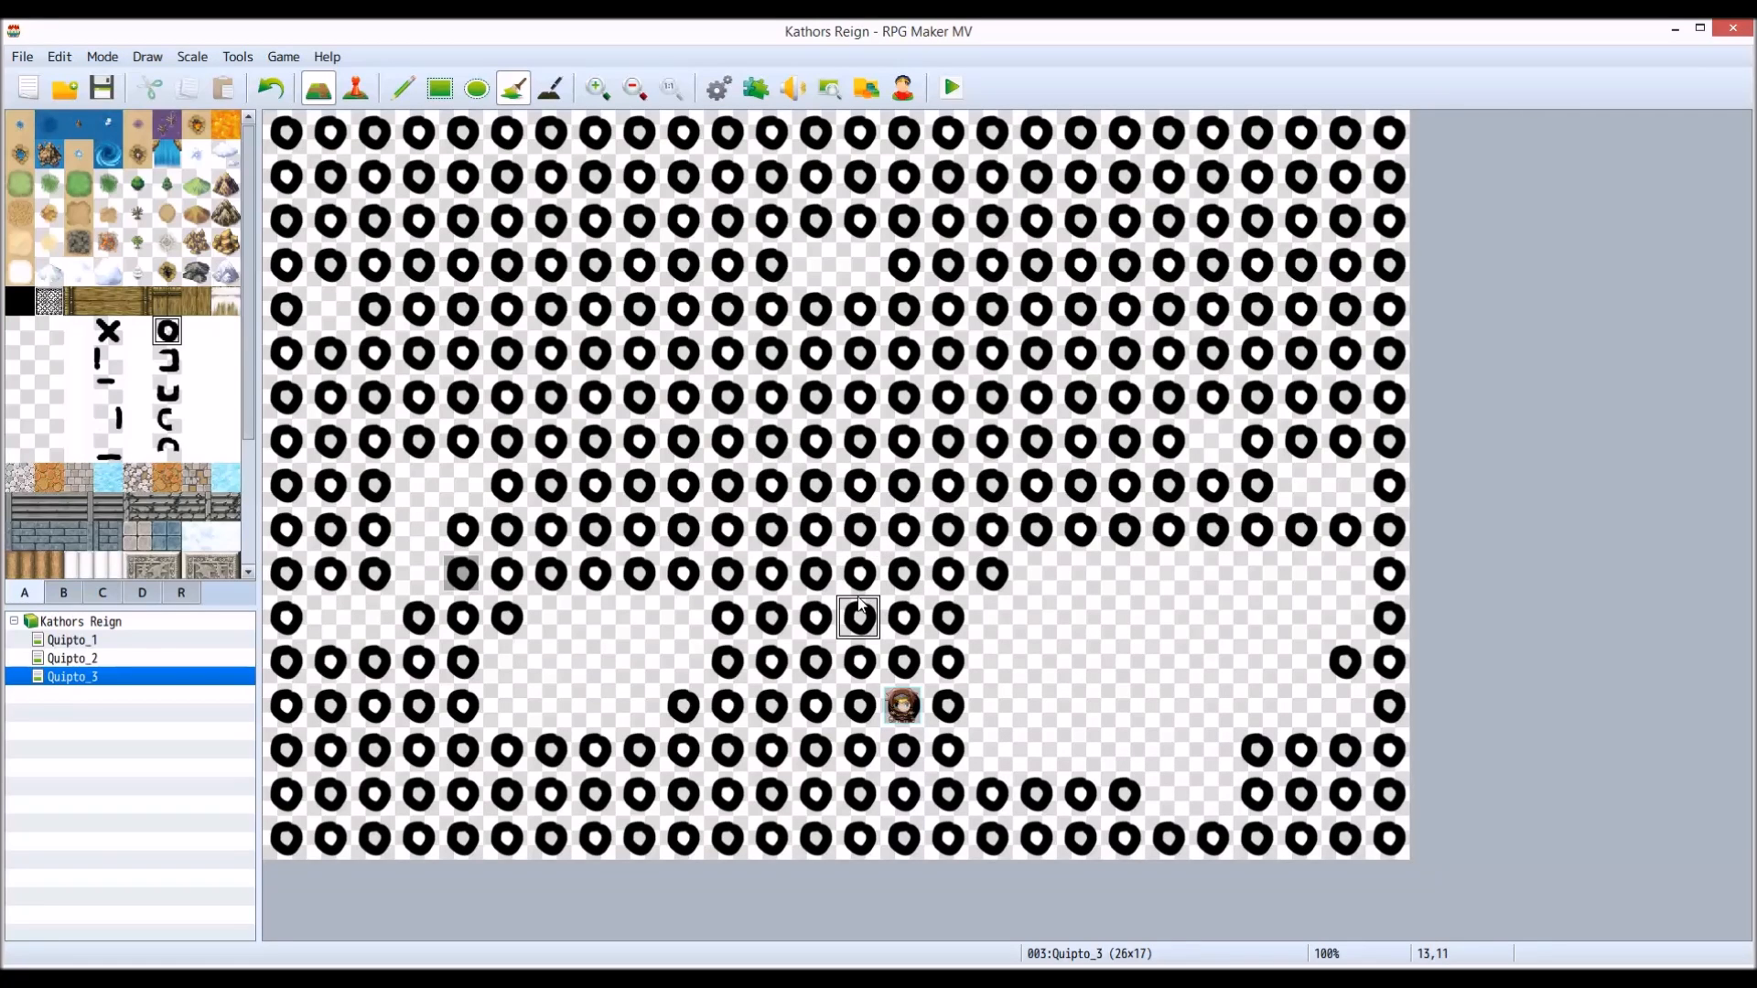
{"action": "right_click", "coordinate": [72, 677]}
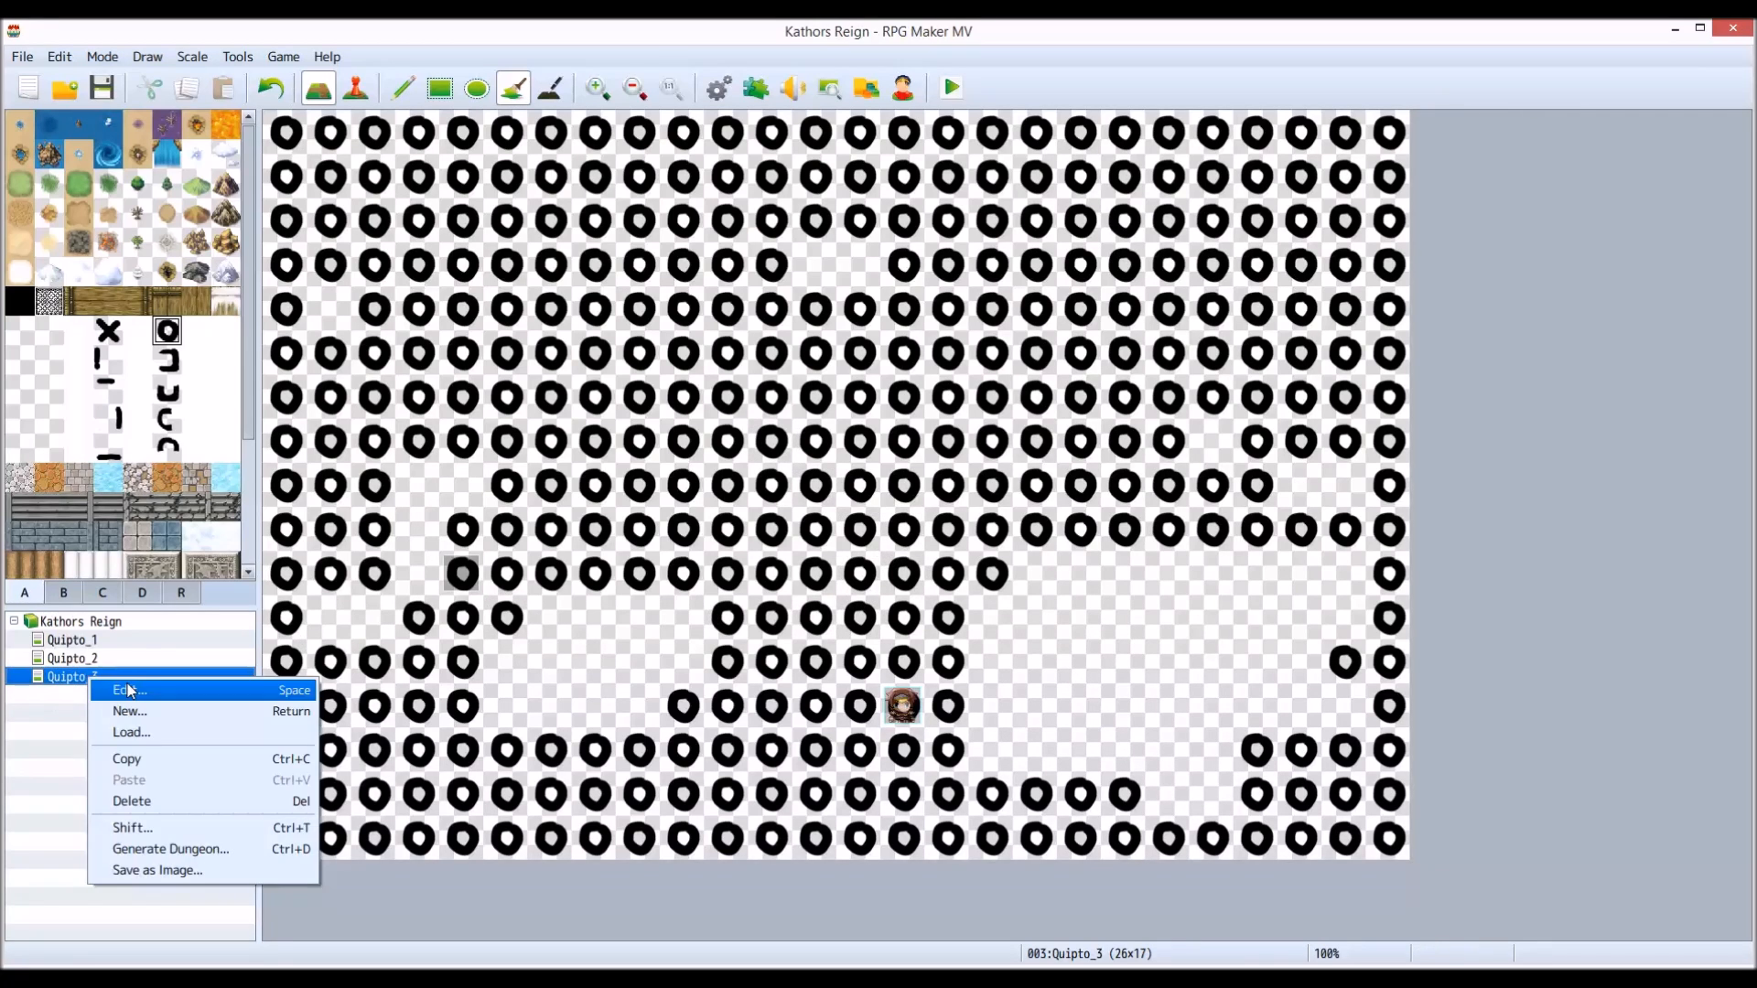
- Set the 3T forest image as Quipto_3's parallax background in Map Properties
{"action": "left_click", "coordinate": [130, 690]}
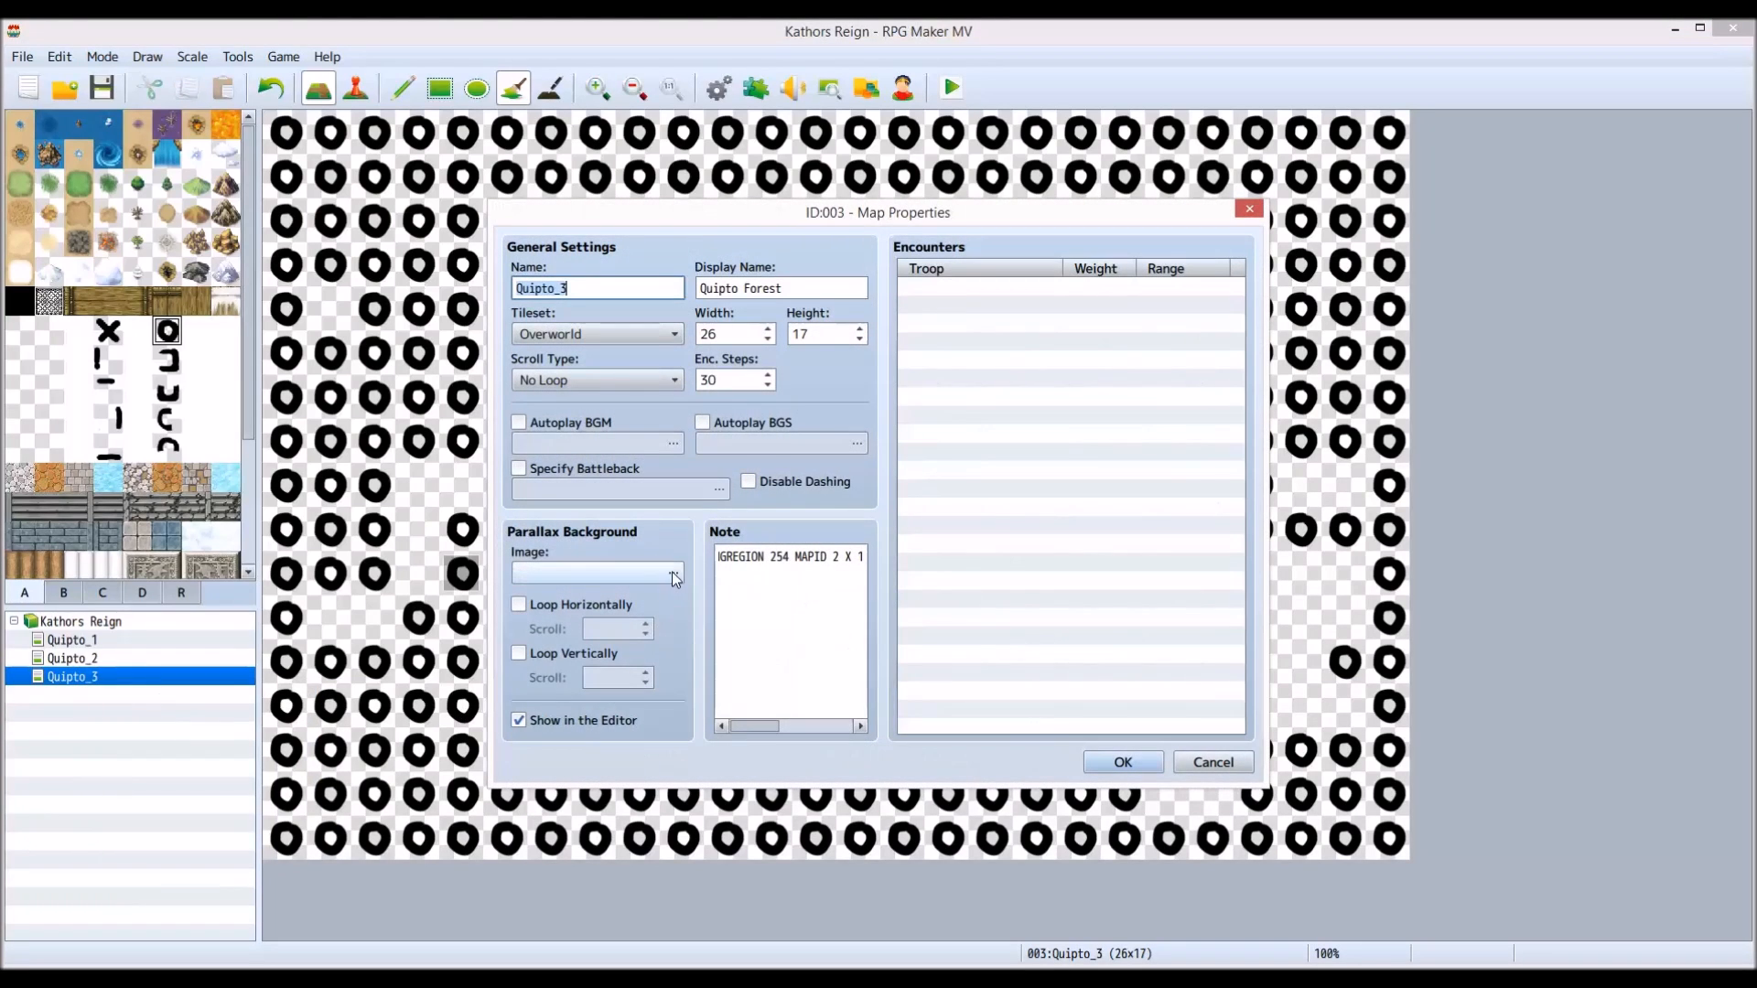
{"action": "left_click", "coordinate": [672, 573]}
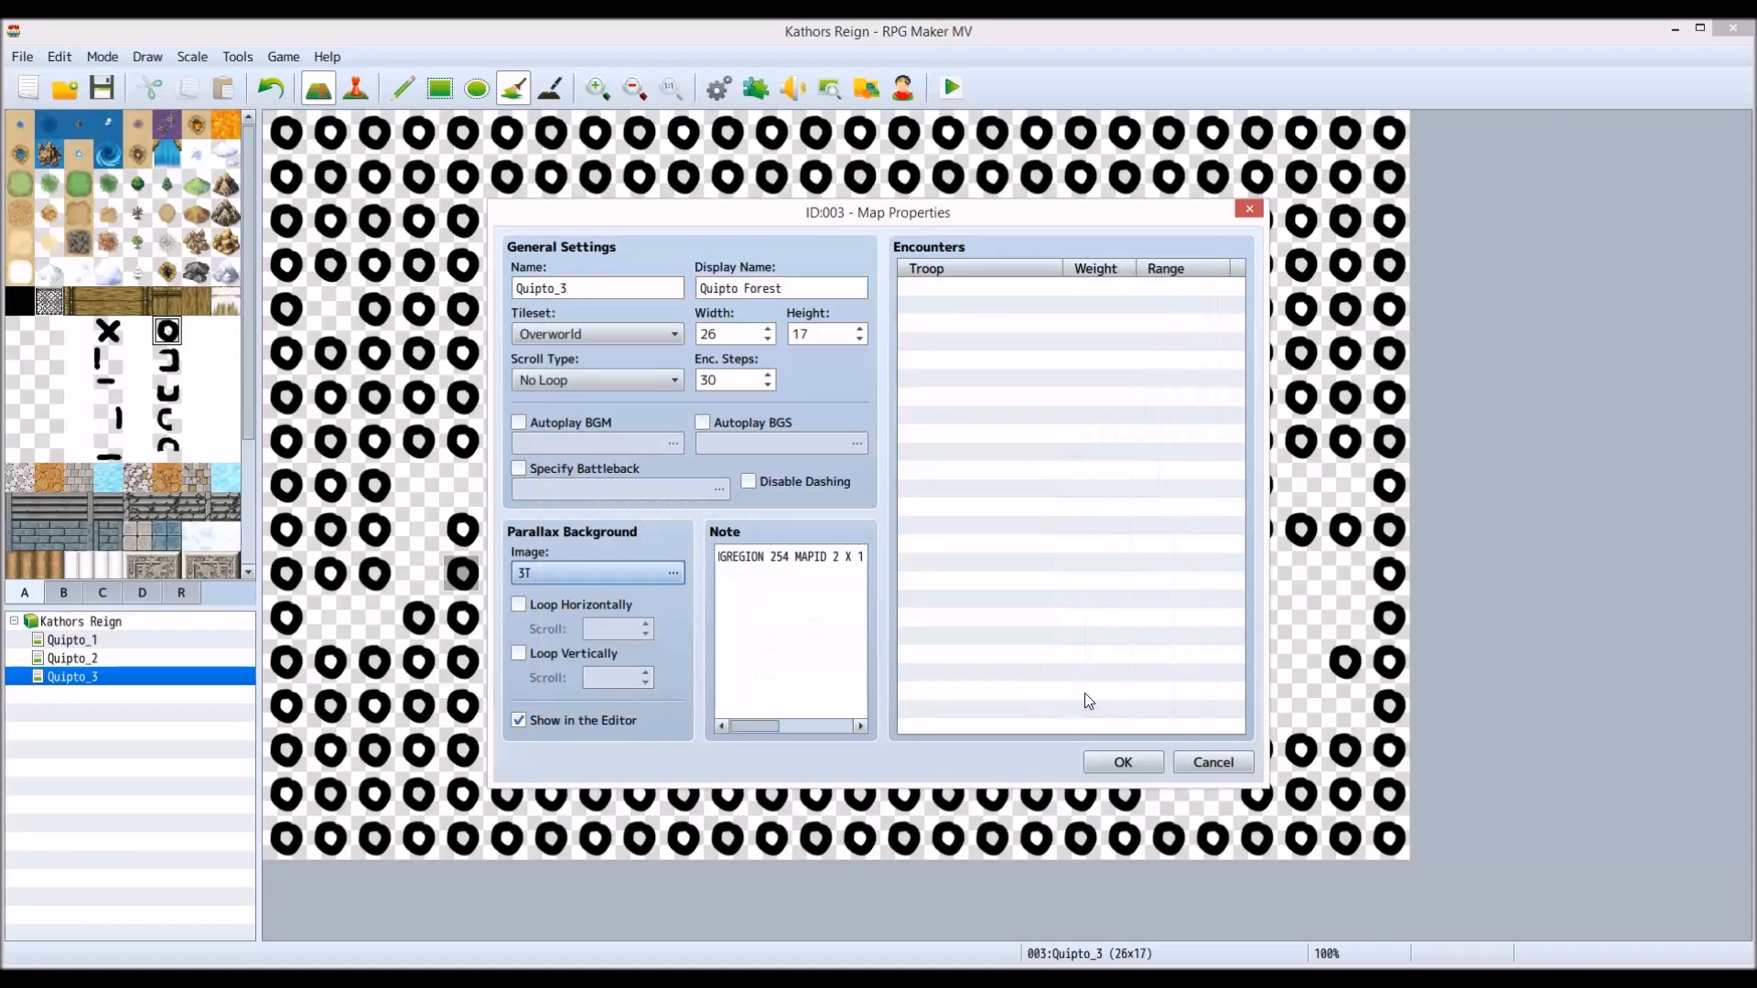
{"action": "left_click", "coordinate": [1120, 761]}
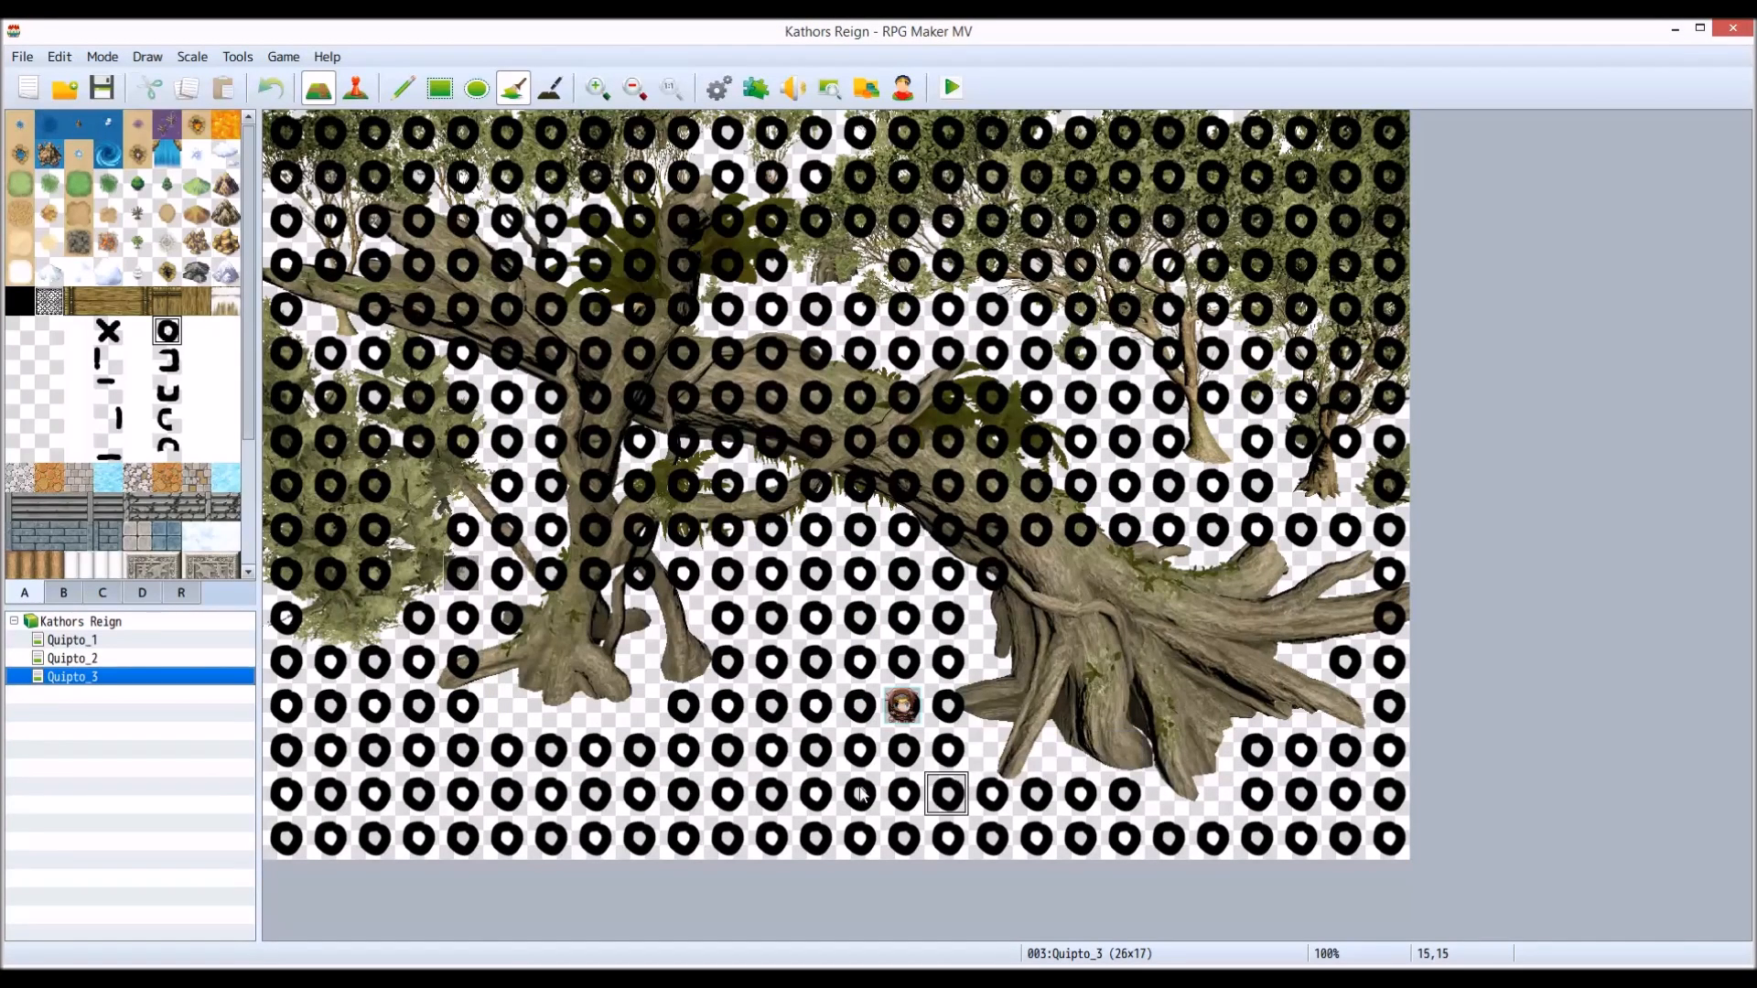
{"action": "mouse_move", "coordinate": [505, 710]}
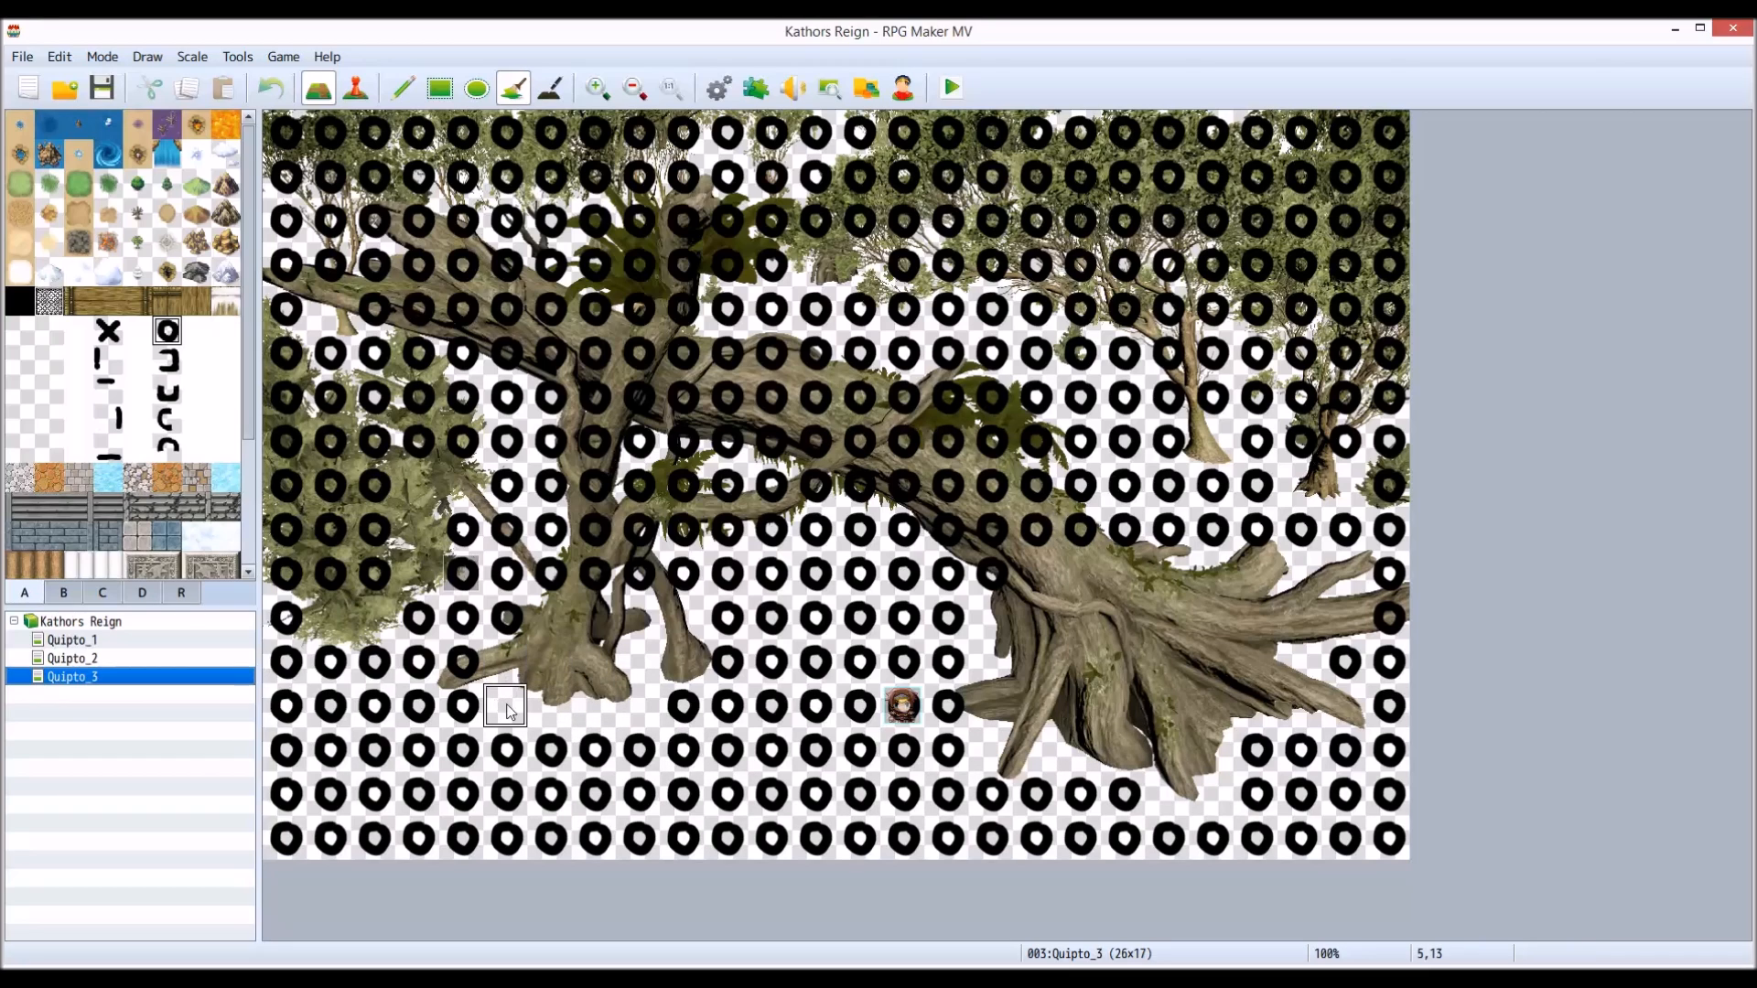
{"action": "mouse_move", "coordinate": [505, 131]}
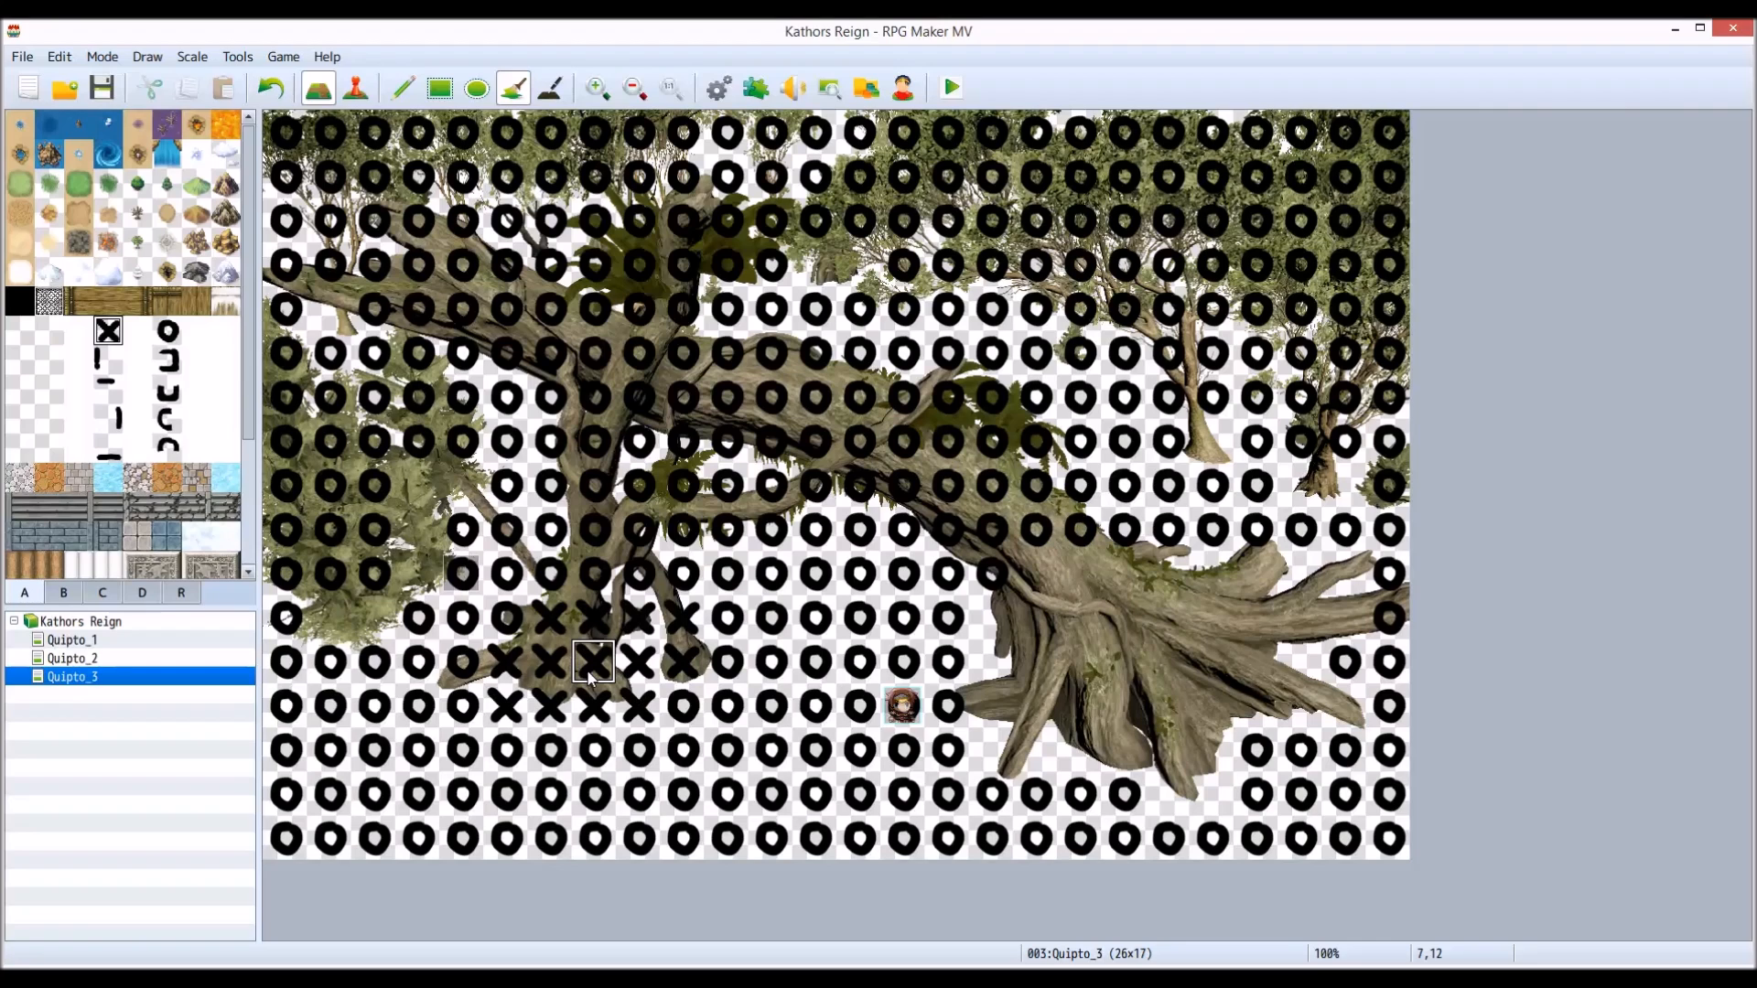
{"action": "mouse_move", "coordinate": [1120, 706]}
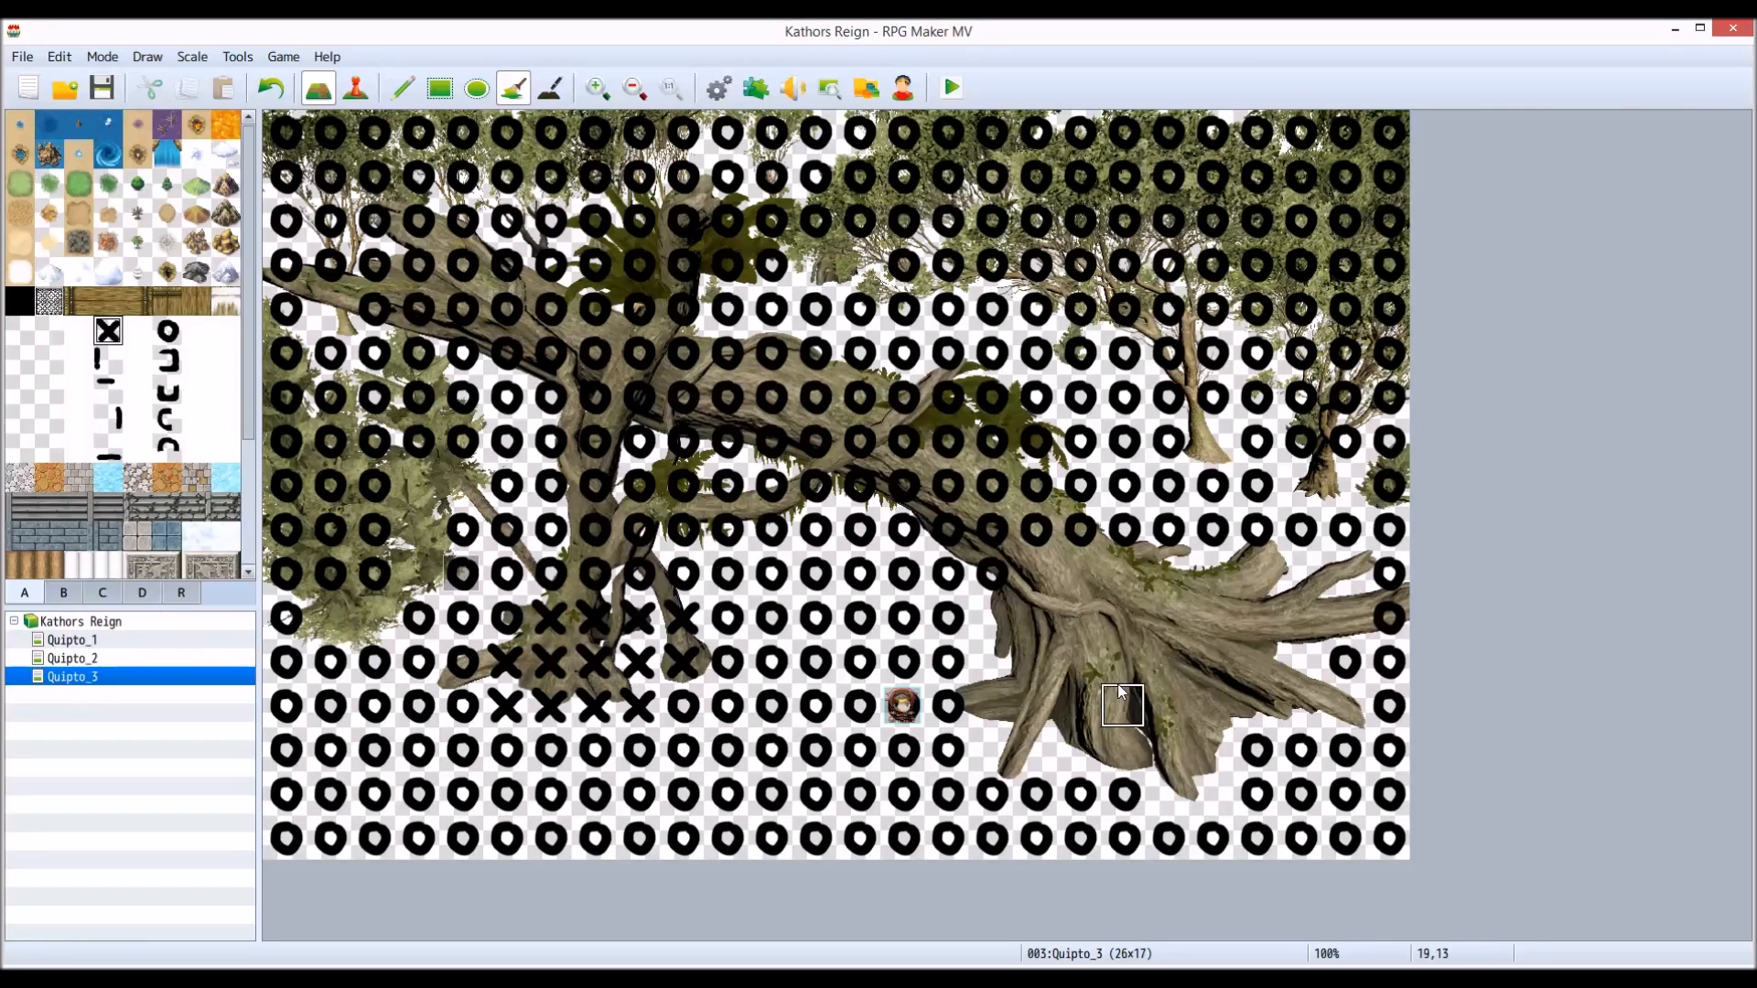
- Mark a tree-root tile impassable with X, then pick the blank tile to erase markers
{"action": "left_click", "coordinate": [1120, 706]}
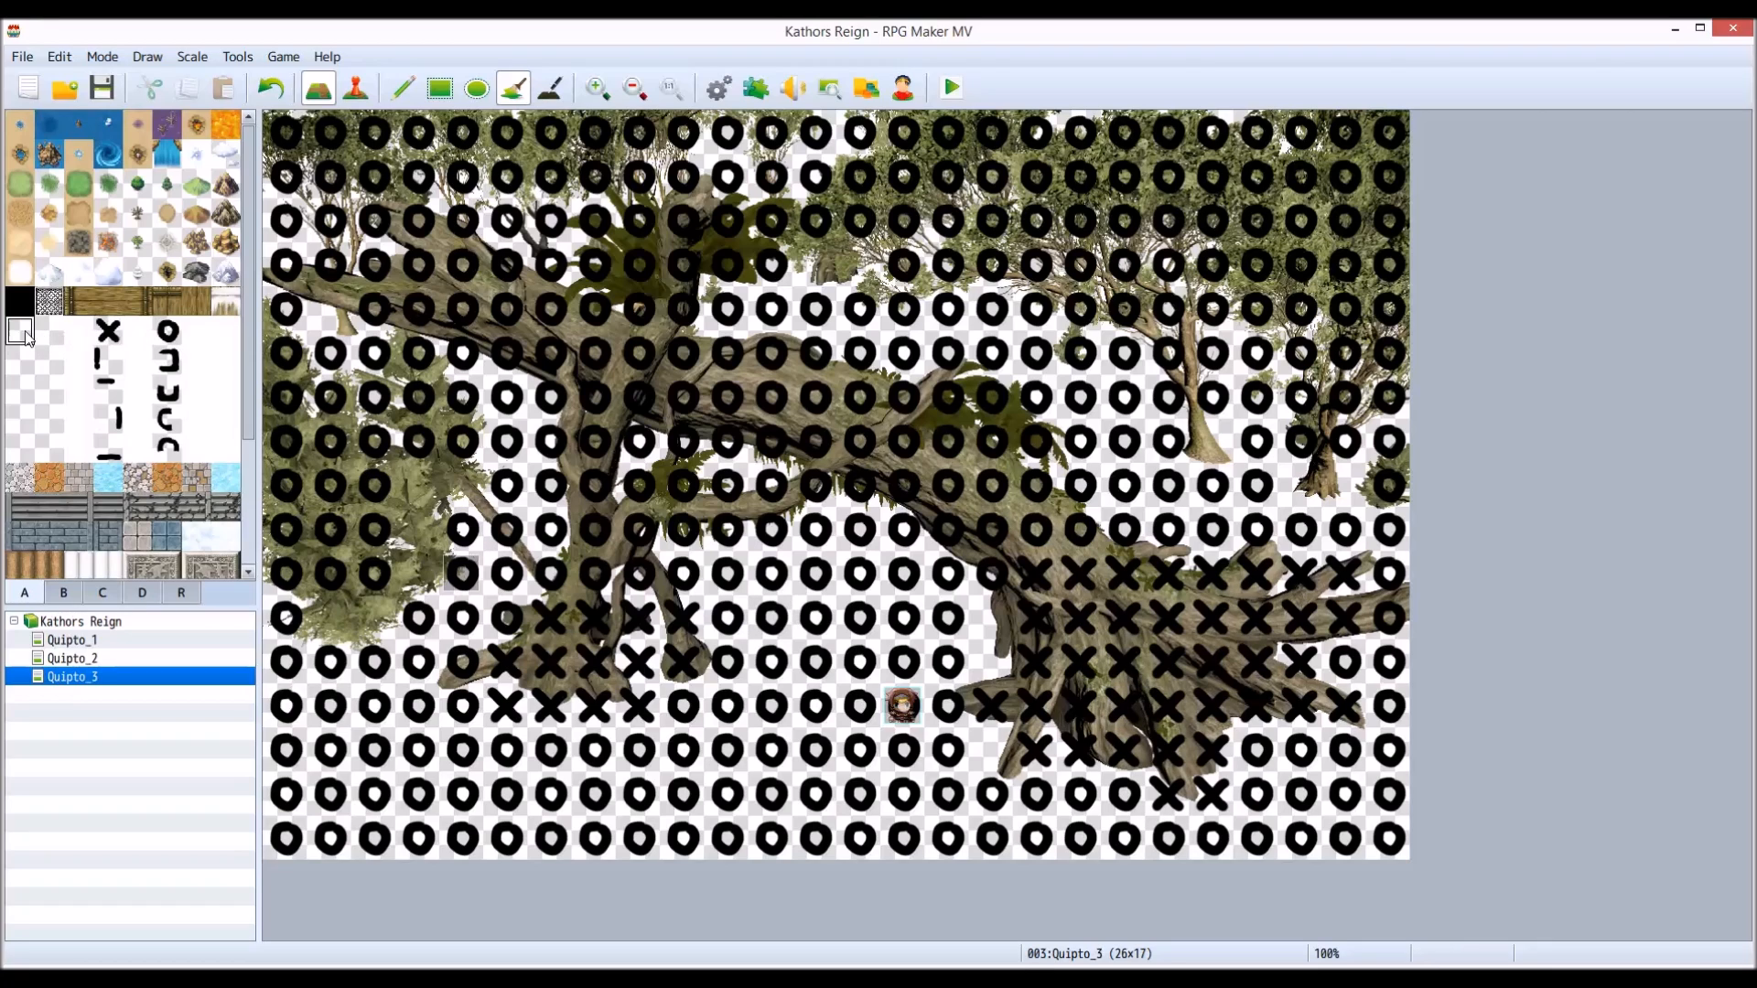
{"action": "left_click", "coordinate": [593, 659]}
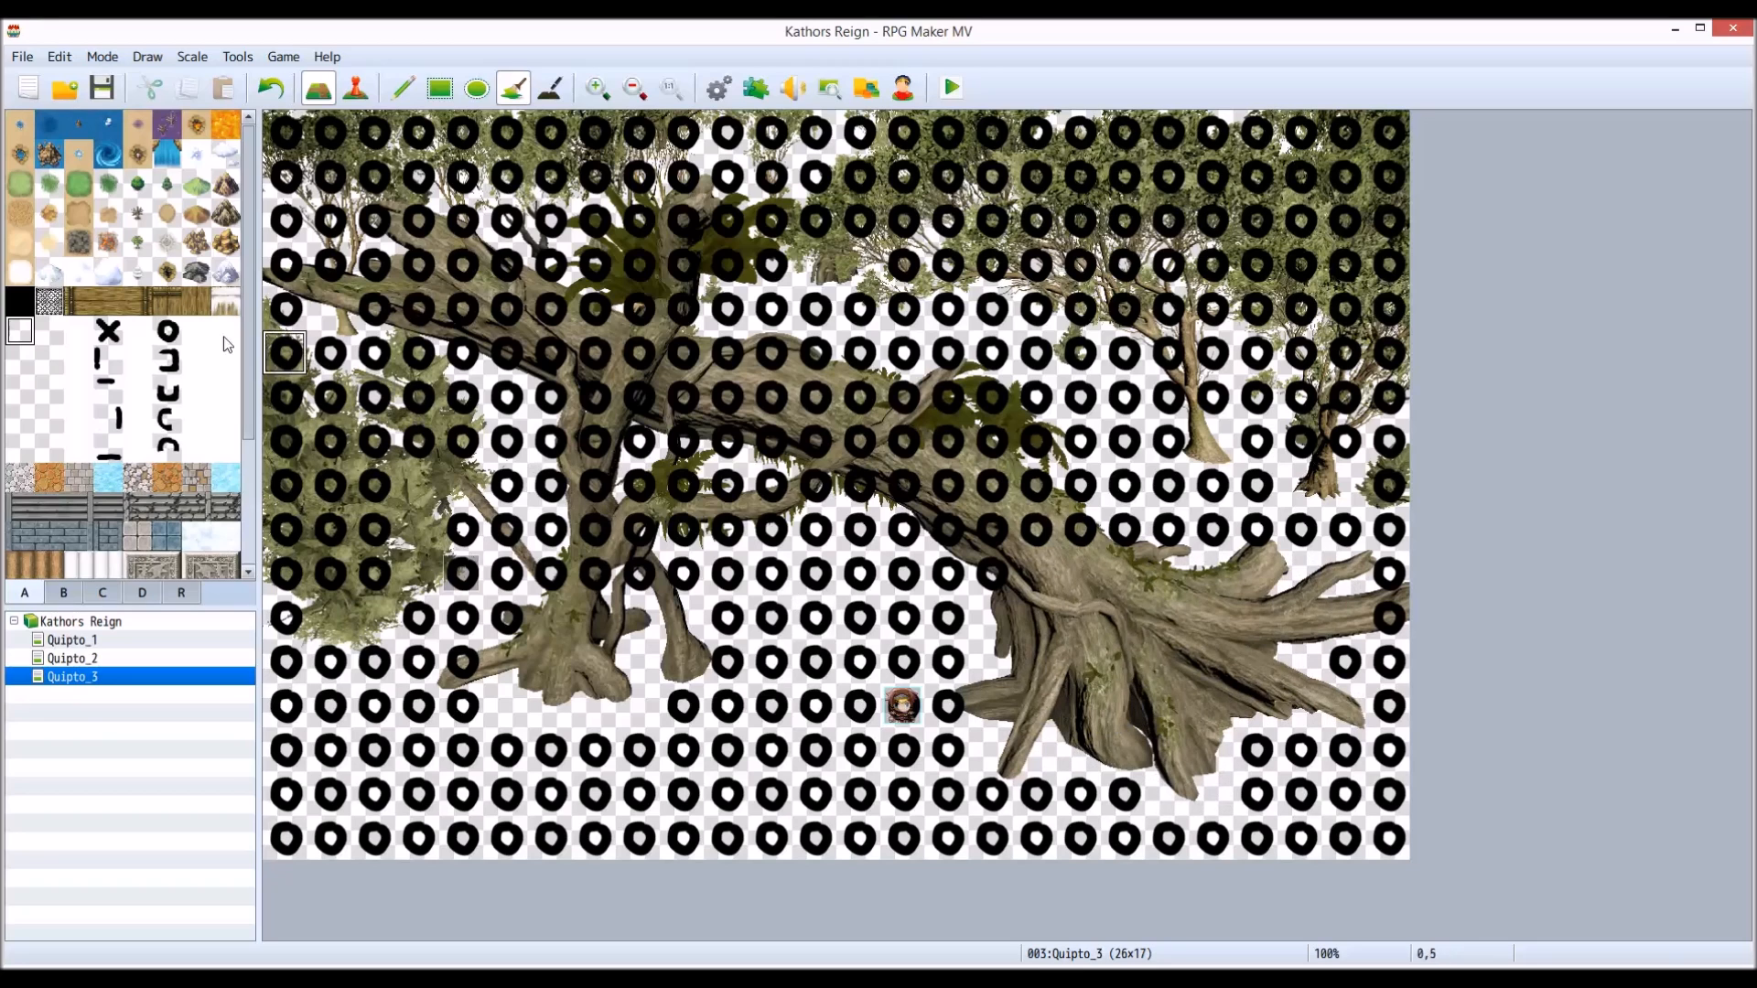
{"action": "mouse_move", "coordinate": [813, 617]}
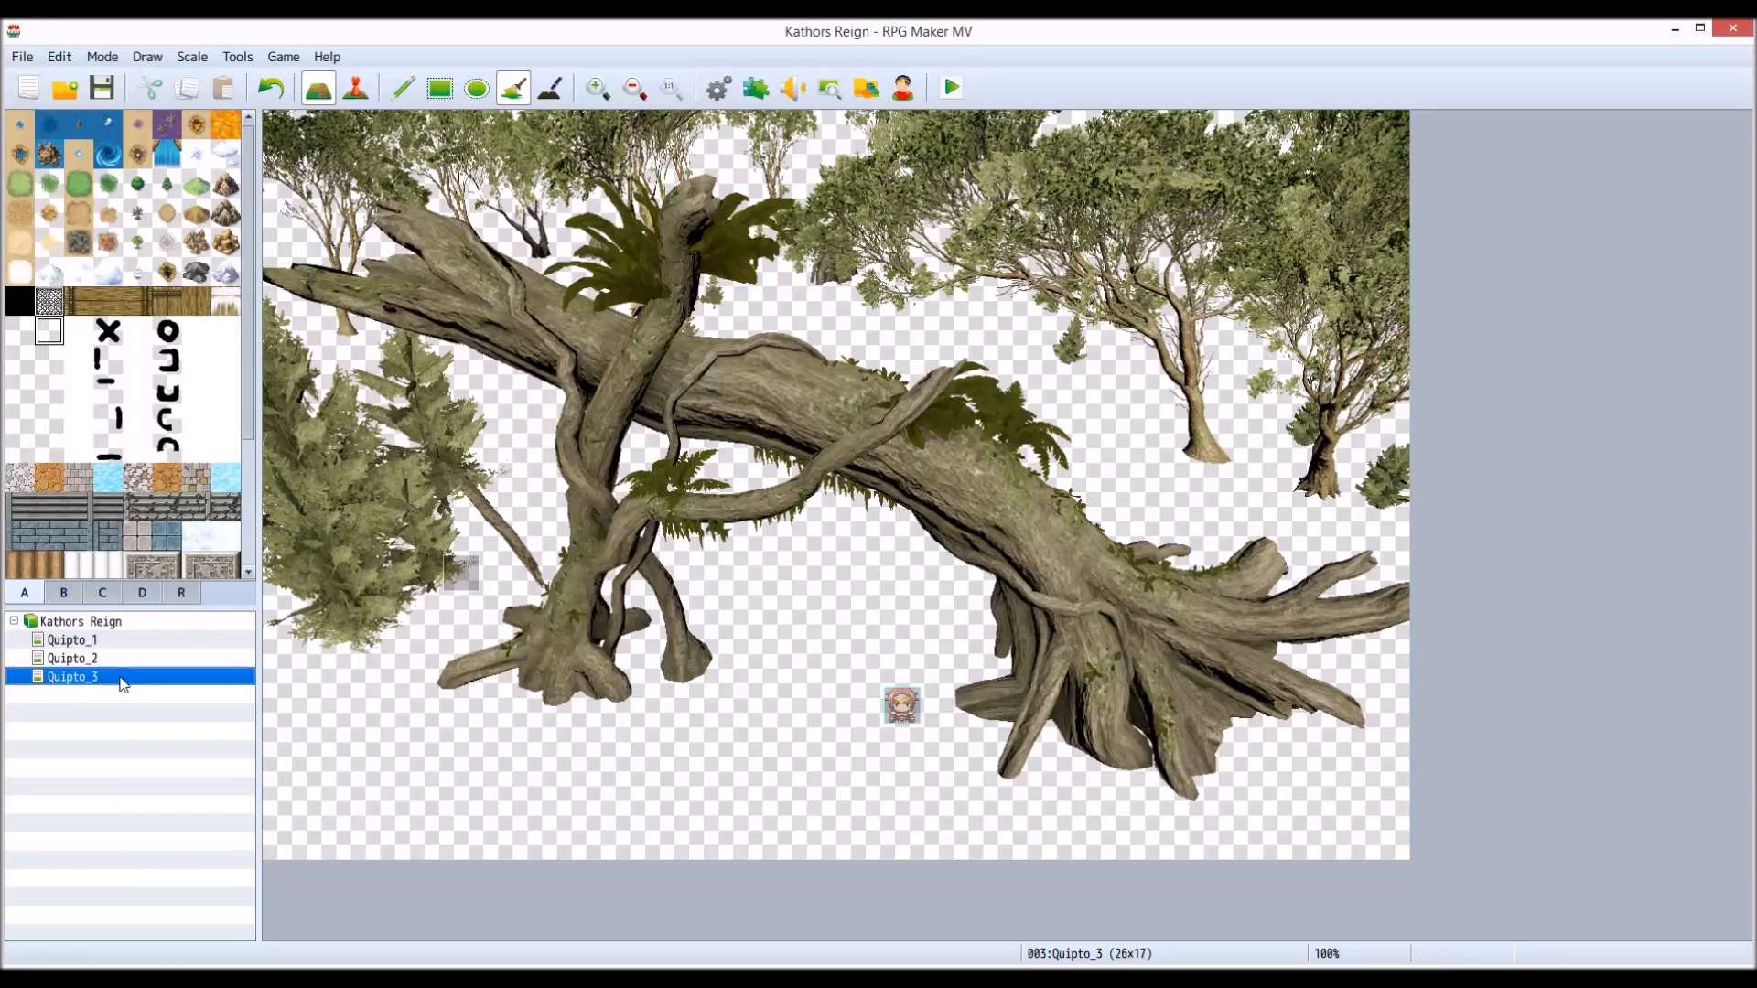
- Clear Quipto_3's parallax background image and confirm the map properties
{"action": "double_click", "coordinate": [72, 677]}
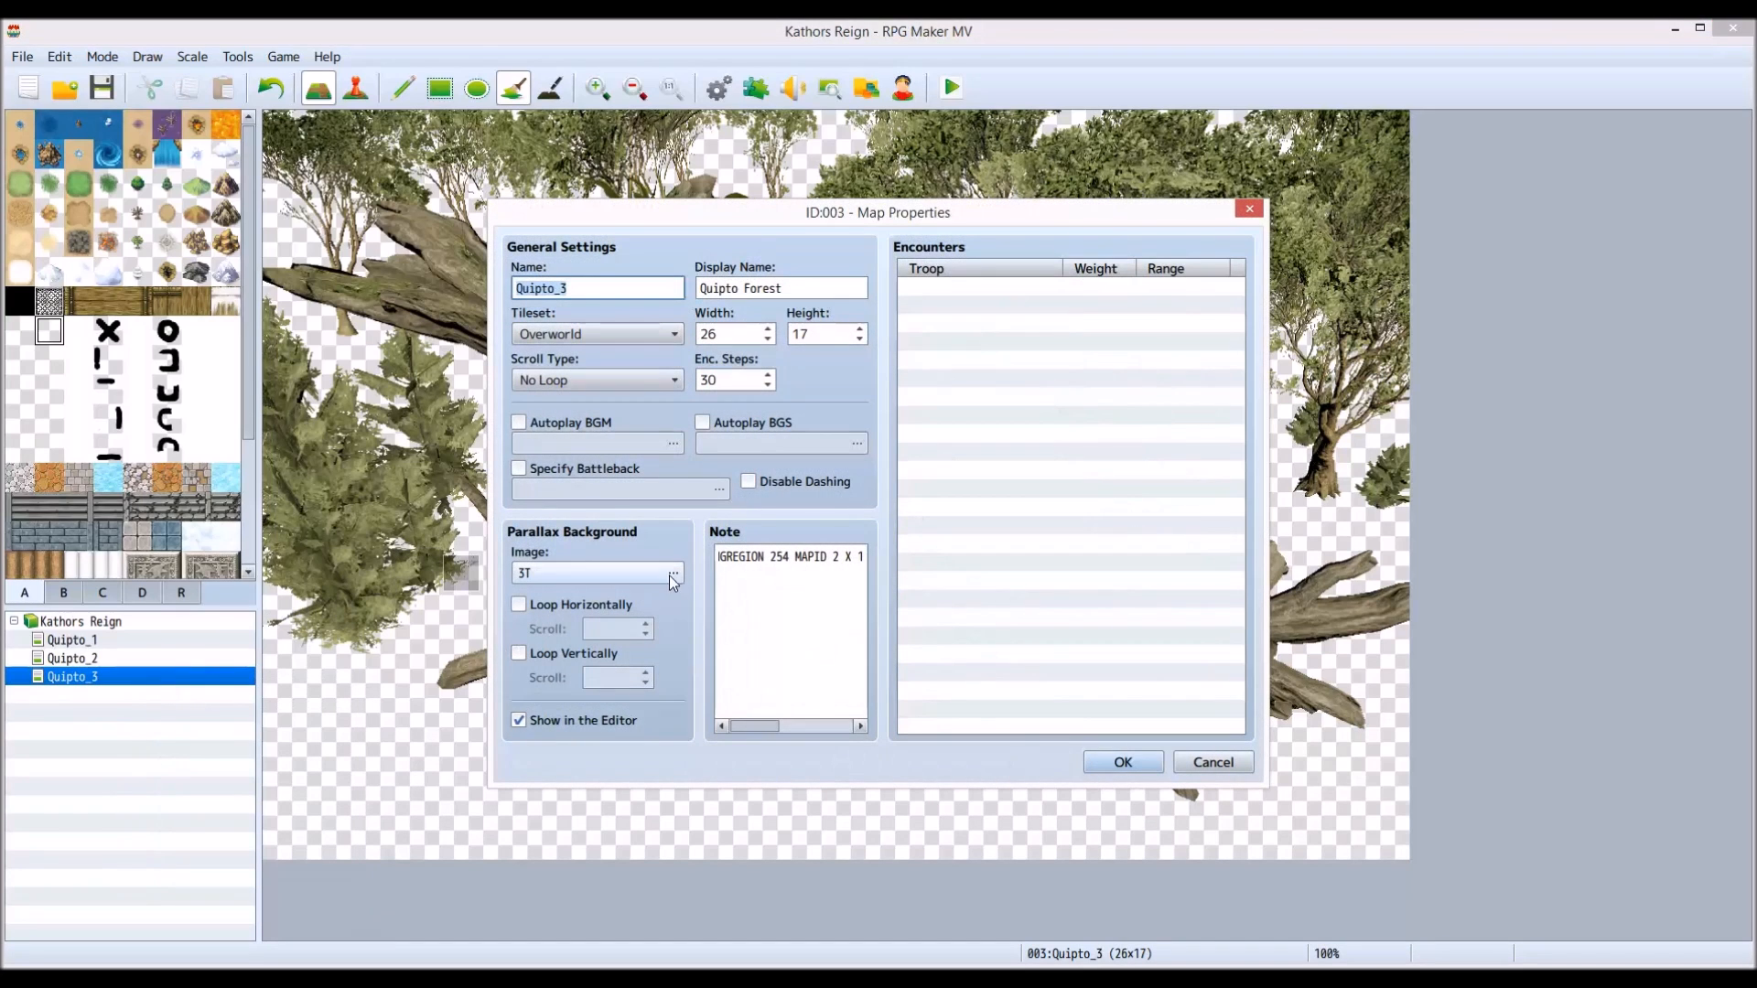
{"action": "left_click", "coordinate": [672, 573]}
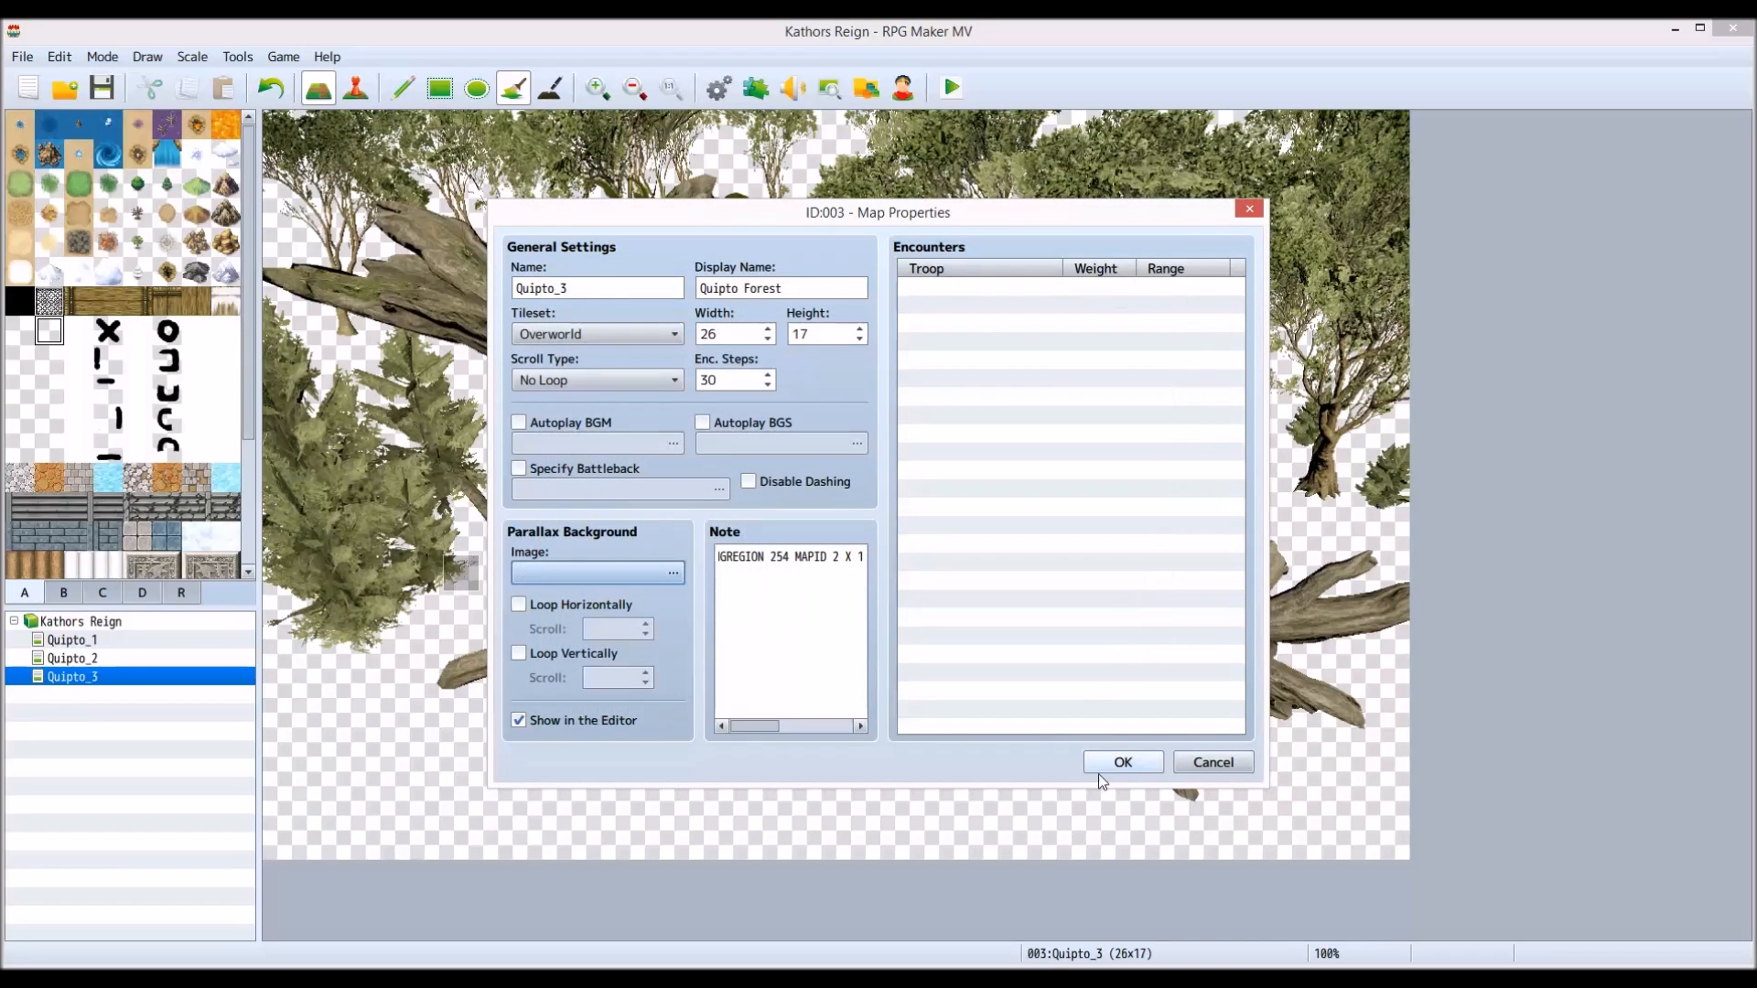
{"action": "left_click", "coordinate": [1122, 761]}
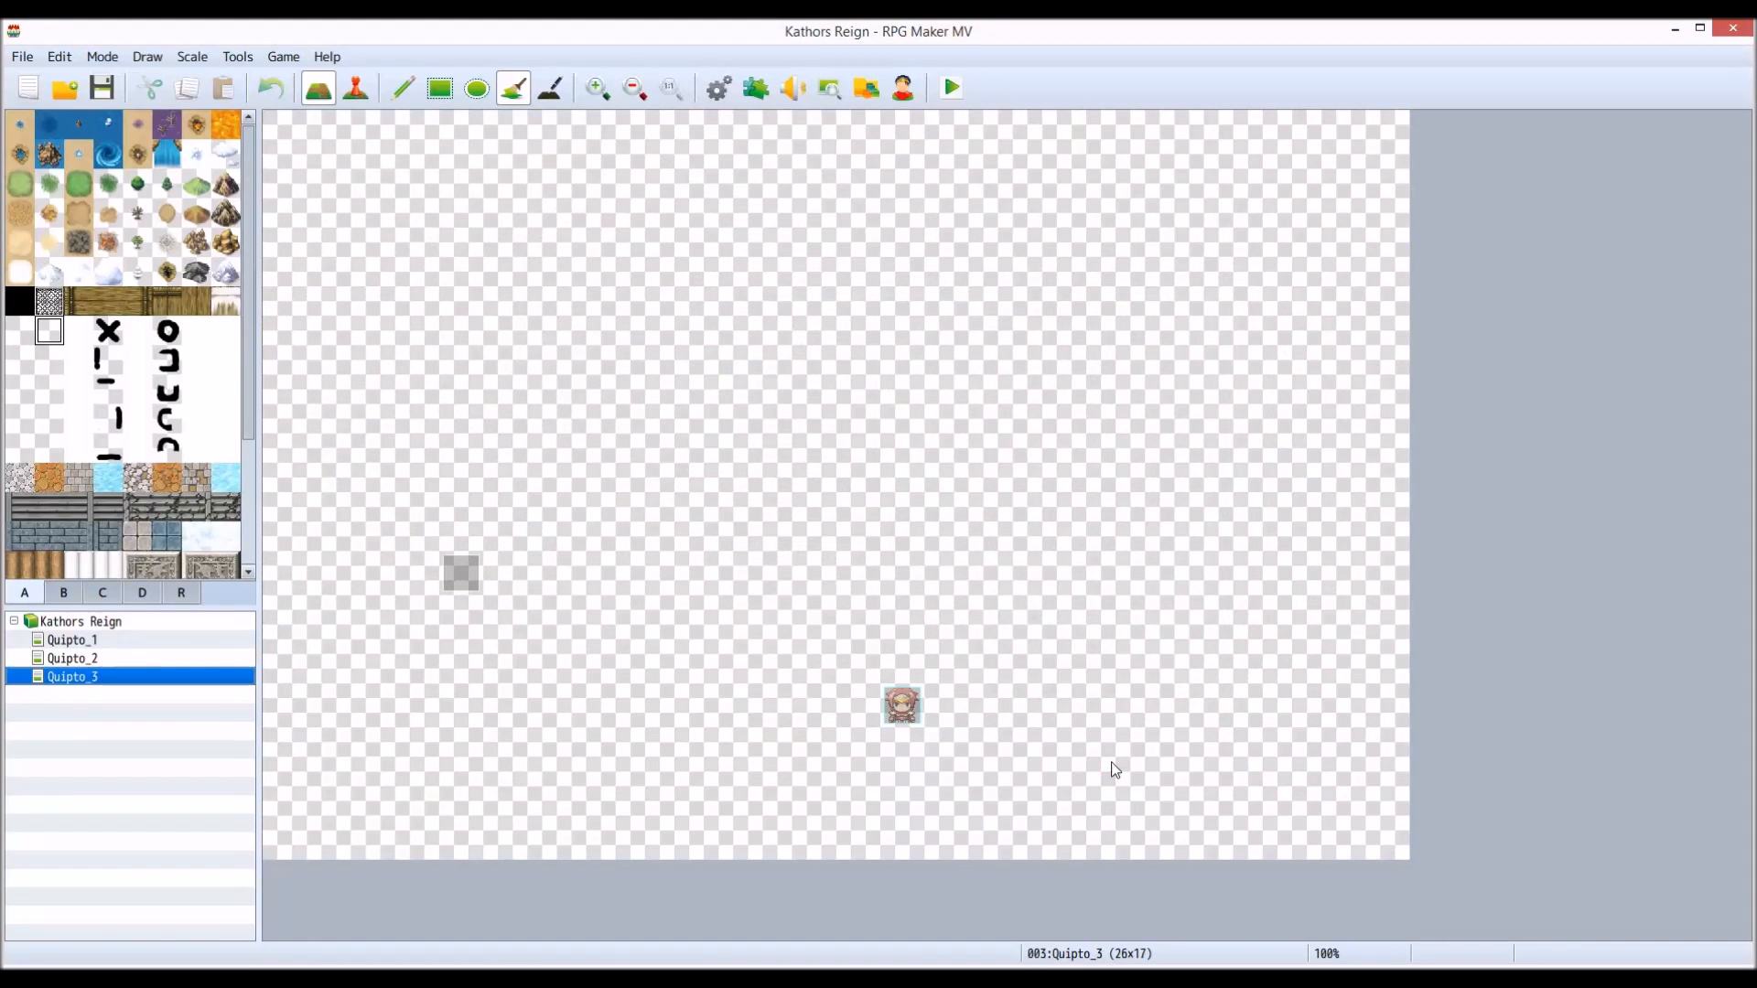
- Show the region numbers 245–247 and 254, then reopen Quipto_3's properties note
{"action": "left_click", "coordinate": [180, 591]}
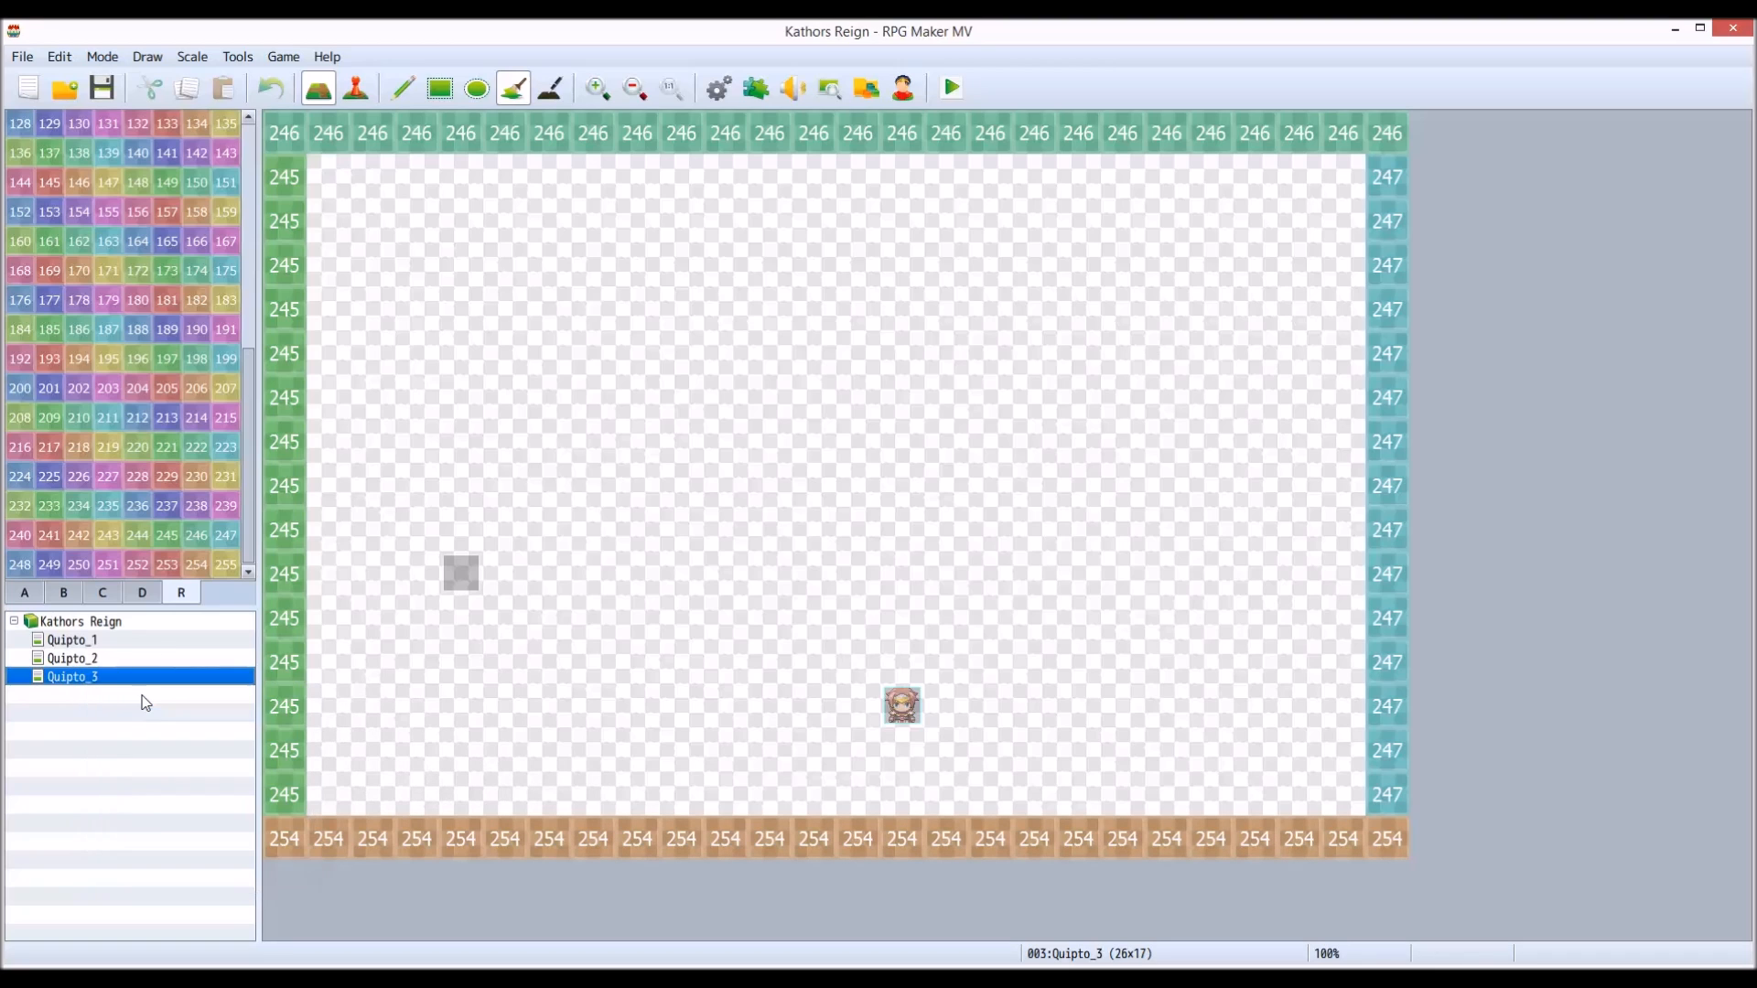
{"action": "double_click", "coordinate": [72, 675]}
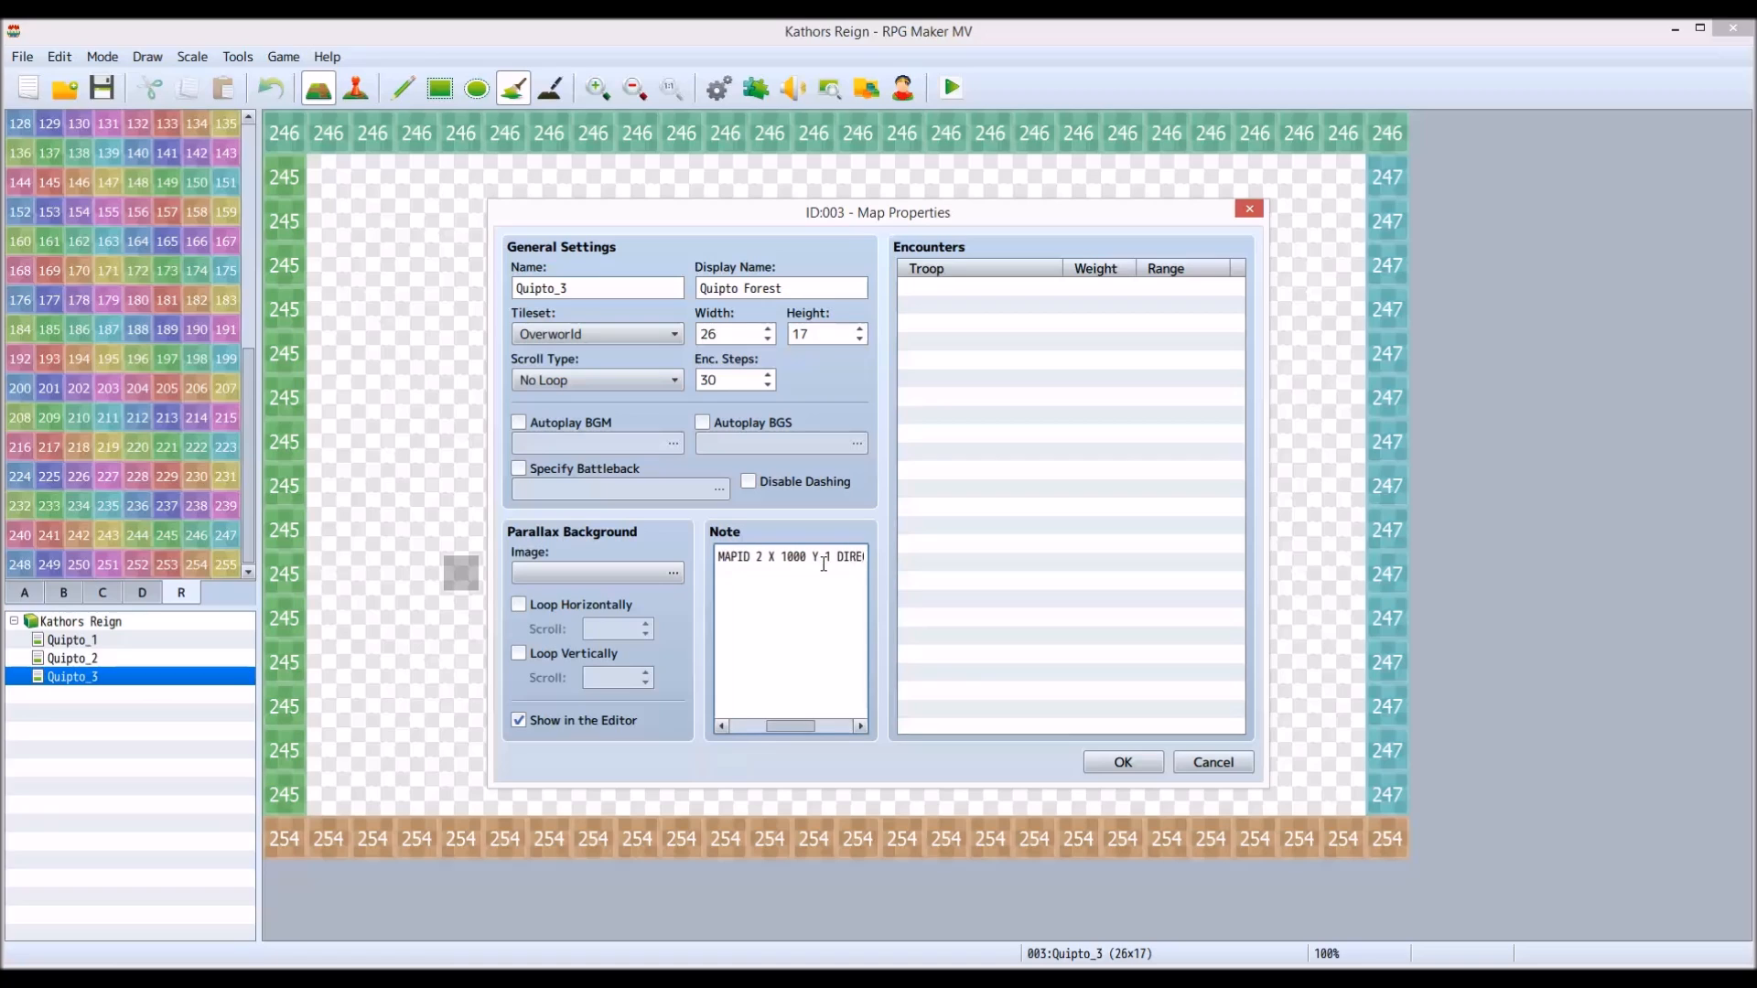
- Scroll through Quipto_3's region transfer note in Map Properties
{"action": "scroll", "scroll_direction": "right", "scroll_amount": 3}
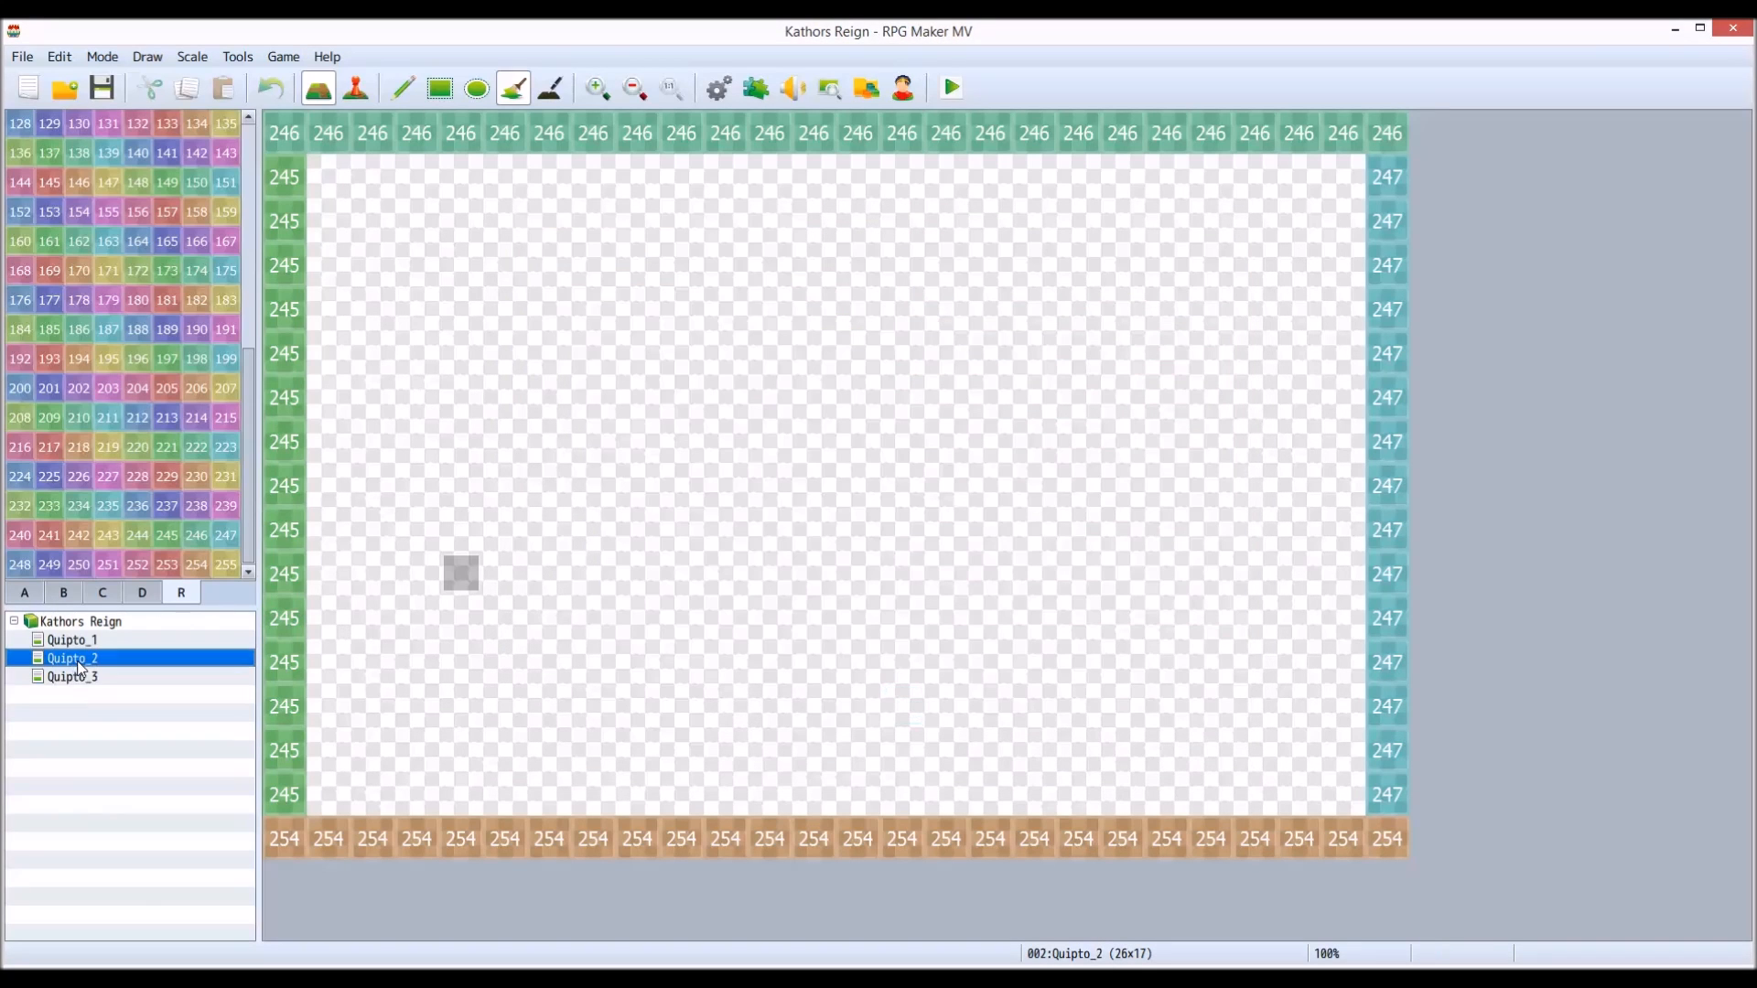
- Review Quipto_2's map properties, closing and reopening the dialog
{"action": "double_click", "coordinate": [71, 657]}
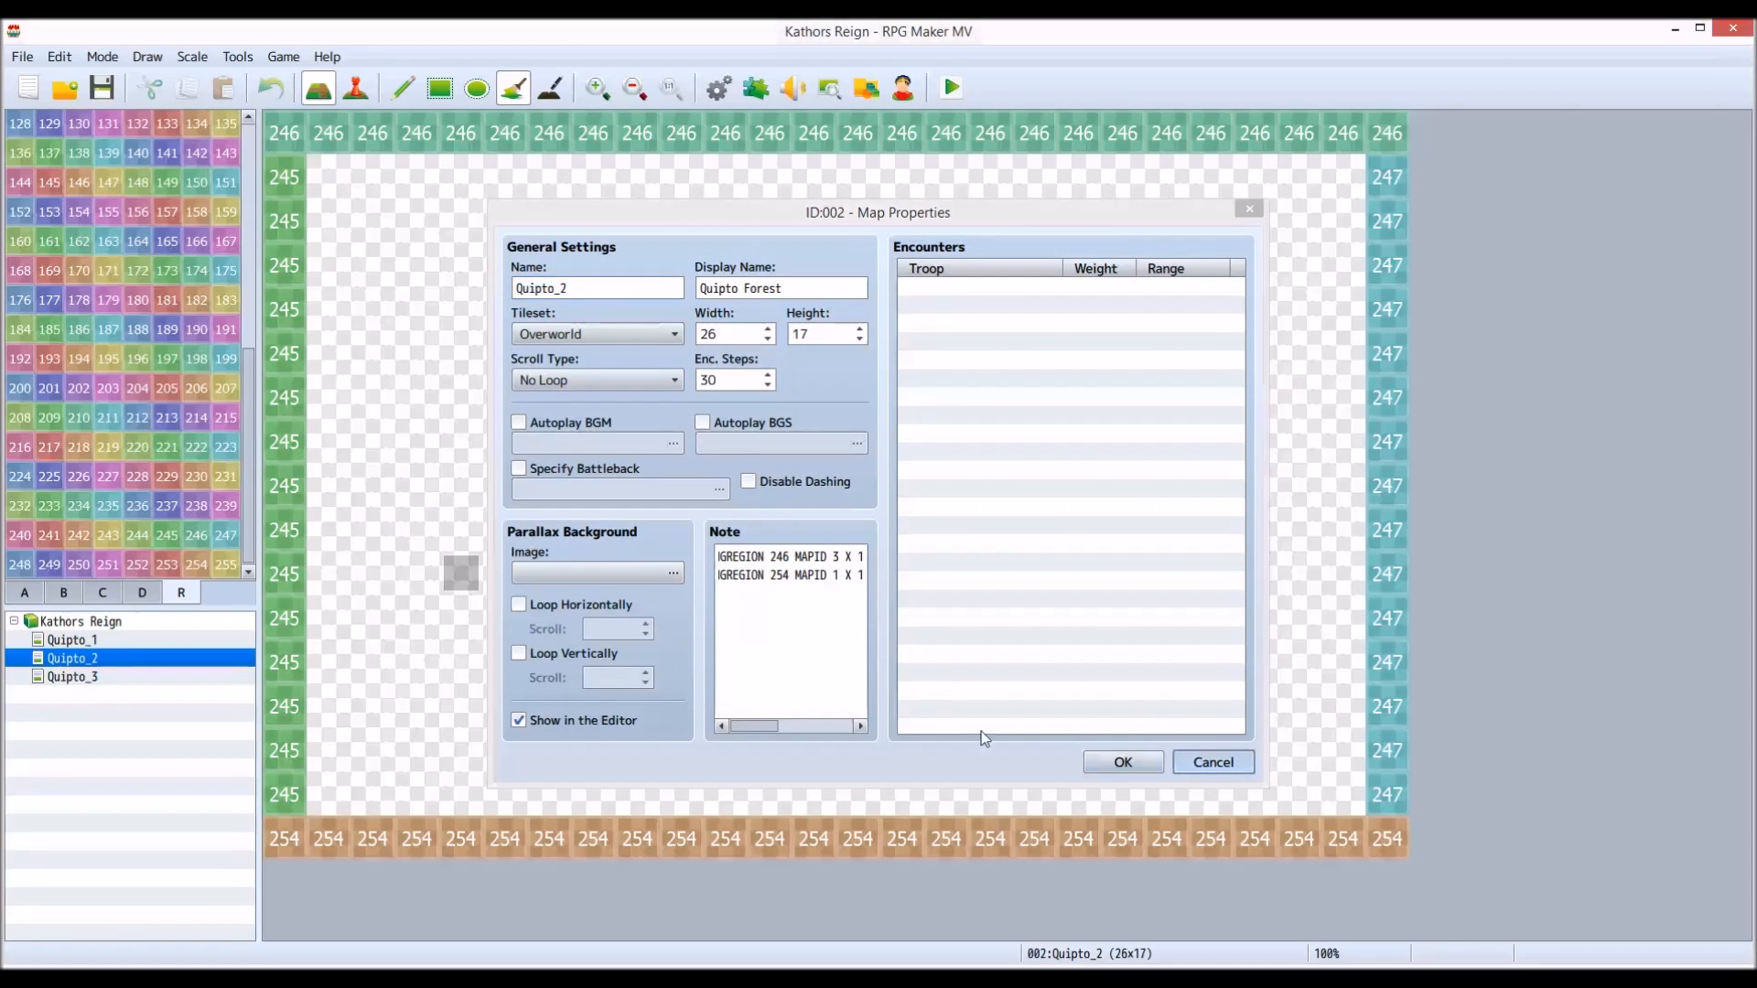
{"action": "left_click", "coordinate": [1120, 761]}
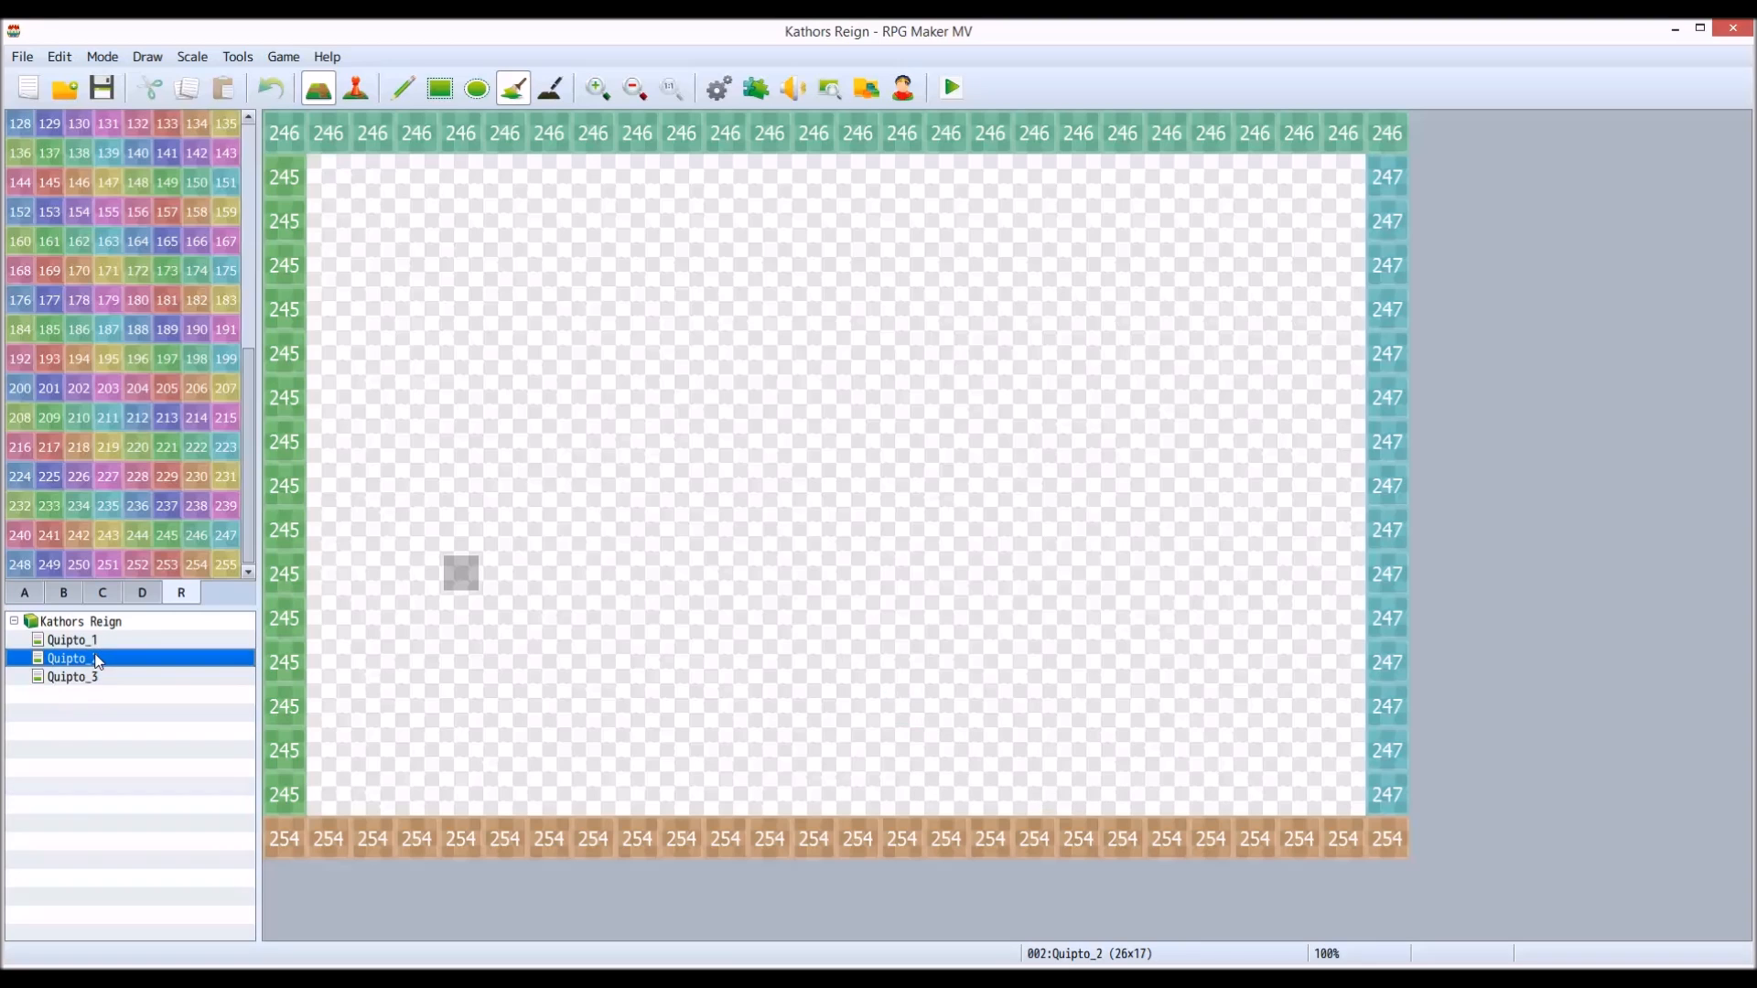
{"action": "double_click", "coordinate": [71, 657]}
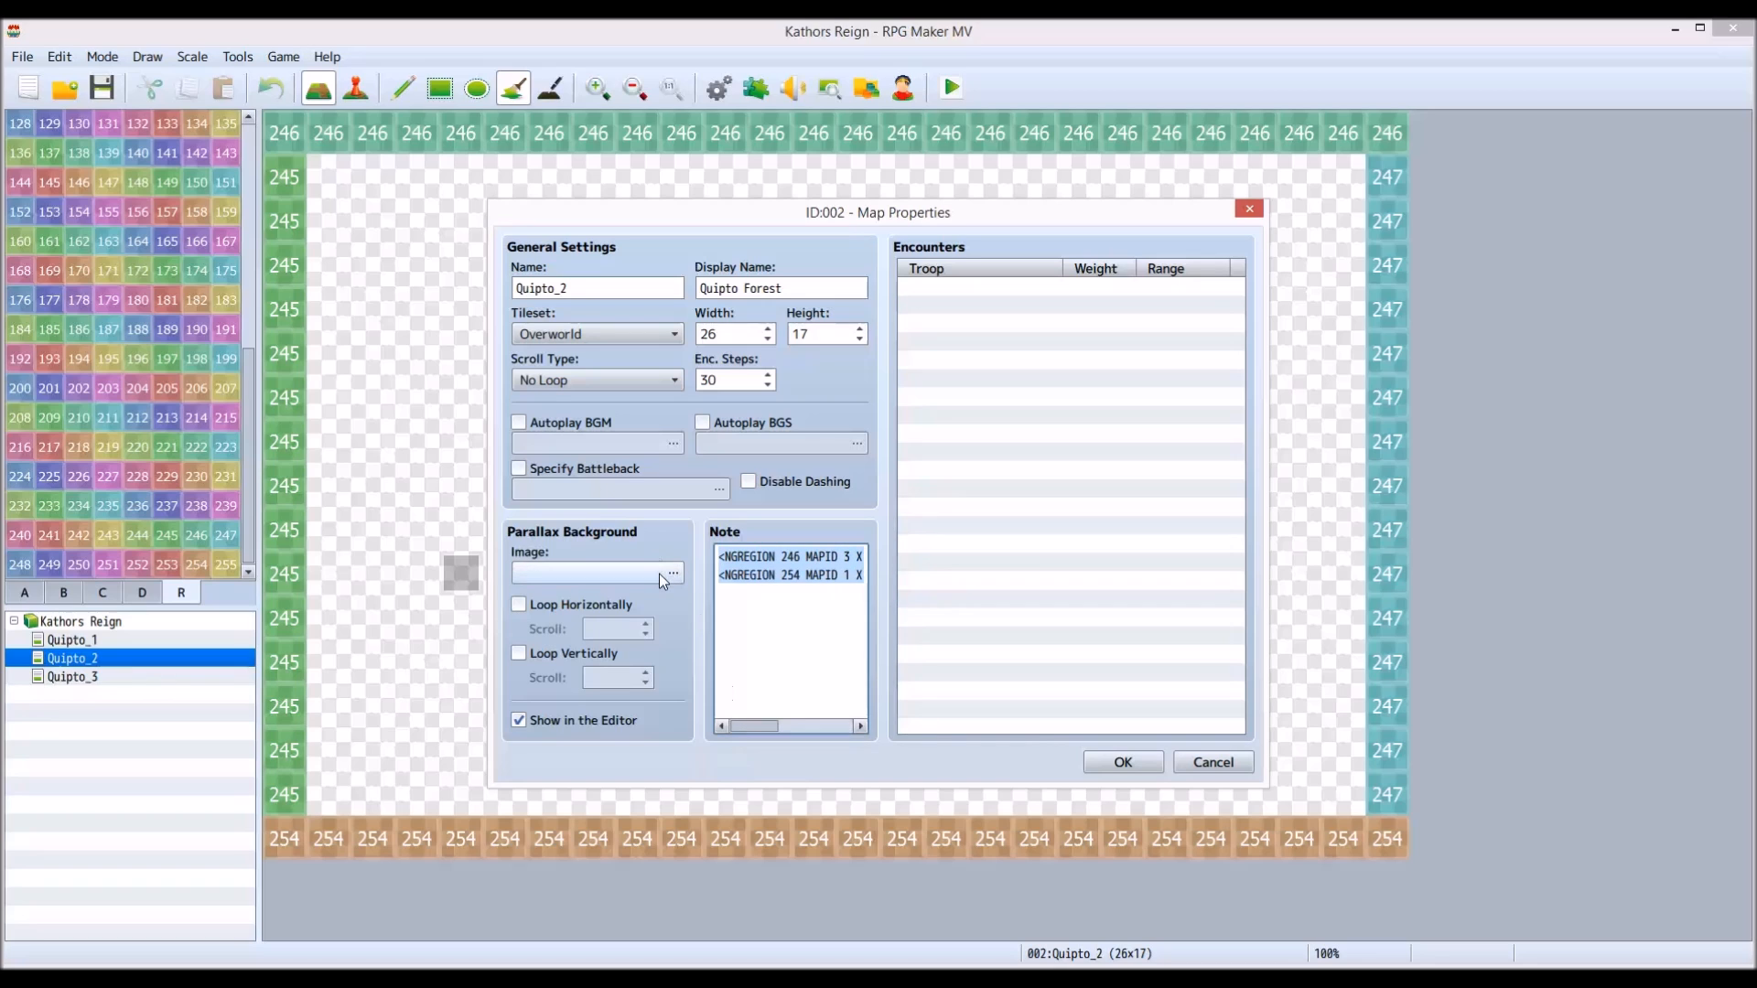
- Set the 2T houses image as Quipto_2's parallax background and confirm
{"action": "left_click", "coordinate": [671, 571]}
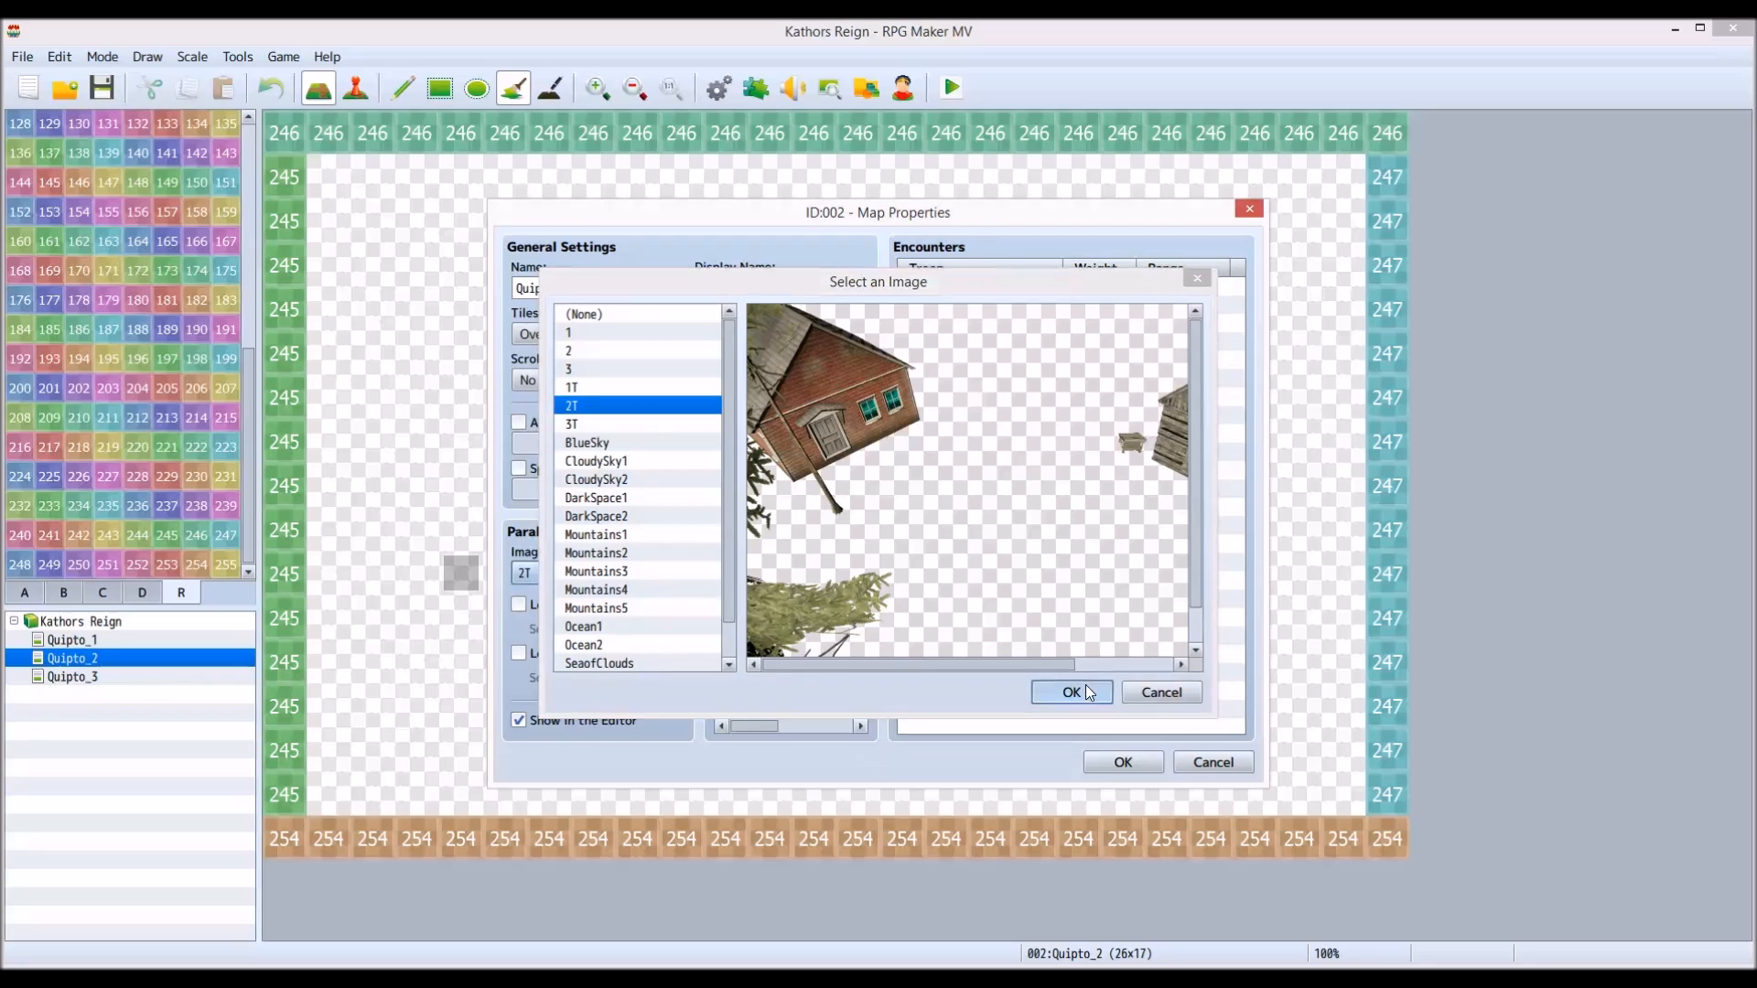
{"action": "left_click", "coordinate": [1068, 692]}
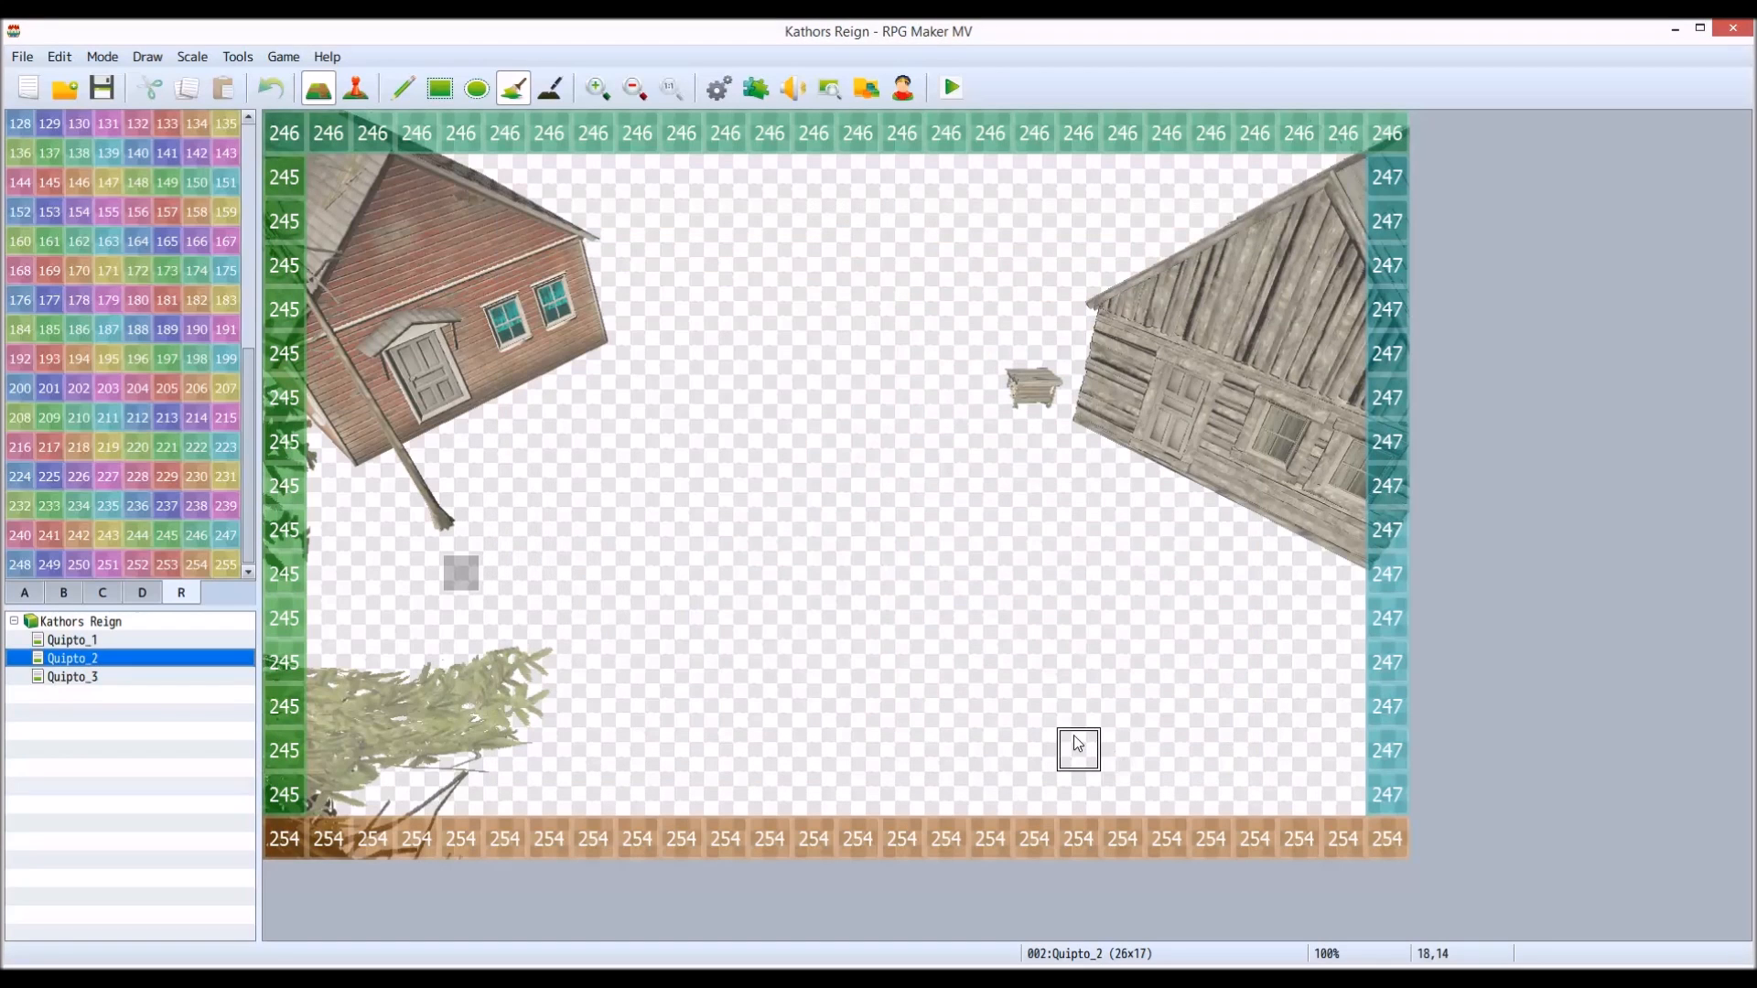
{"action": "left_click", "coordinate": [354, 88]}
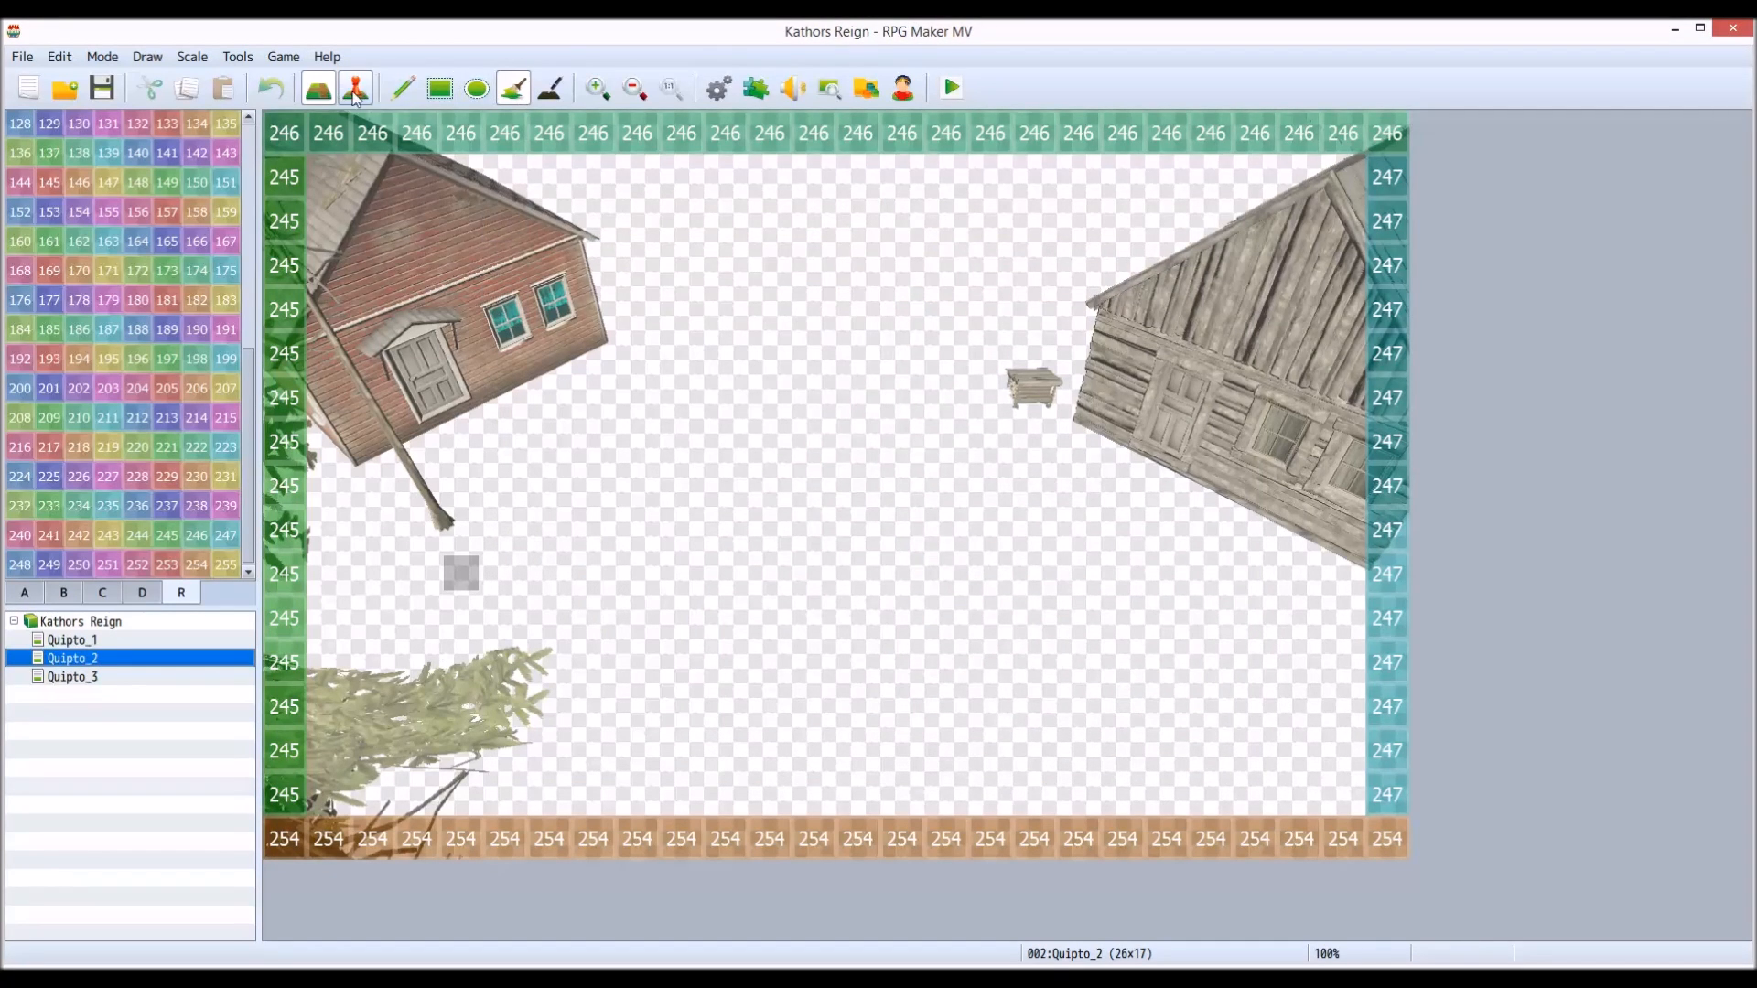
{"action": "left_click", "coordinate": [317, 88]}
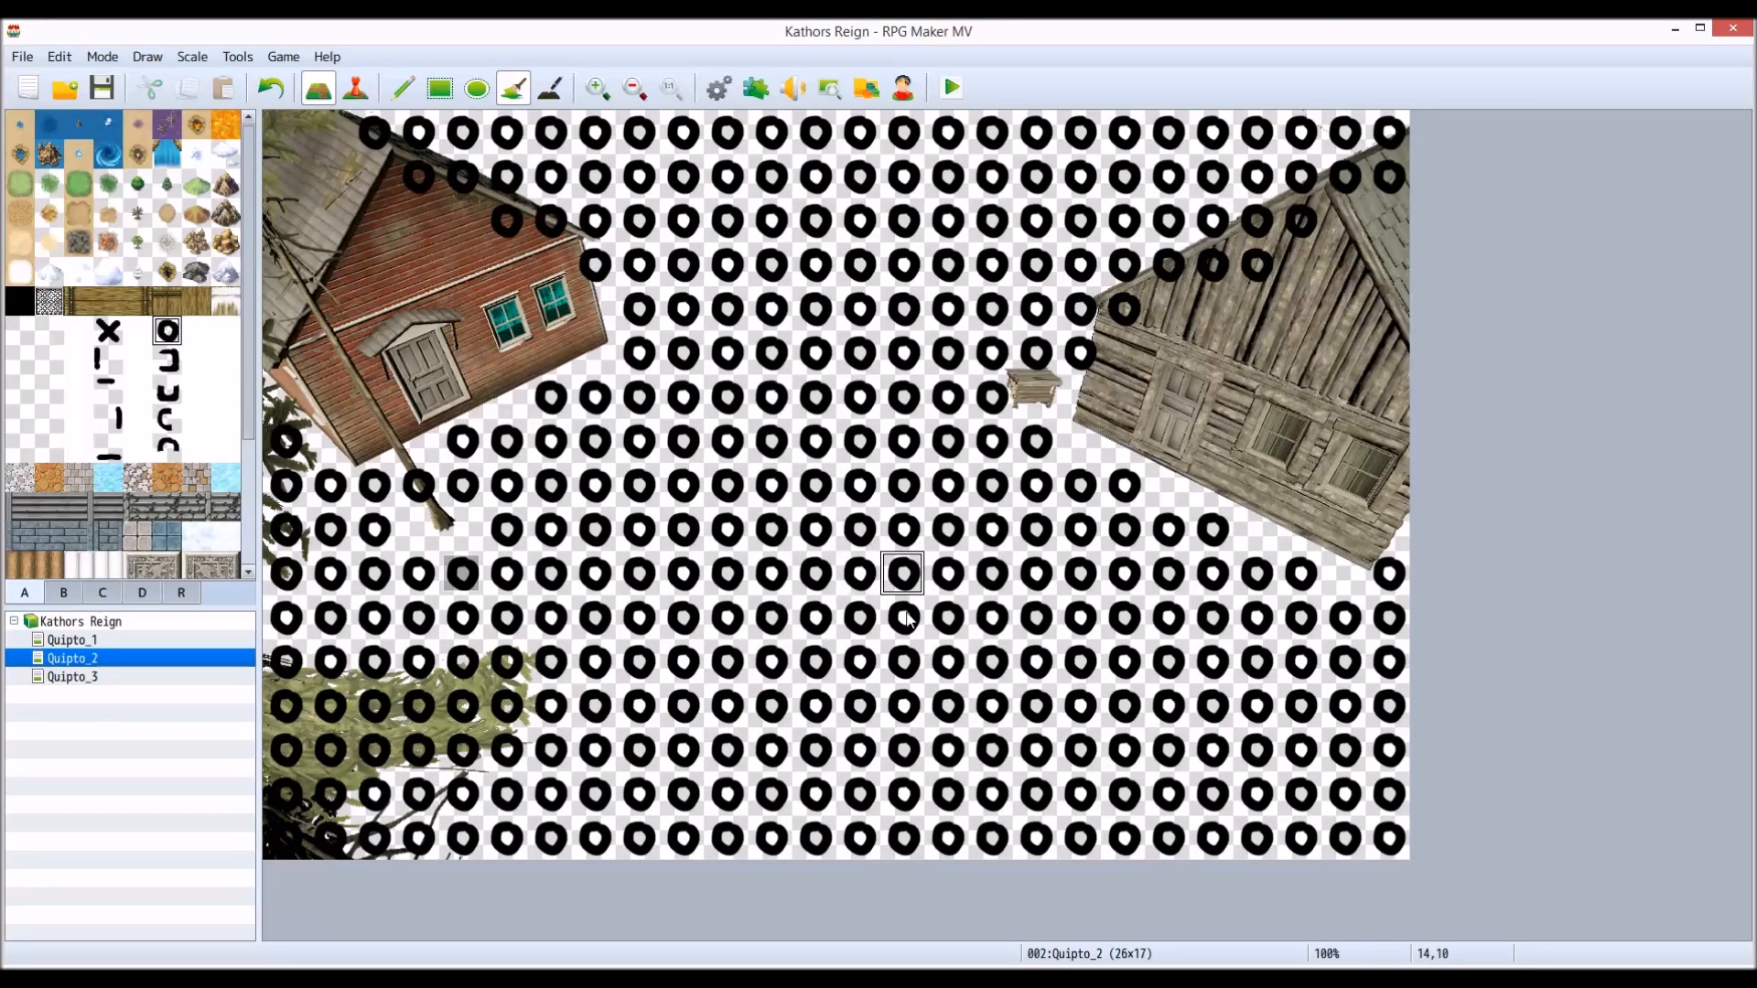
{"action": "mouse_move", "coordinate": [1341, 265]}
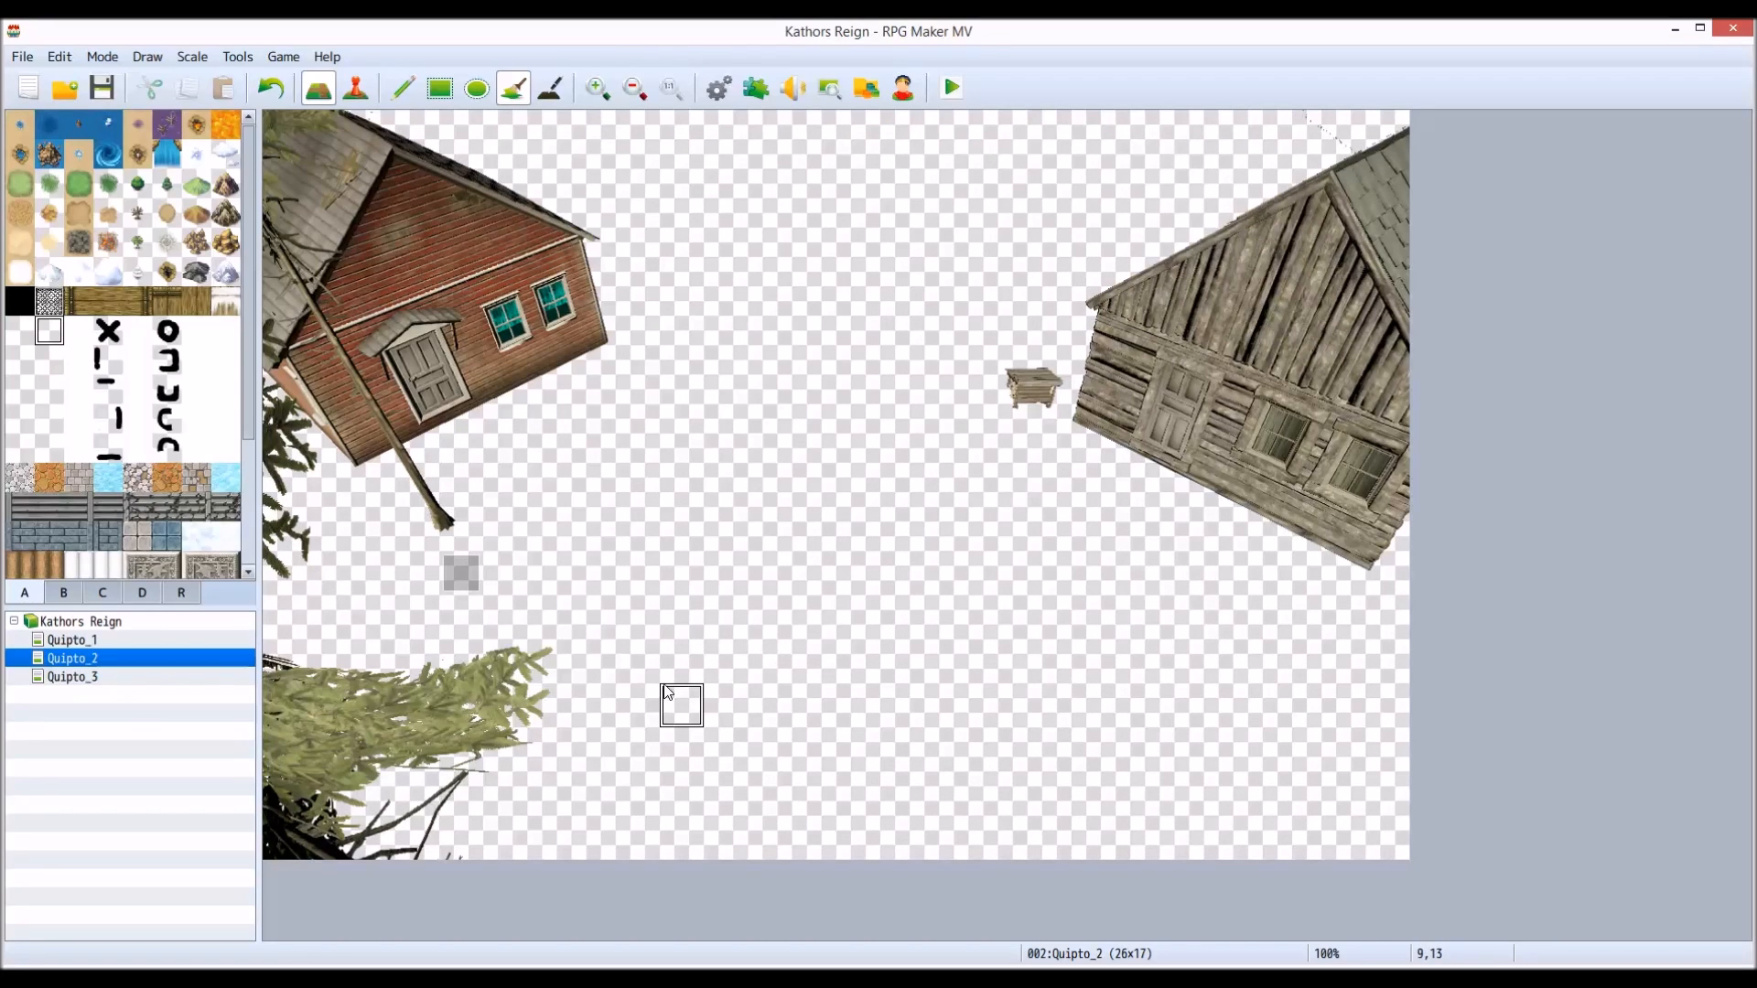
{"action": "left_click", "coordinate": [181, 592]}
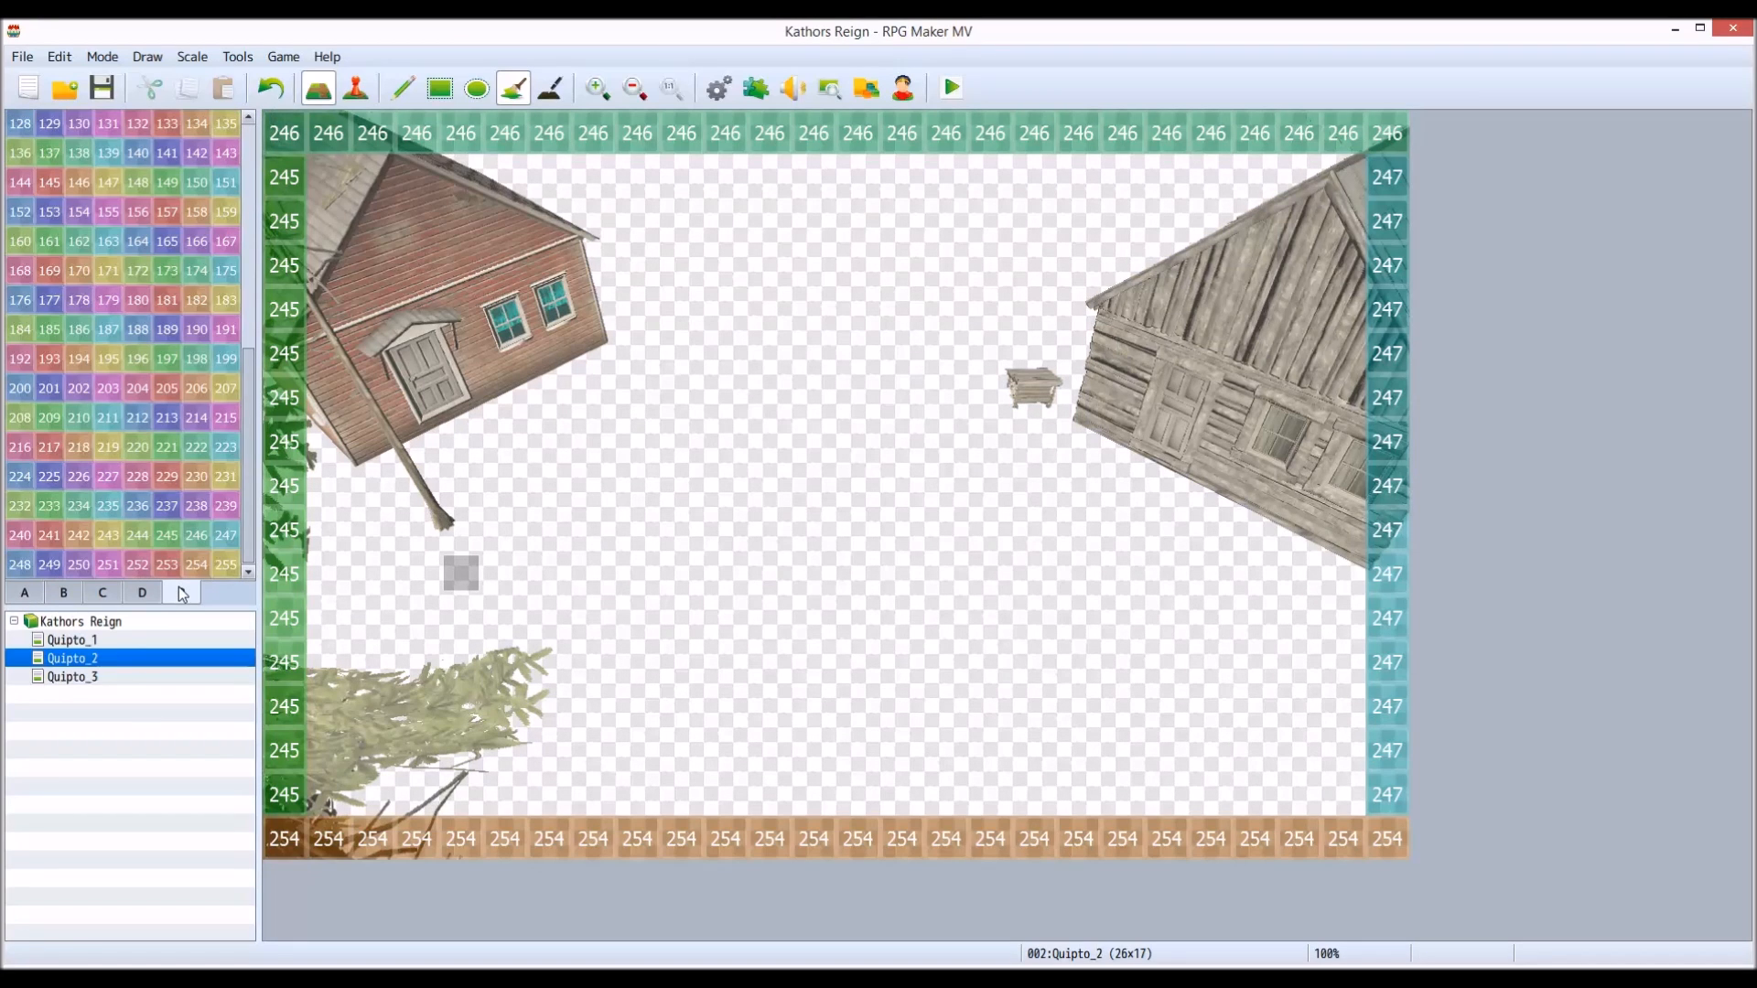